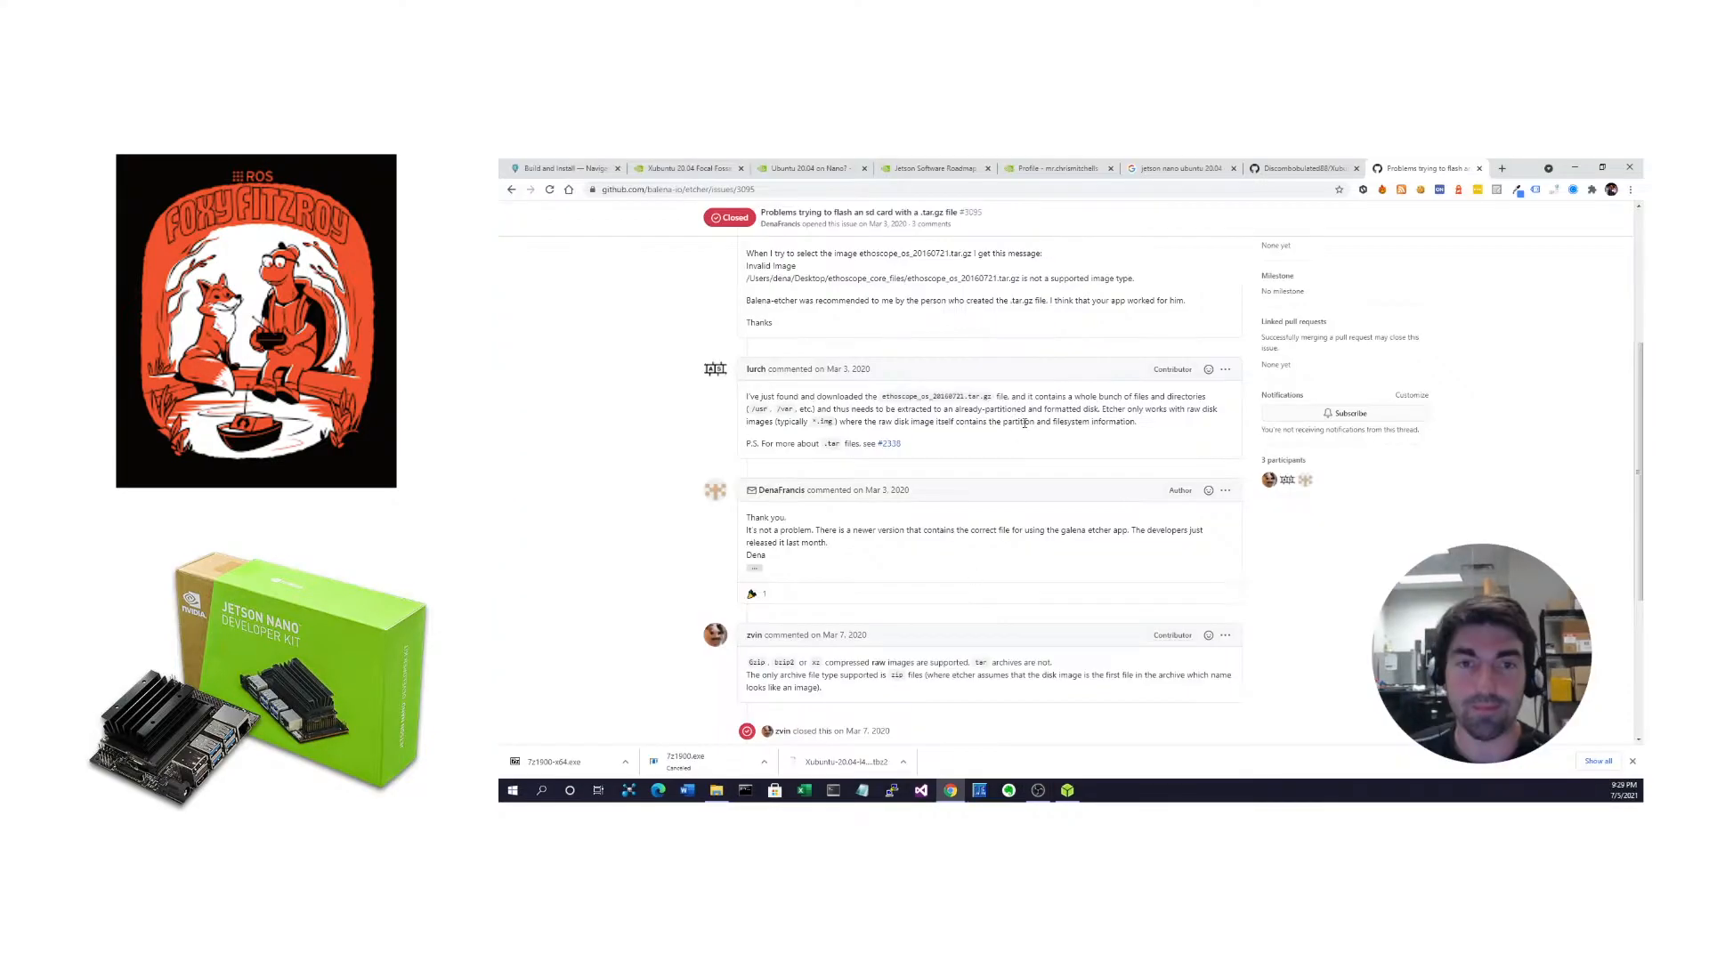
Bring up the Xubuntu 20.04 L4T R32.3.1 Jetson Nano image thread at its first post
left_click(687, 168)
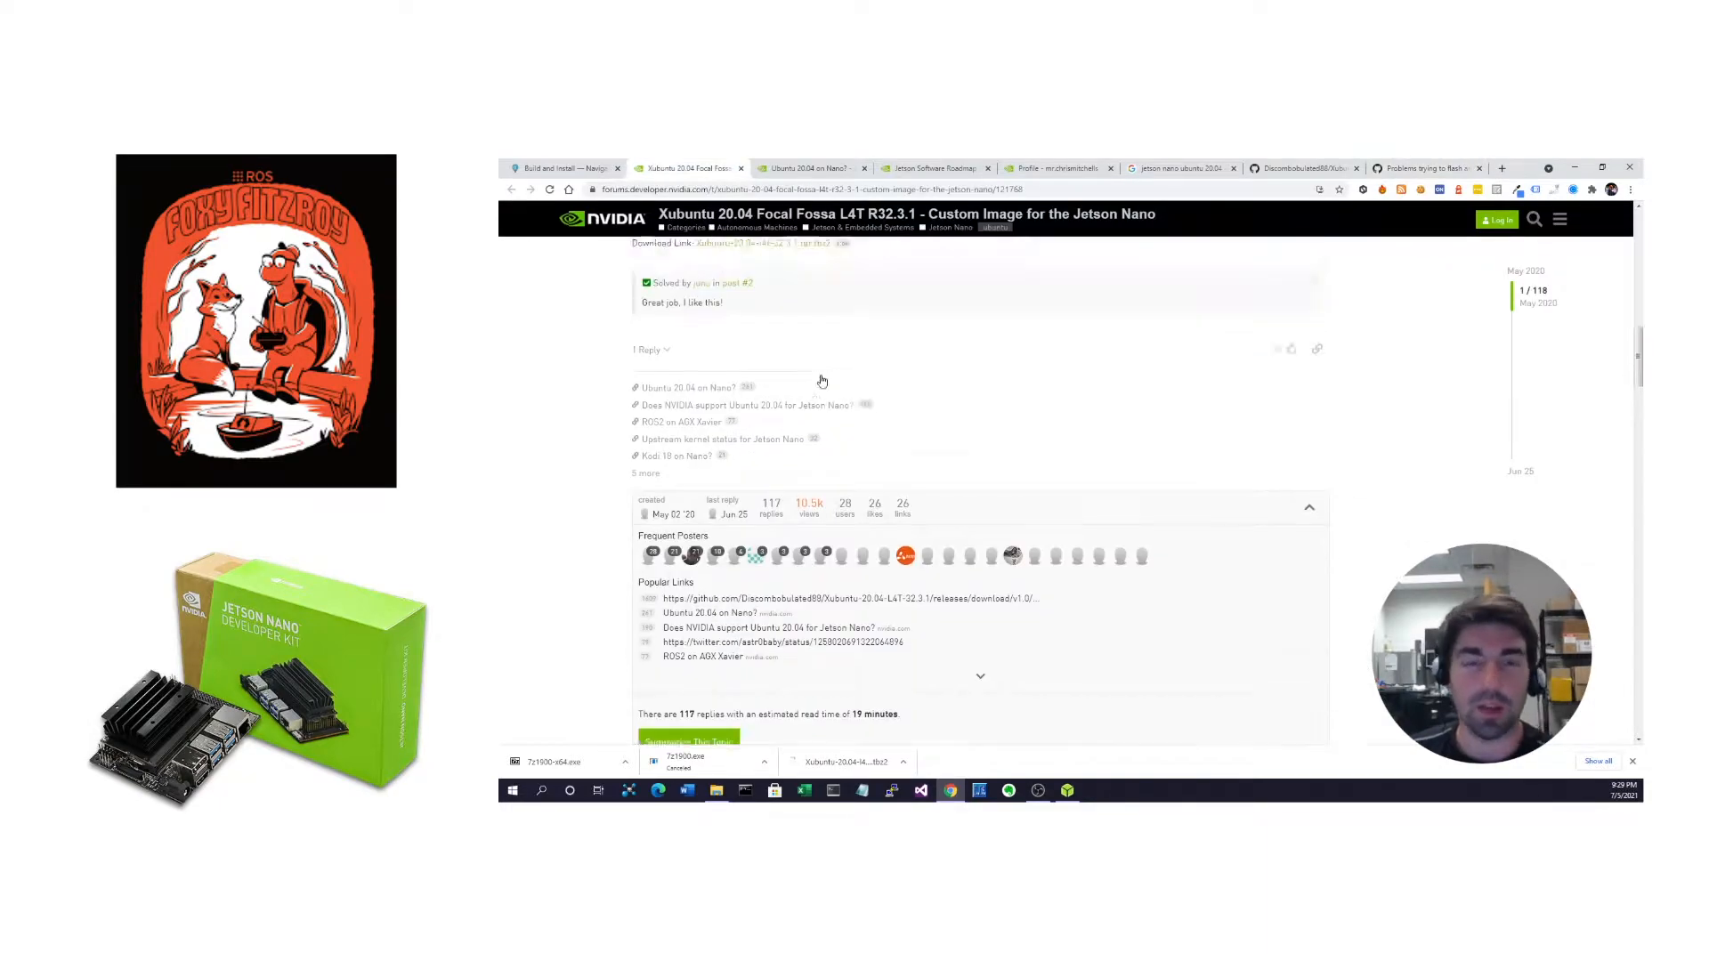
scroll("up", 3)
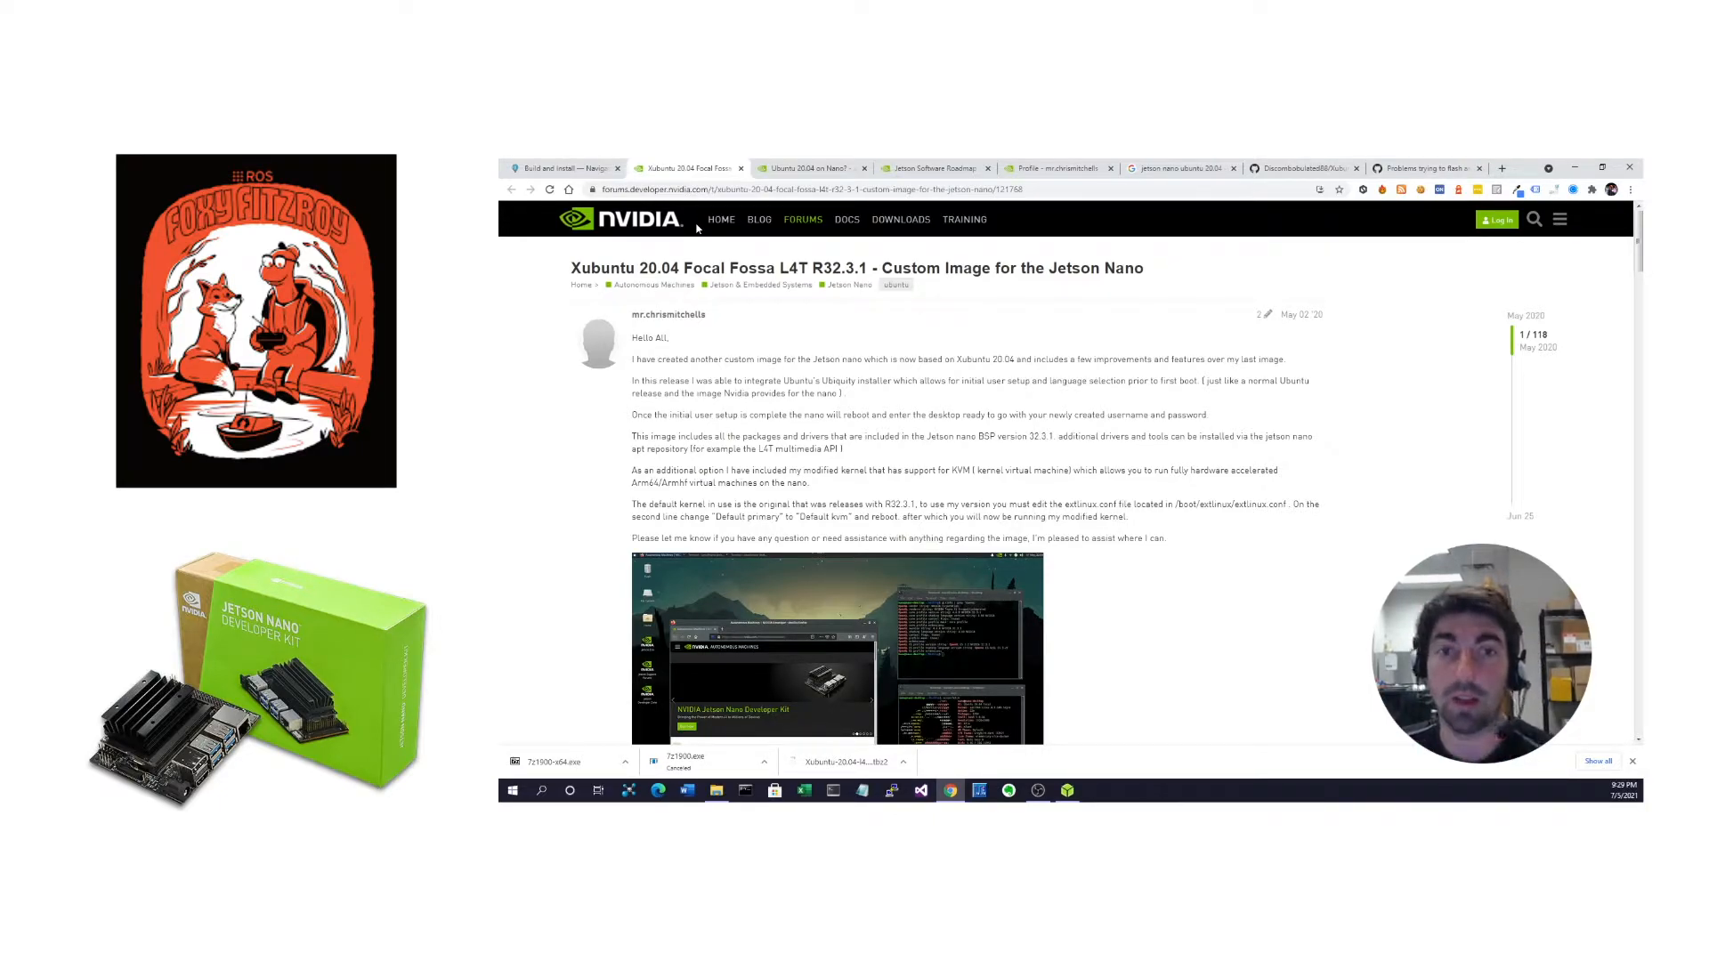
mouse_move(825, 322)
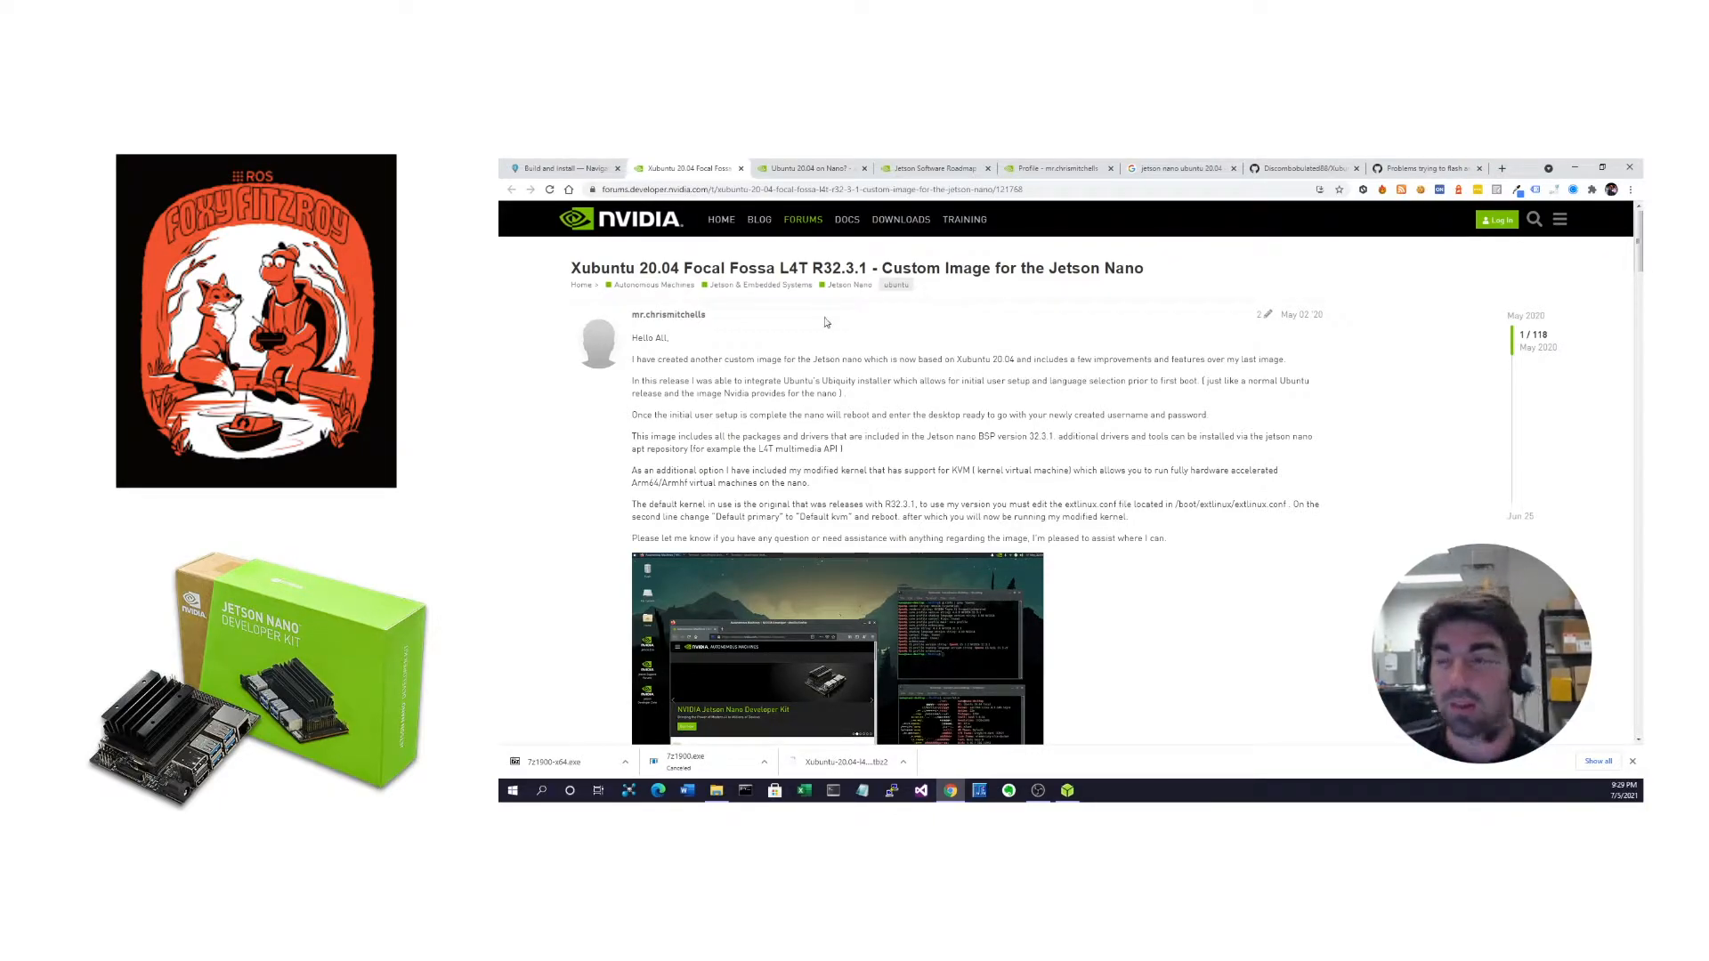
mouse_move(833, 320)
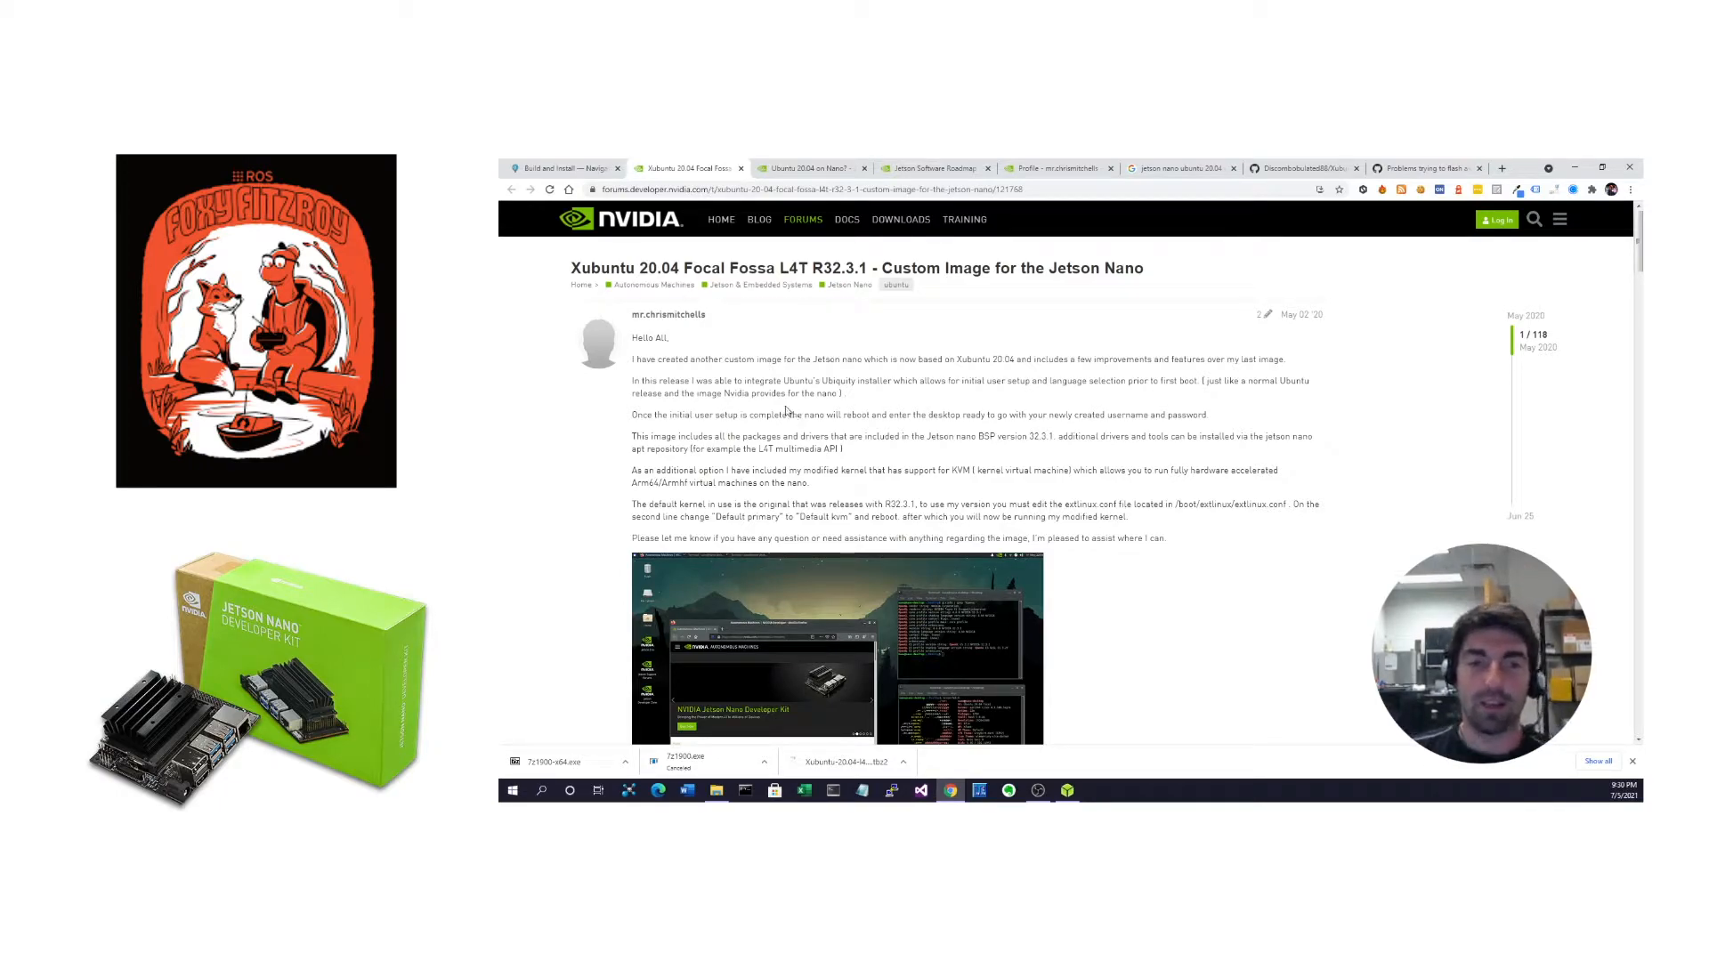
mouse_move(866, 448)
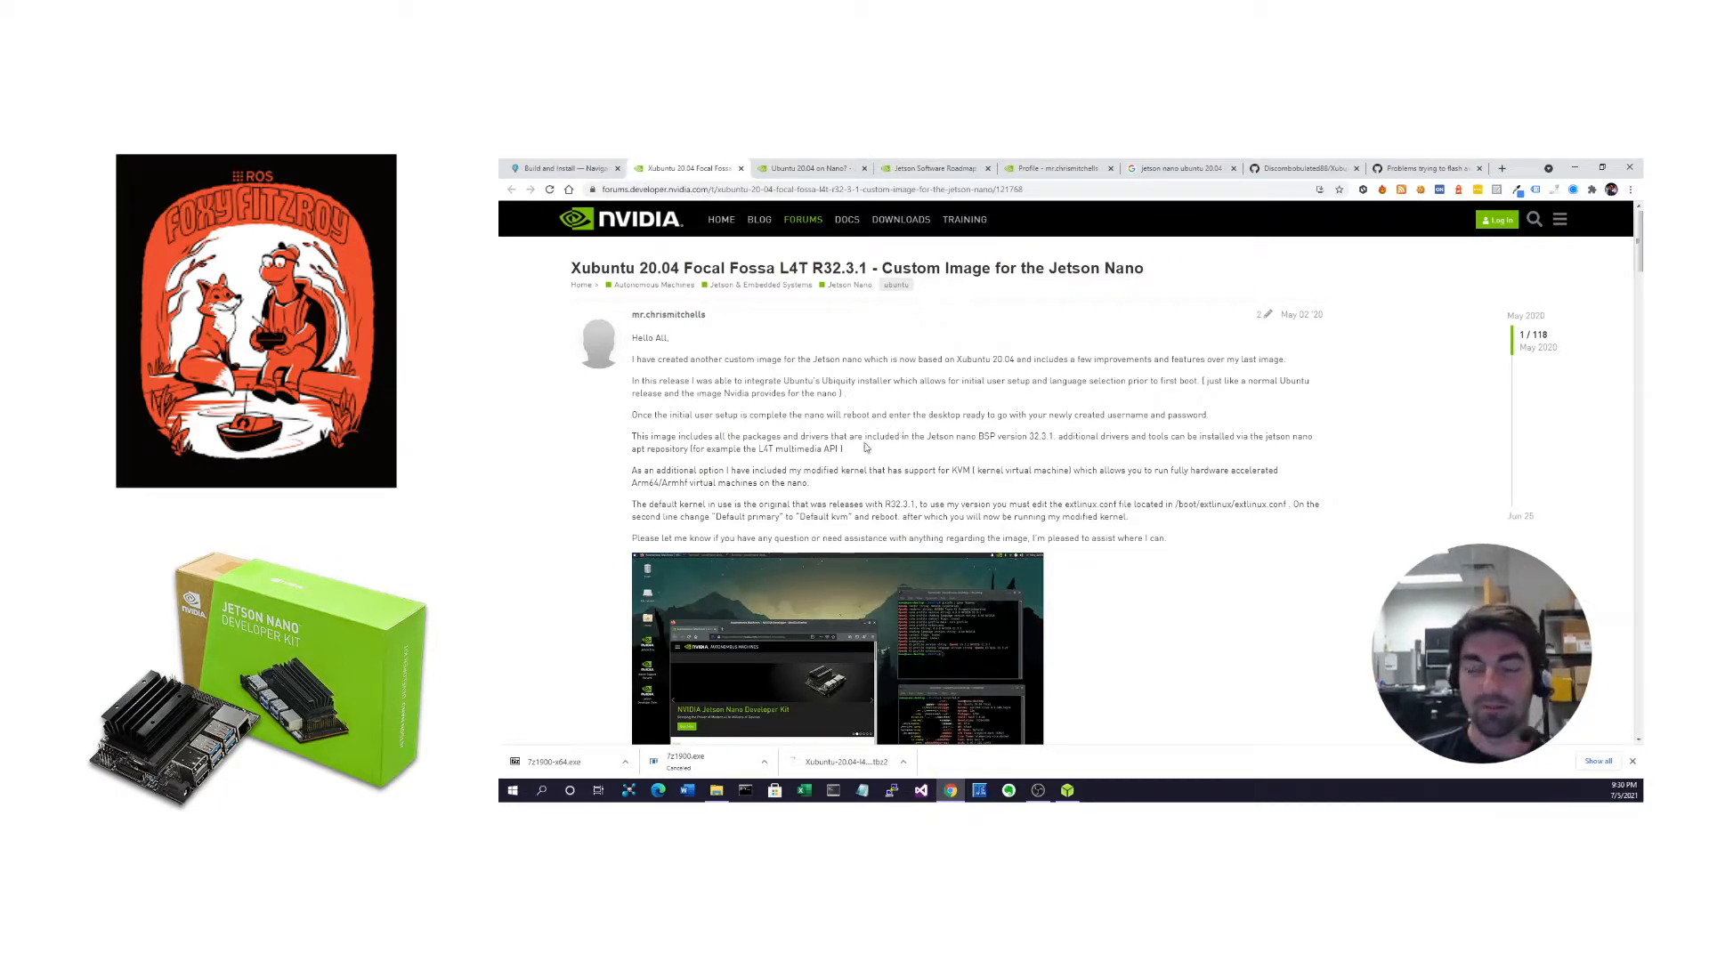
Scroll past the installer screenshots to the Xubuntu image download link and solved reply
scroll("down", 3)
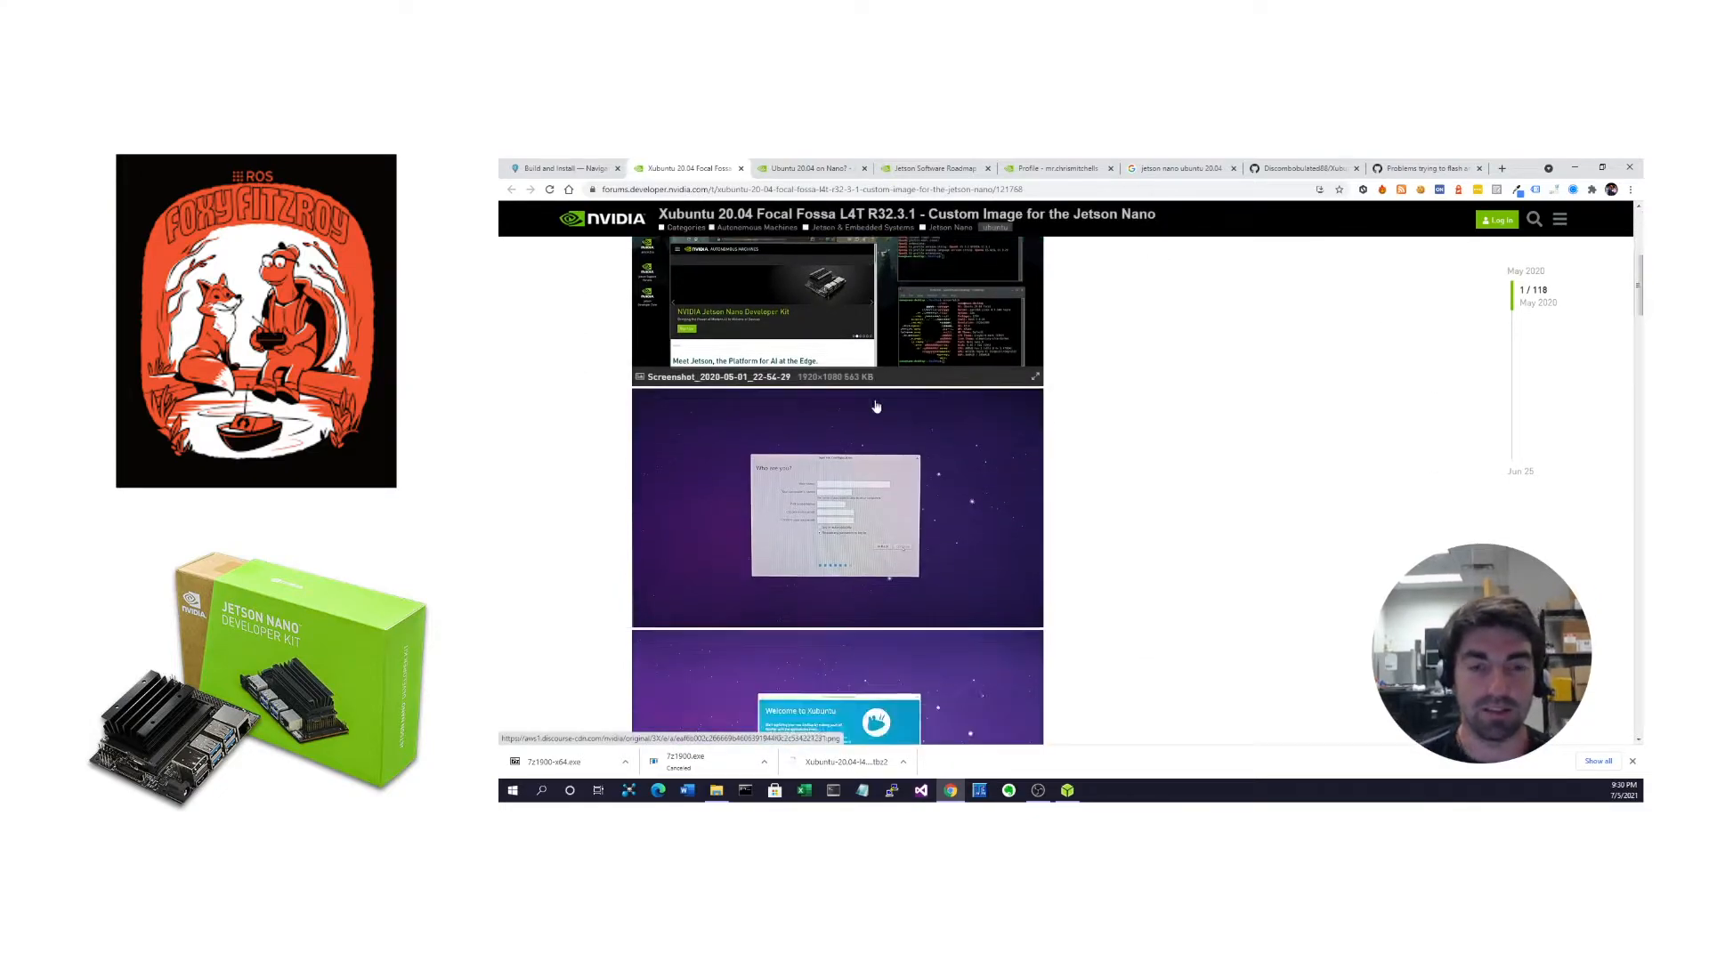
scroll("down", 3)
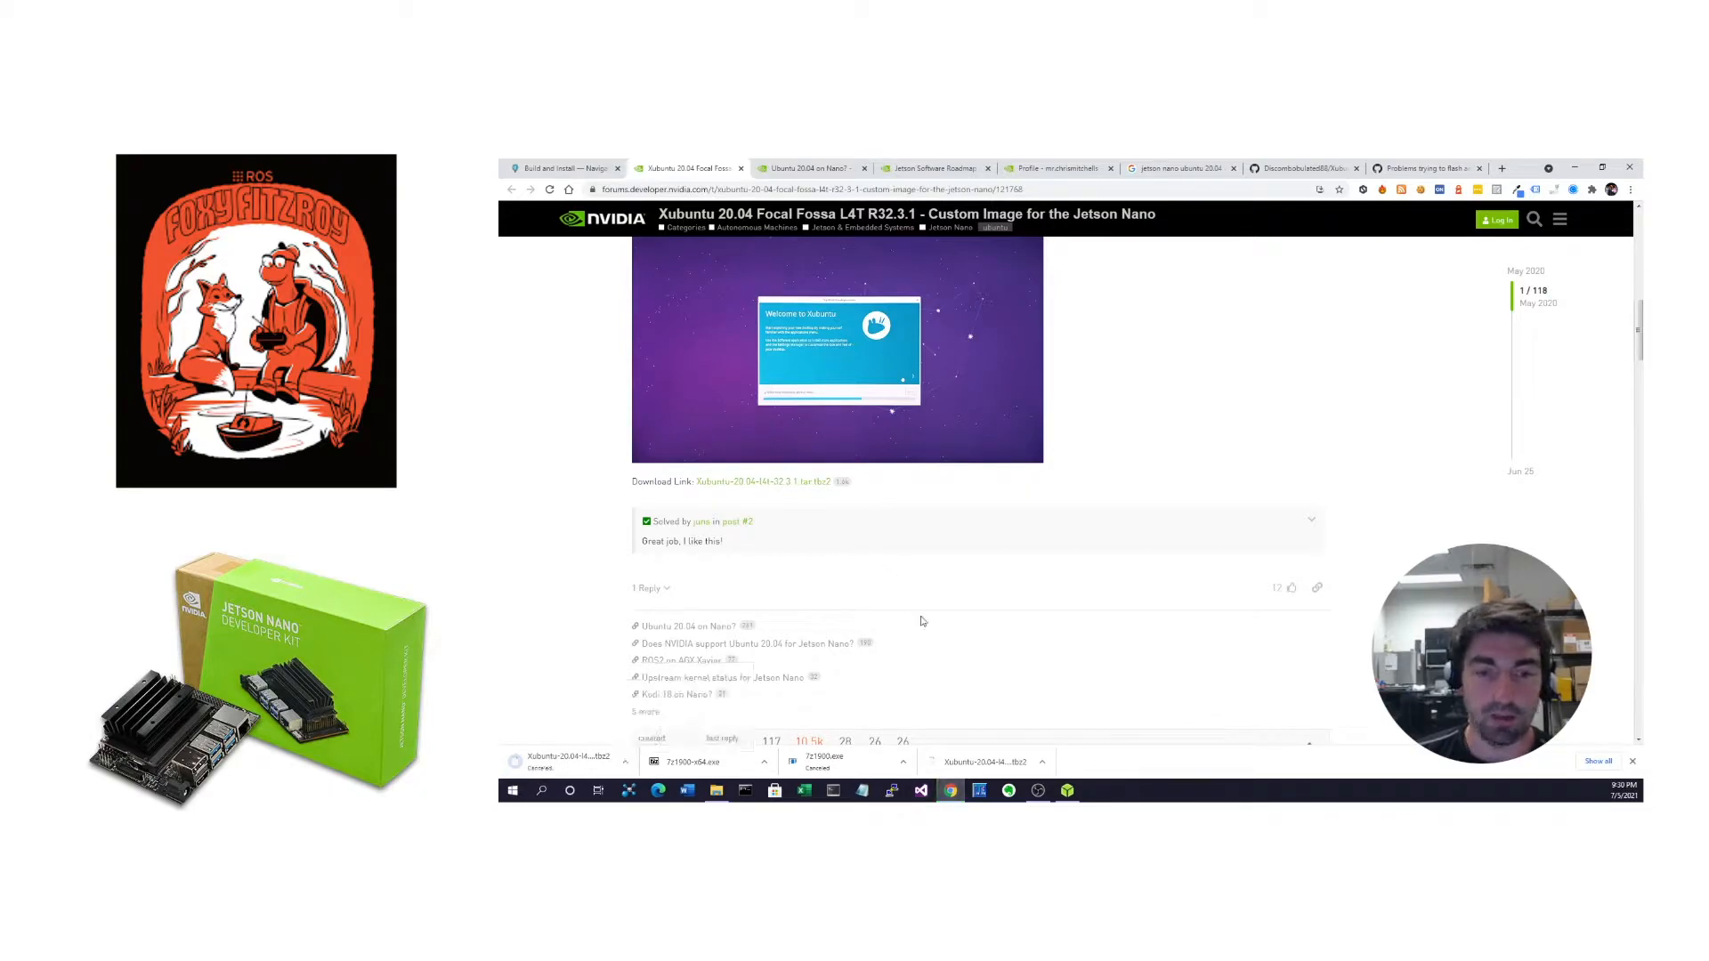
mouse_move(1062, 710)
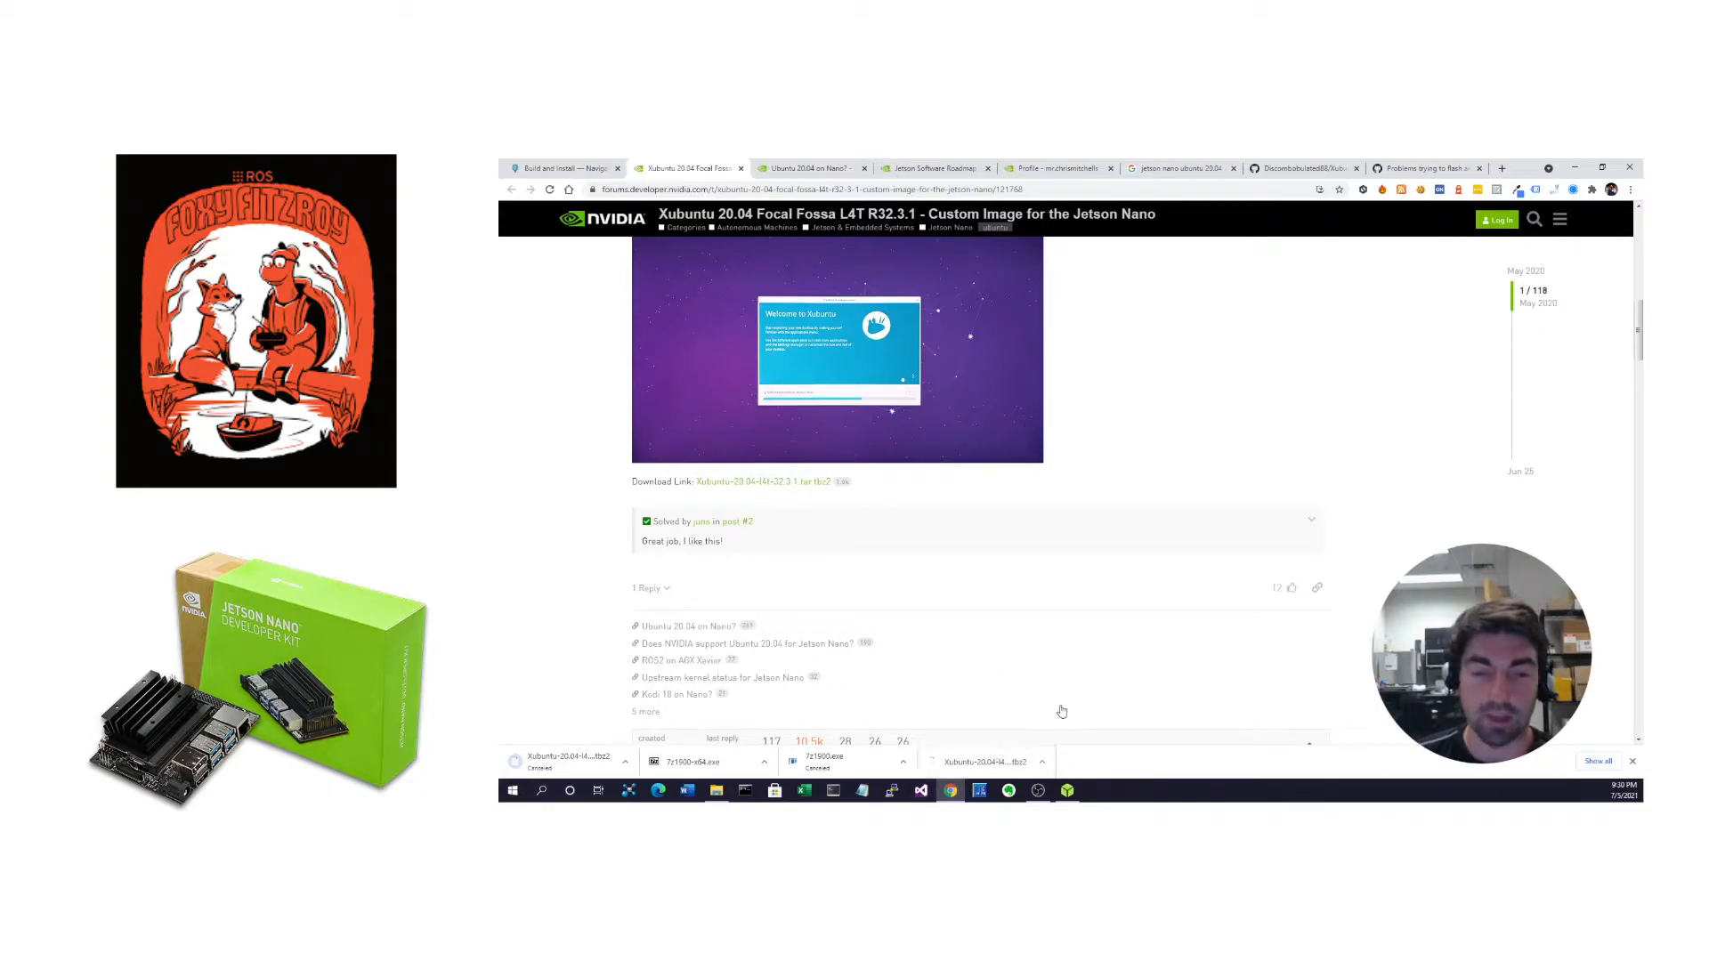
mouse_move(985, 760)
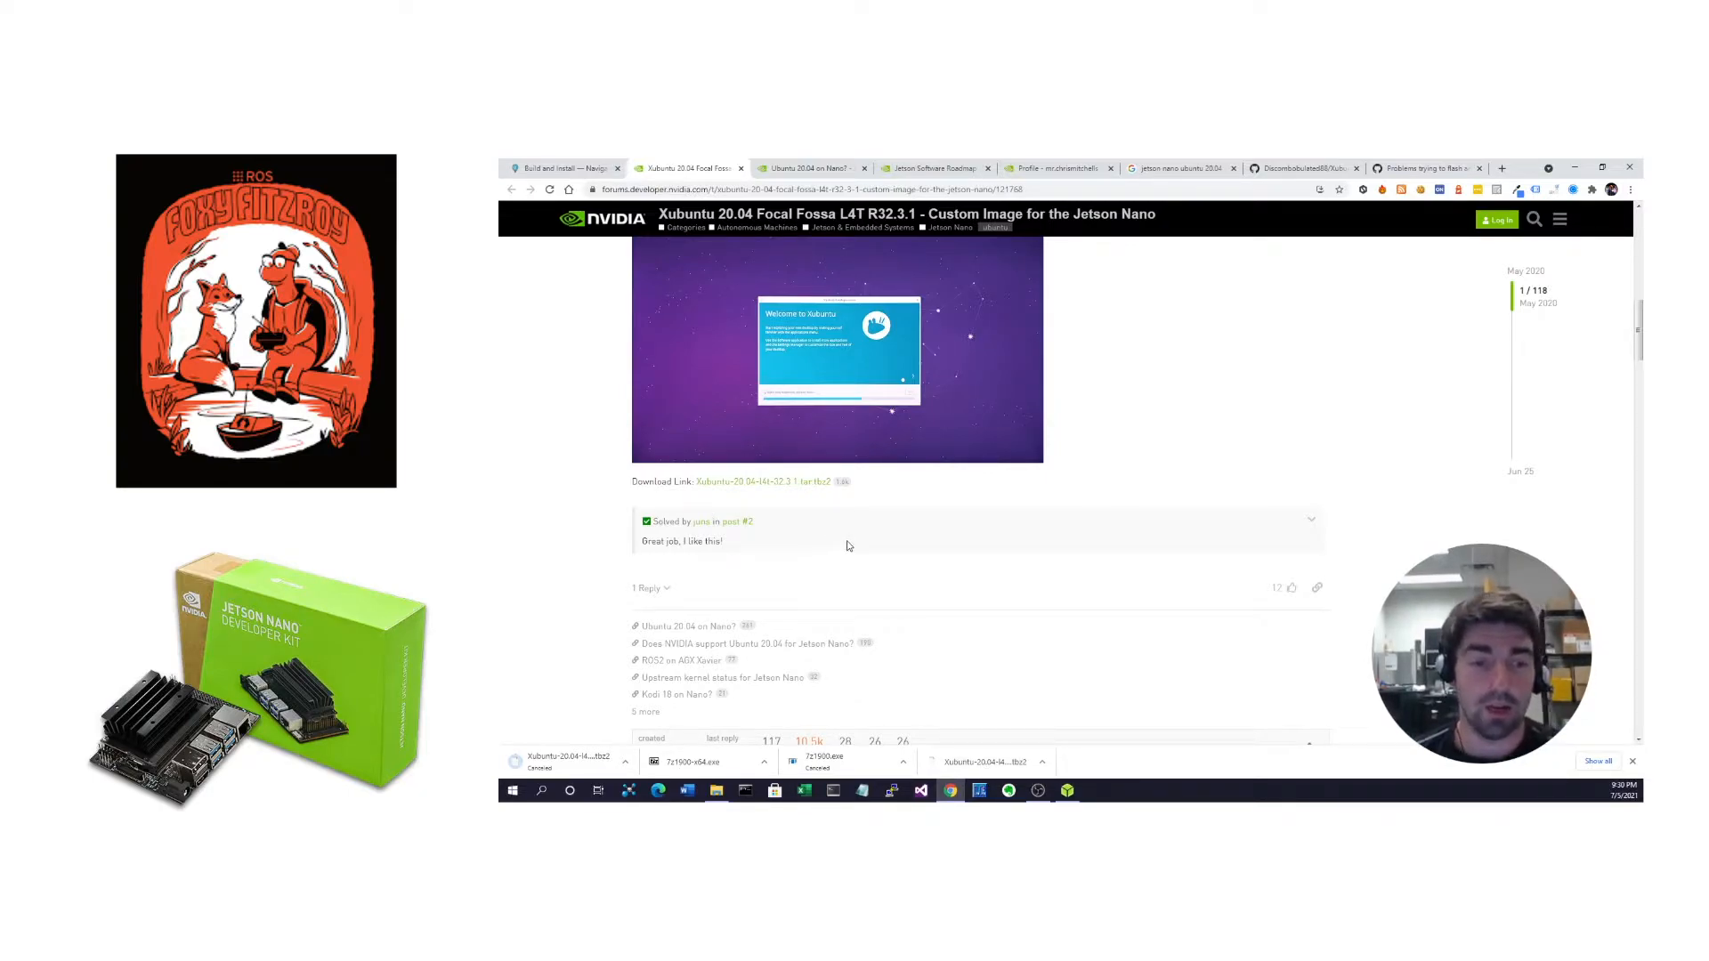
mouse_move(856, 636)
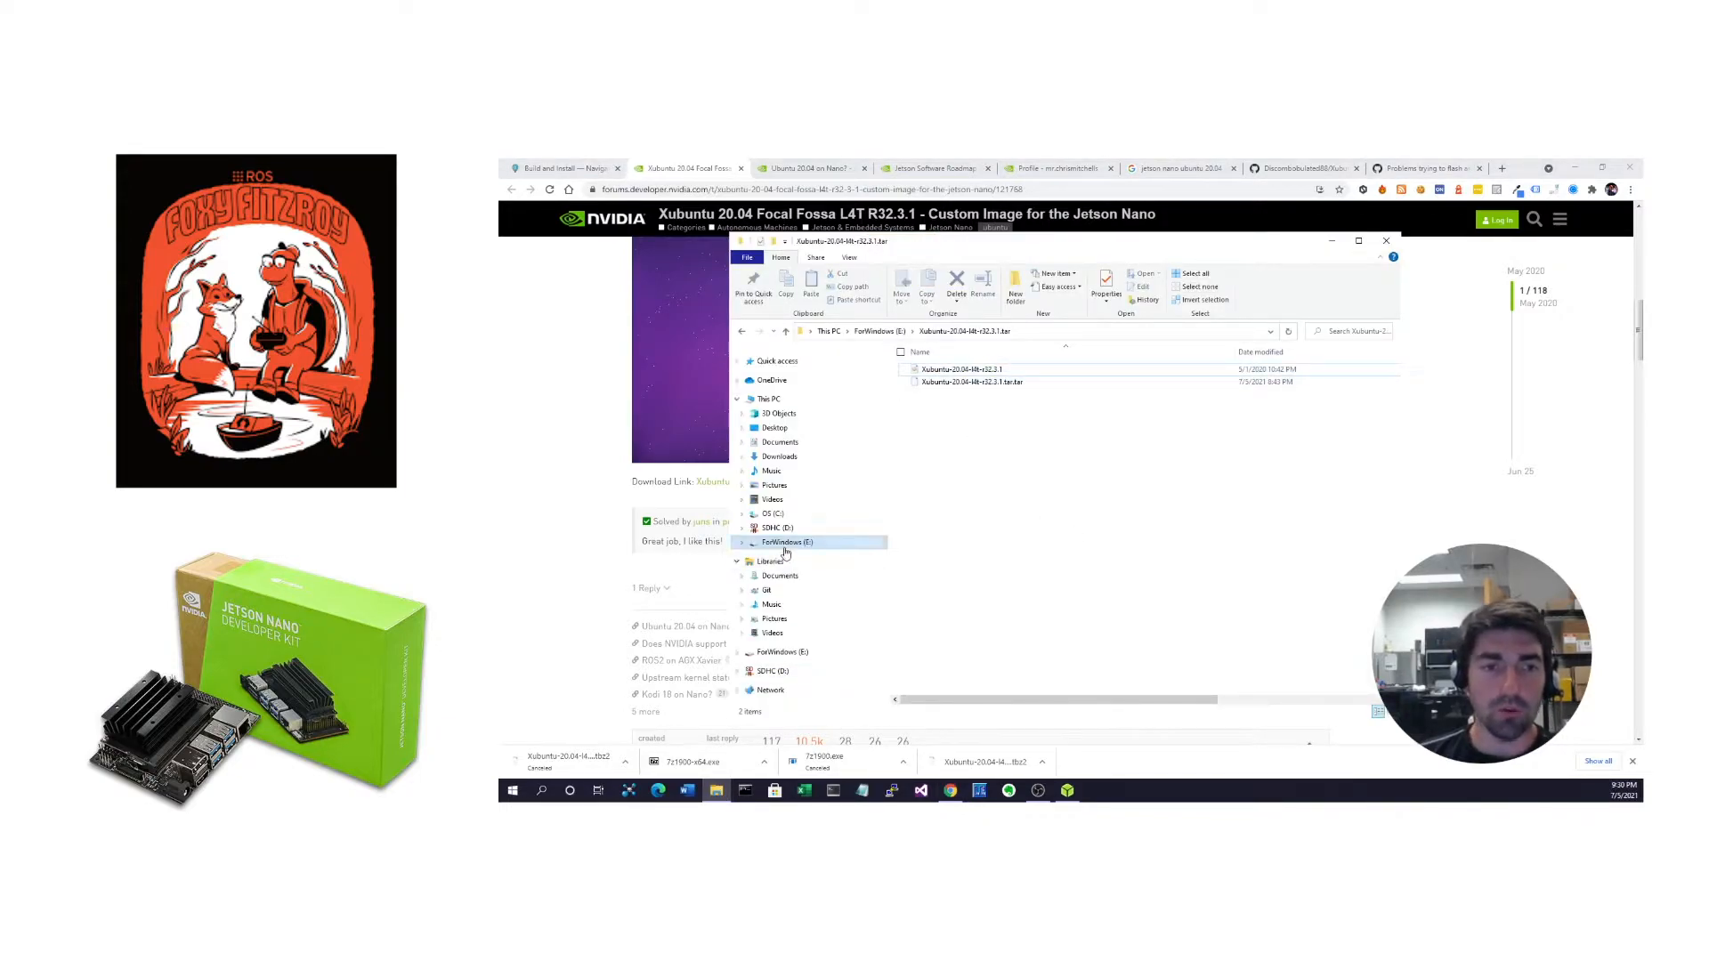
On ForWindows (E:), extract the Xubuntu-20.04-l4t-r32.3.1 .tar archive to get the disc image
left_click(783, 541)
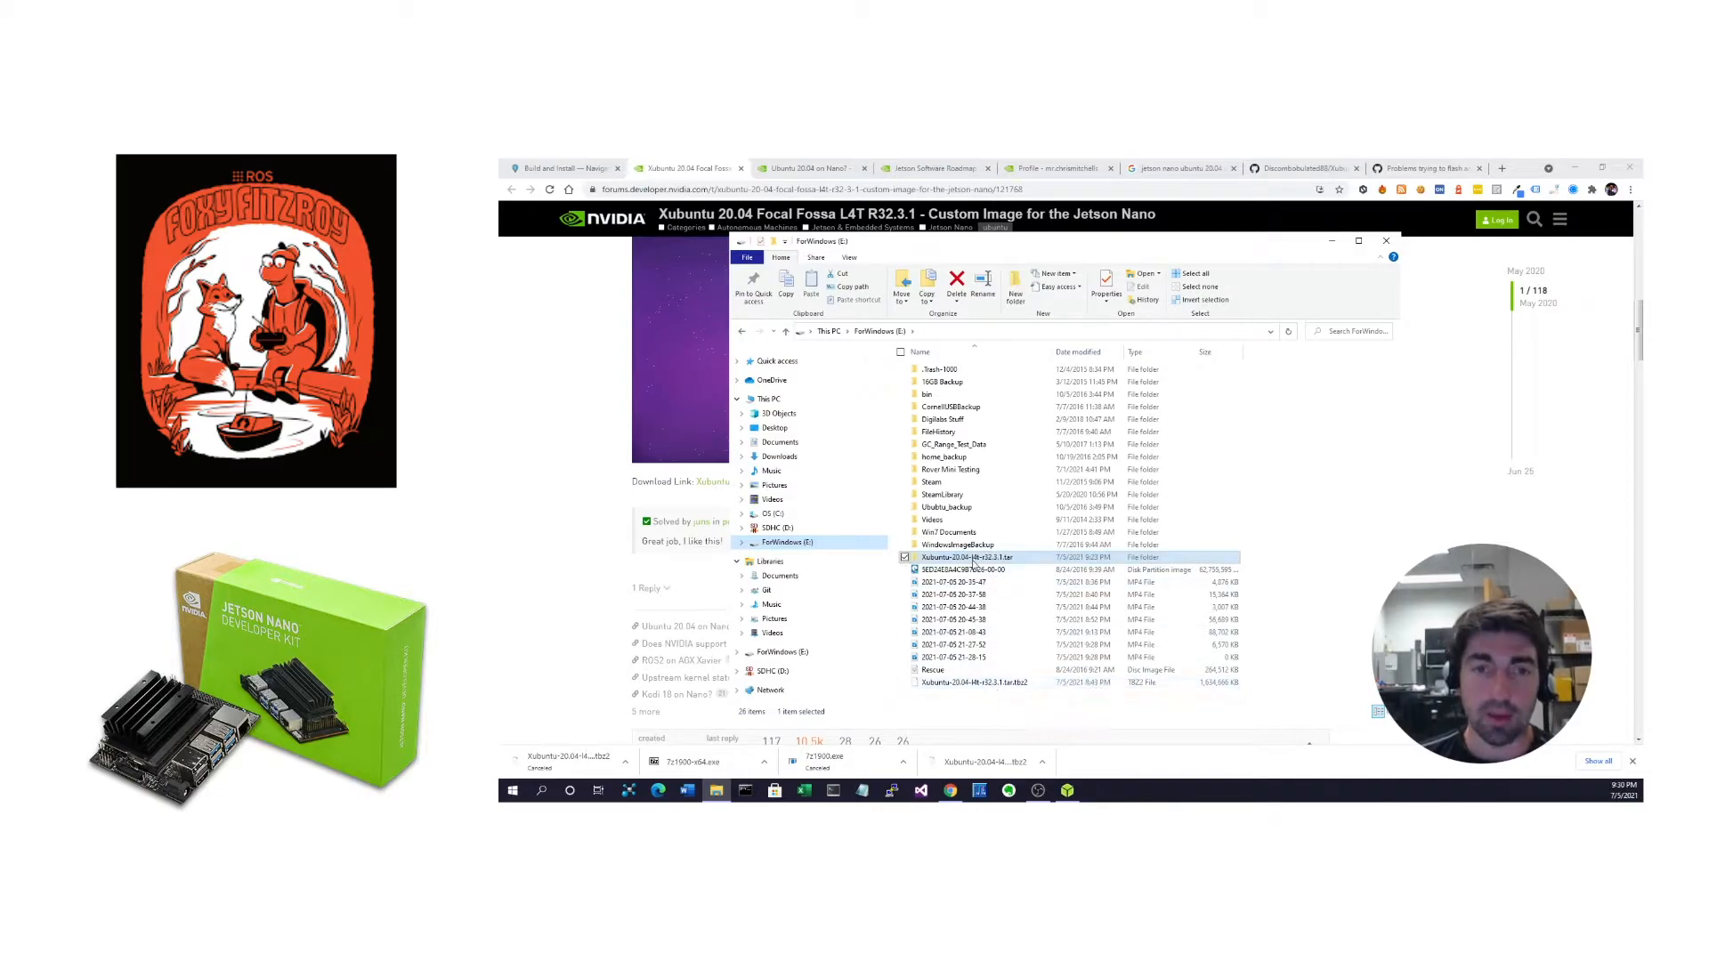
right_click(965, 557)
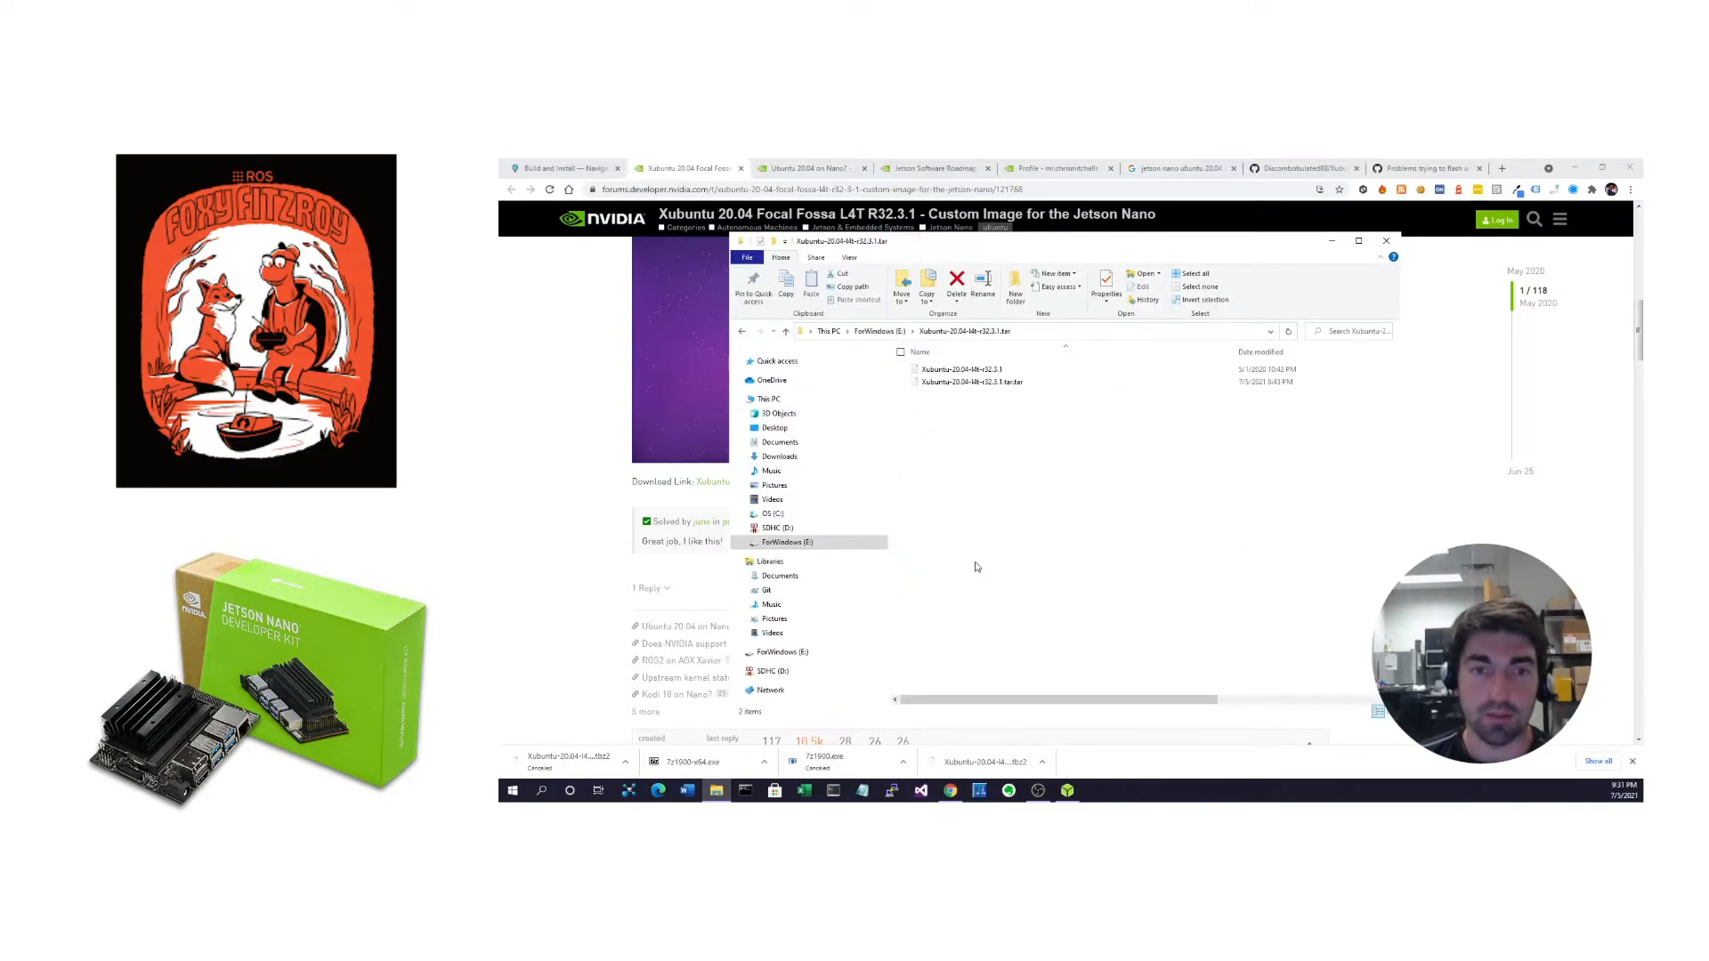
left_click(970, 382)
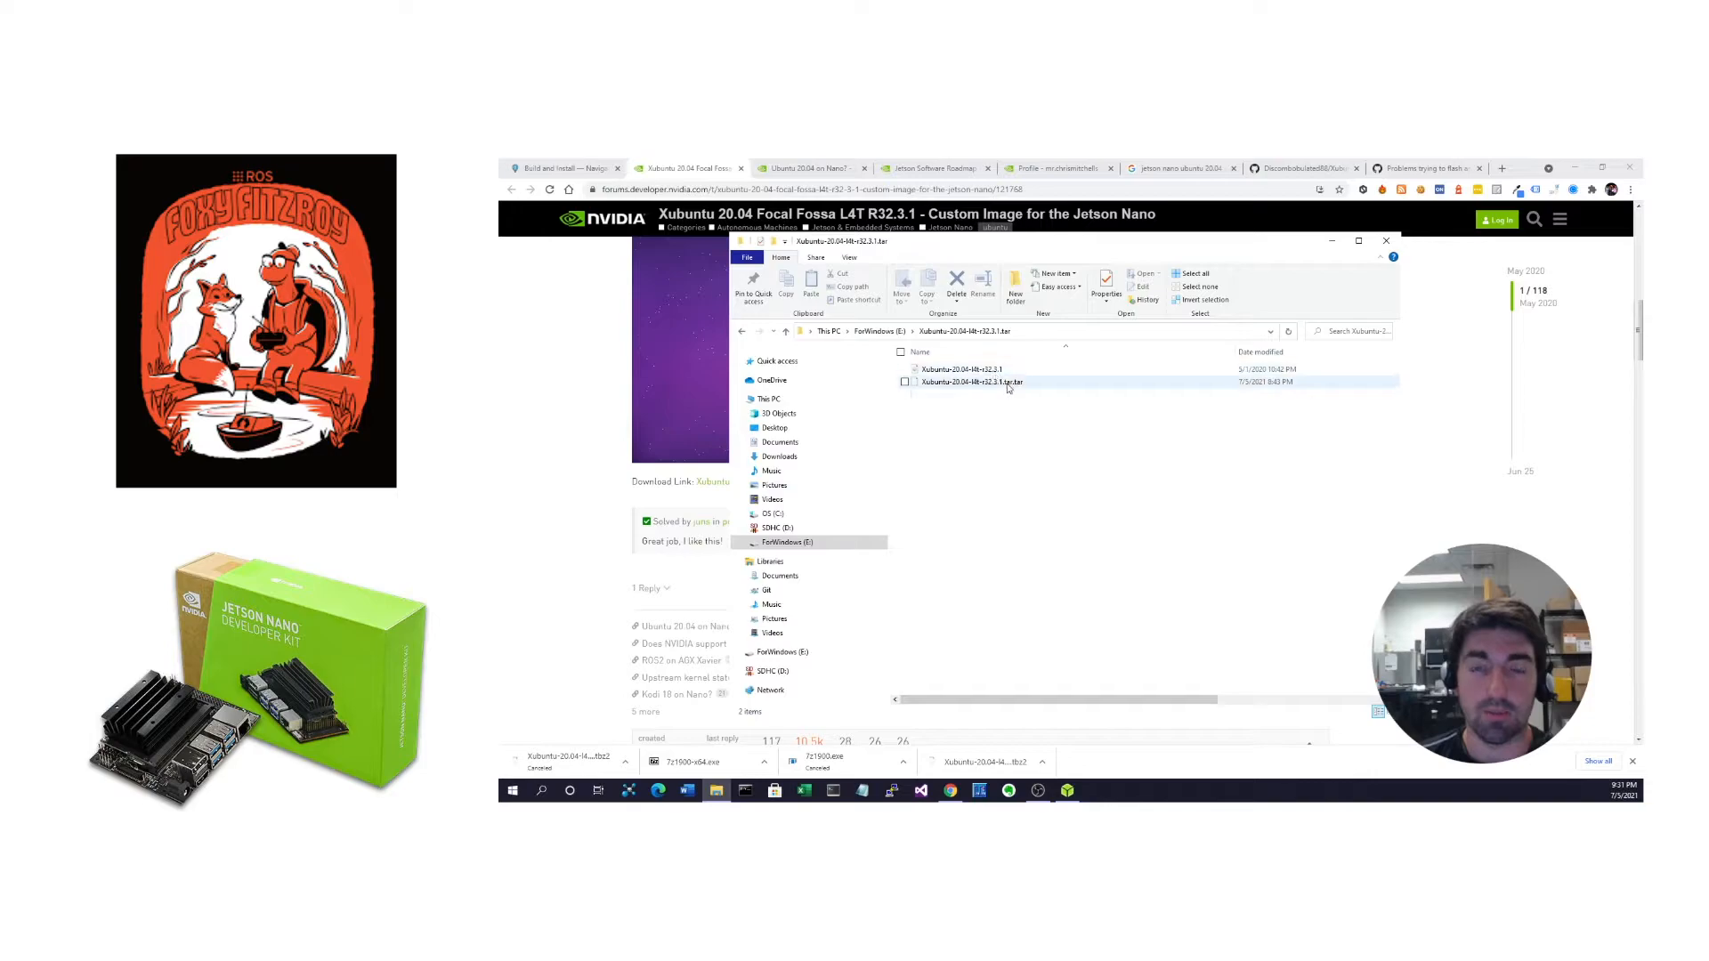
right_click(970, 381)
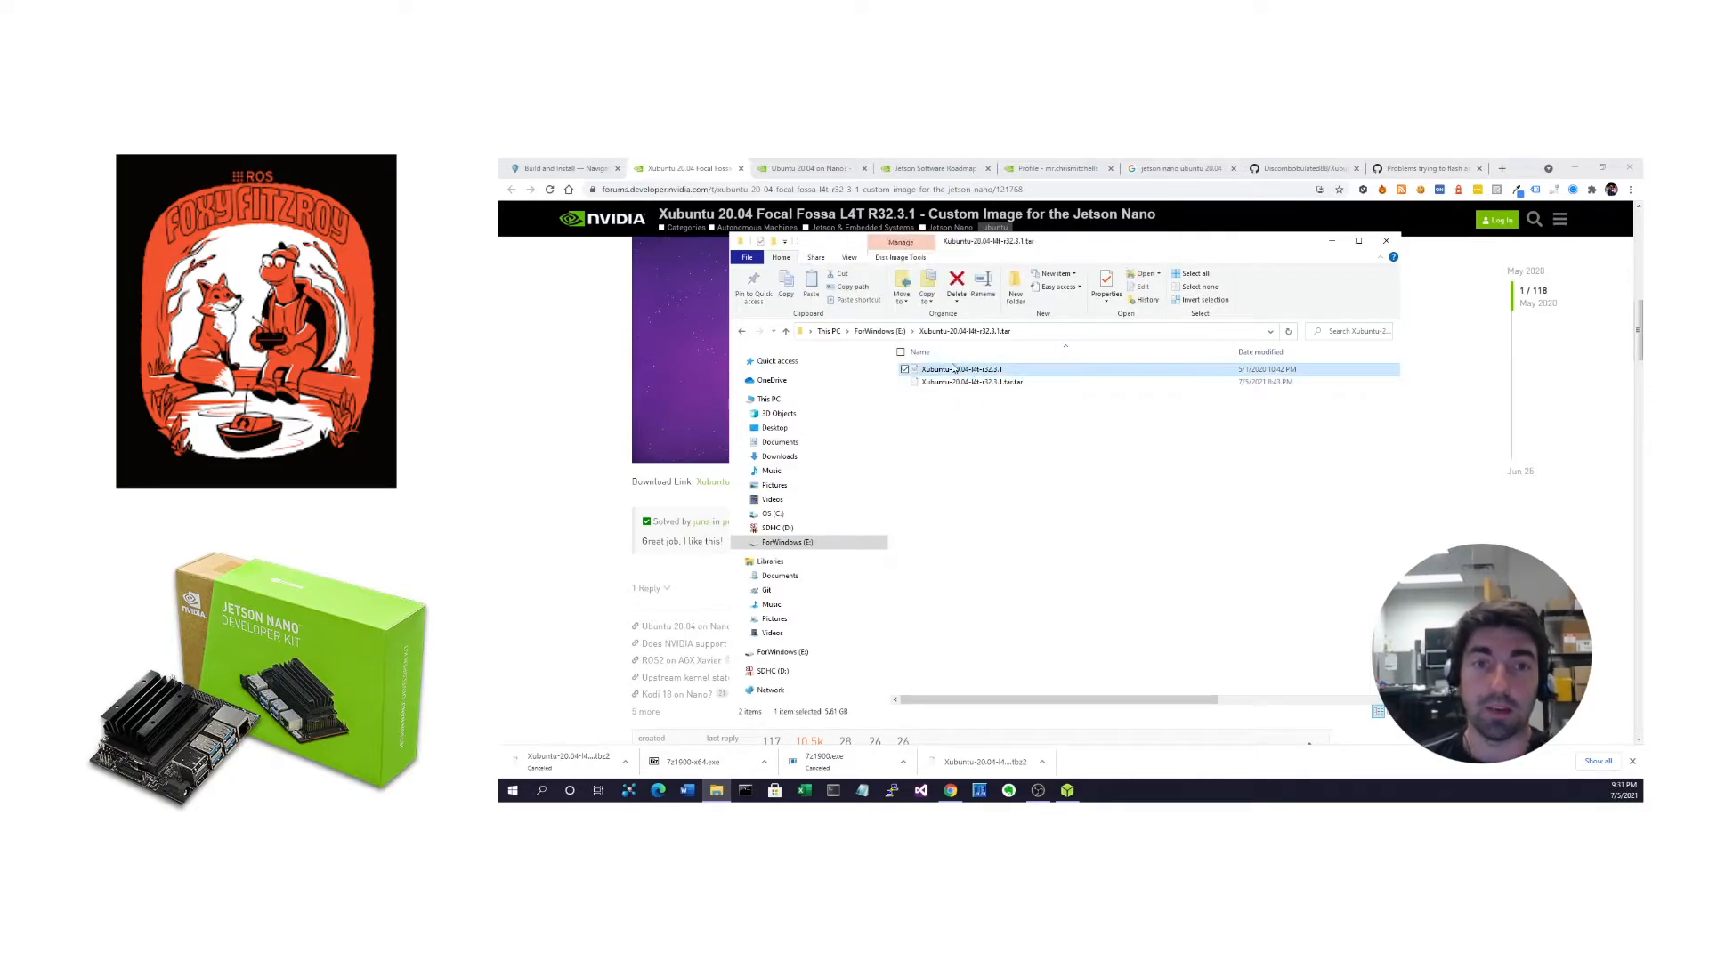
mouse_move(960, 370)
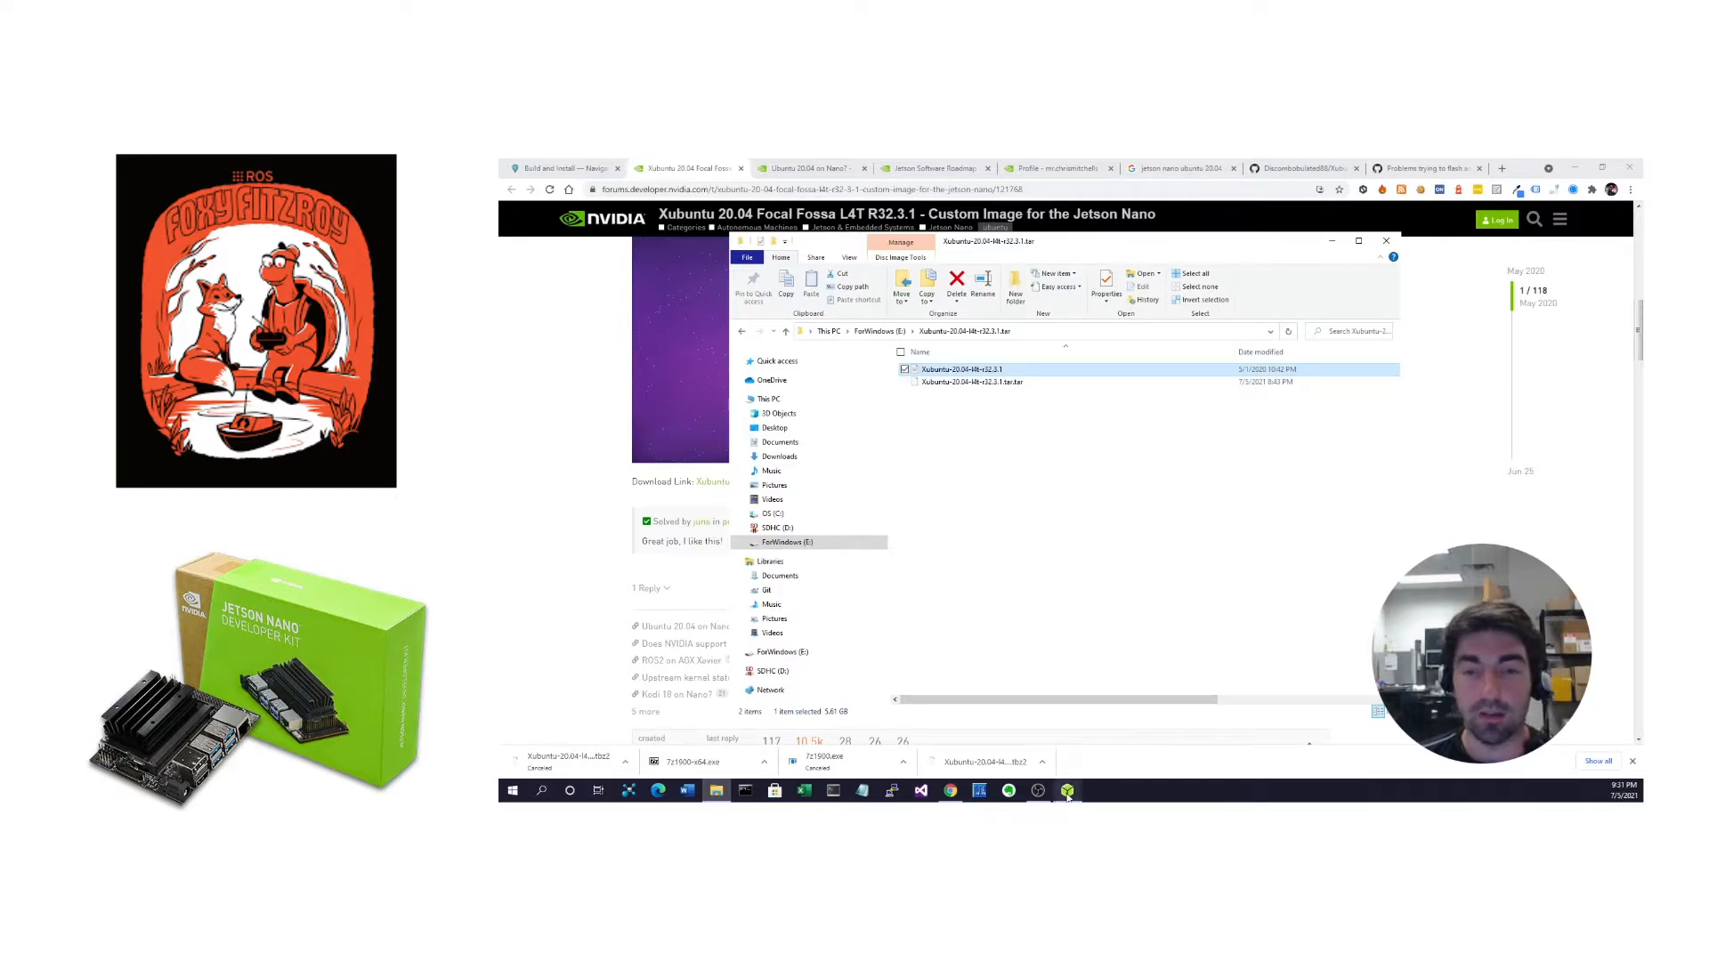
In balenaEtcher, target the SDHC Card, choose the Xubuntu .img and start flashing
left_click(1066, 790)
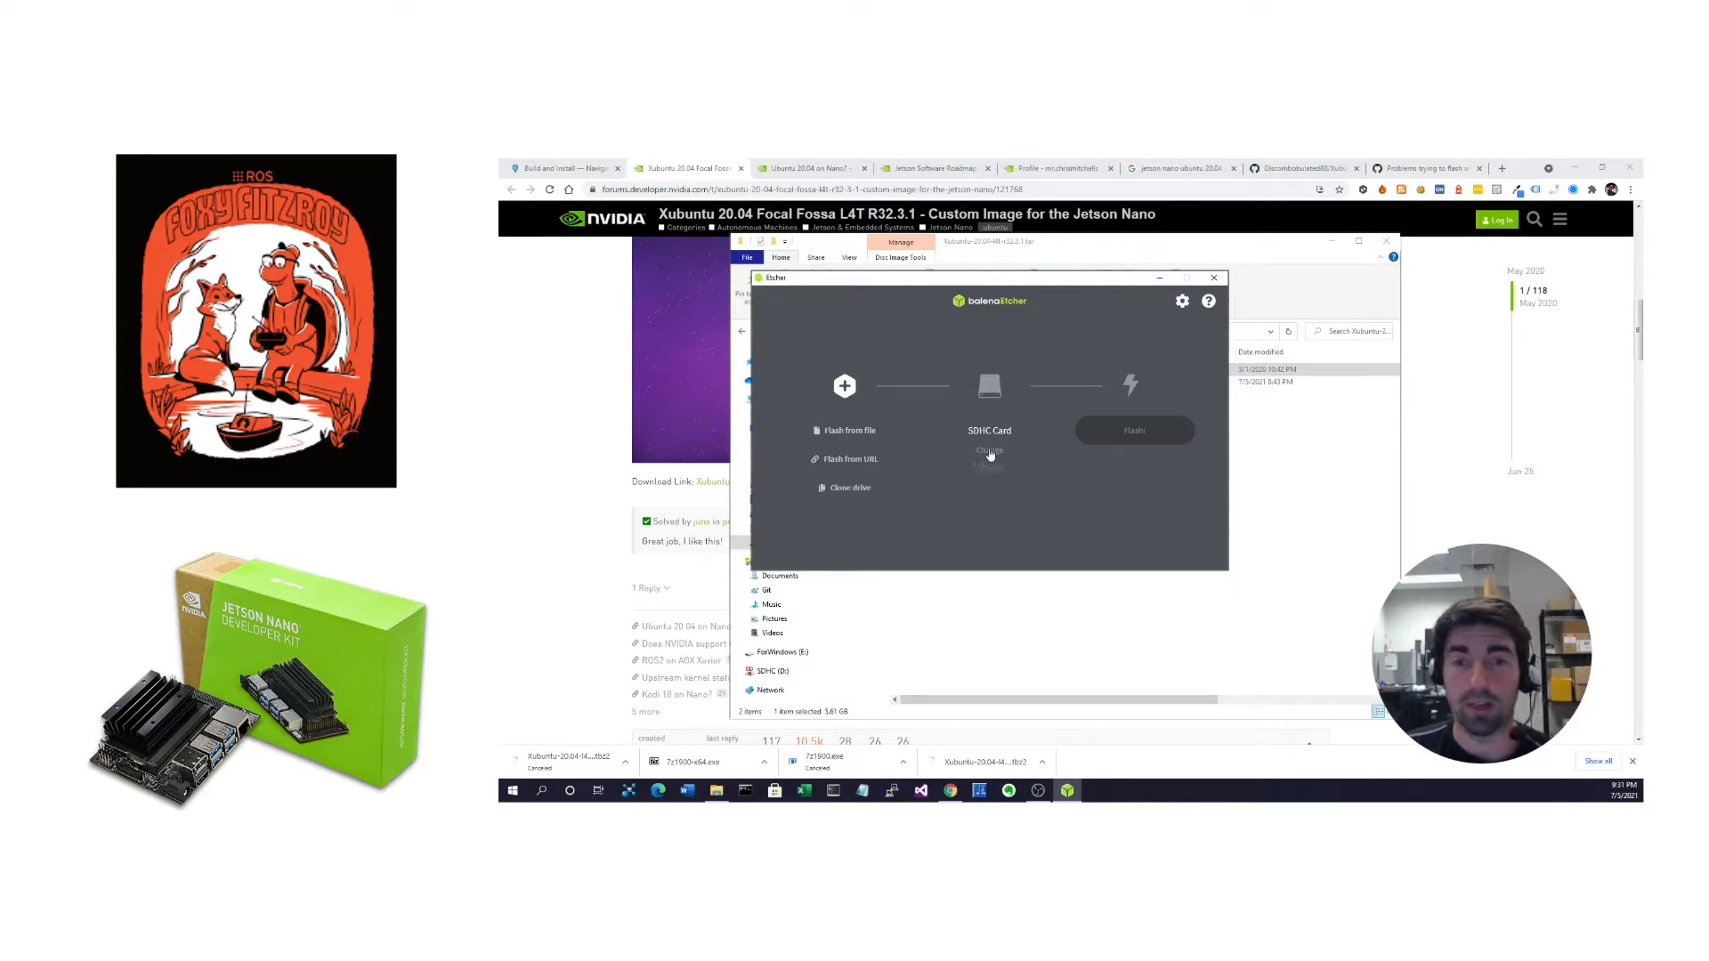
left_click(988, 429)
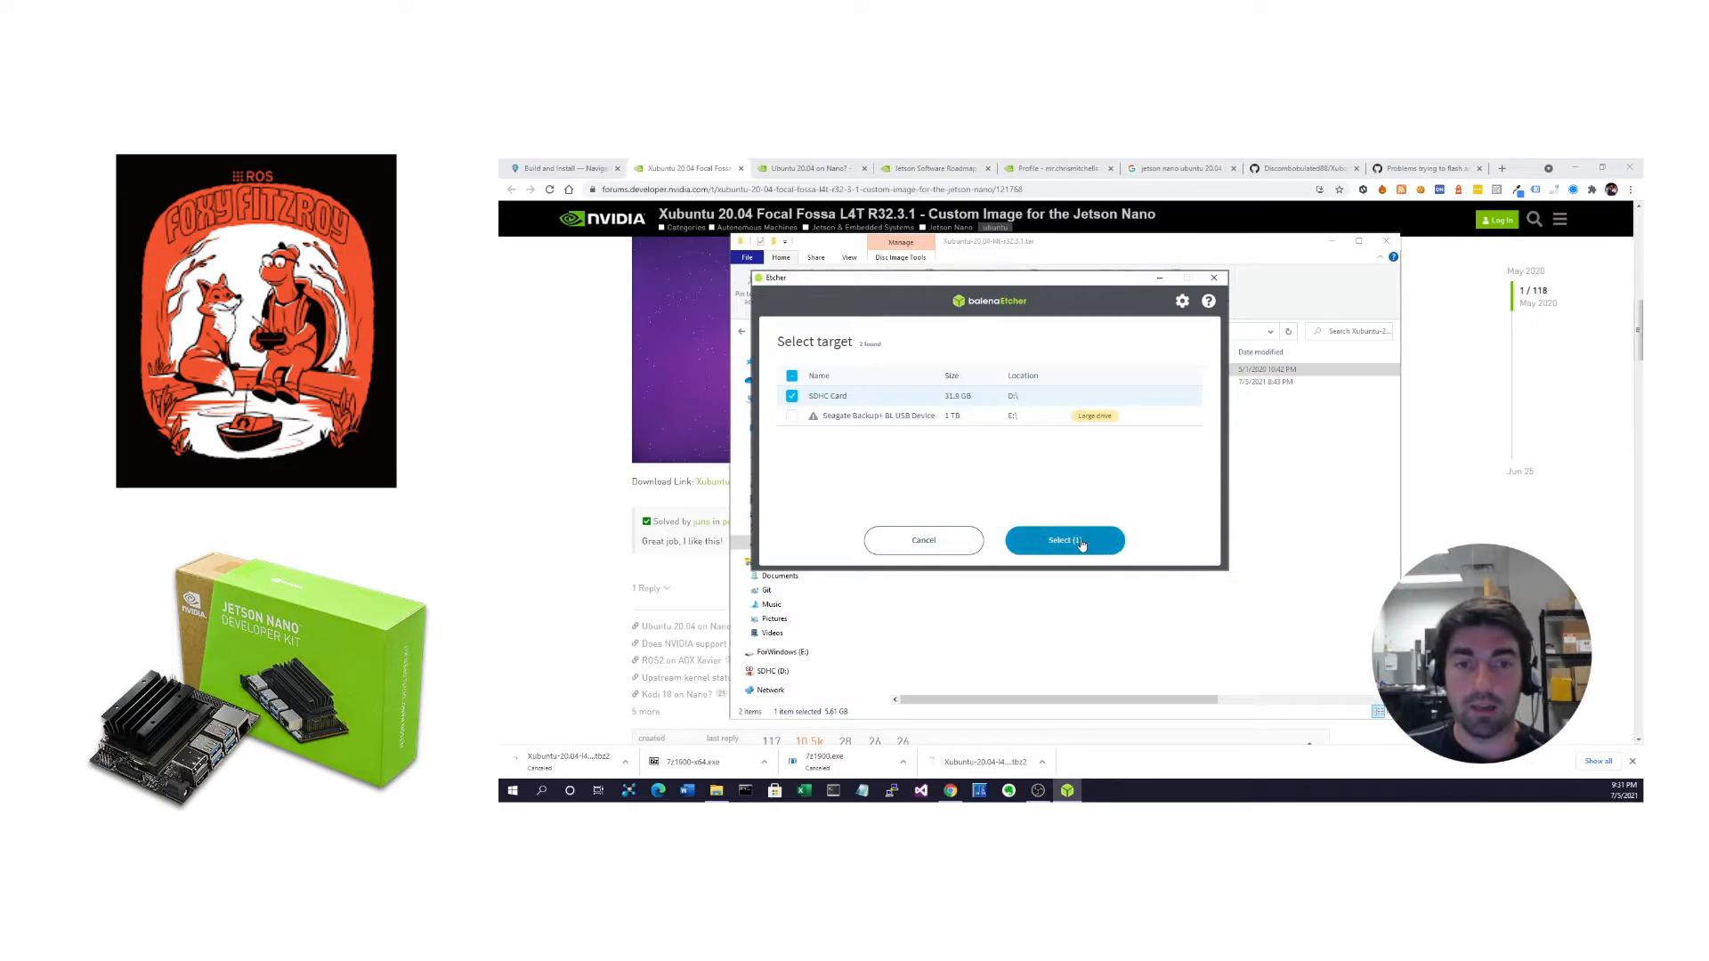
left_click(1065, 540)
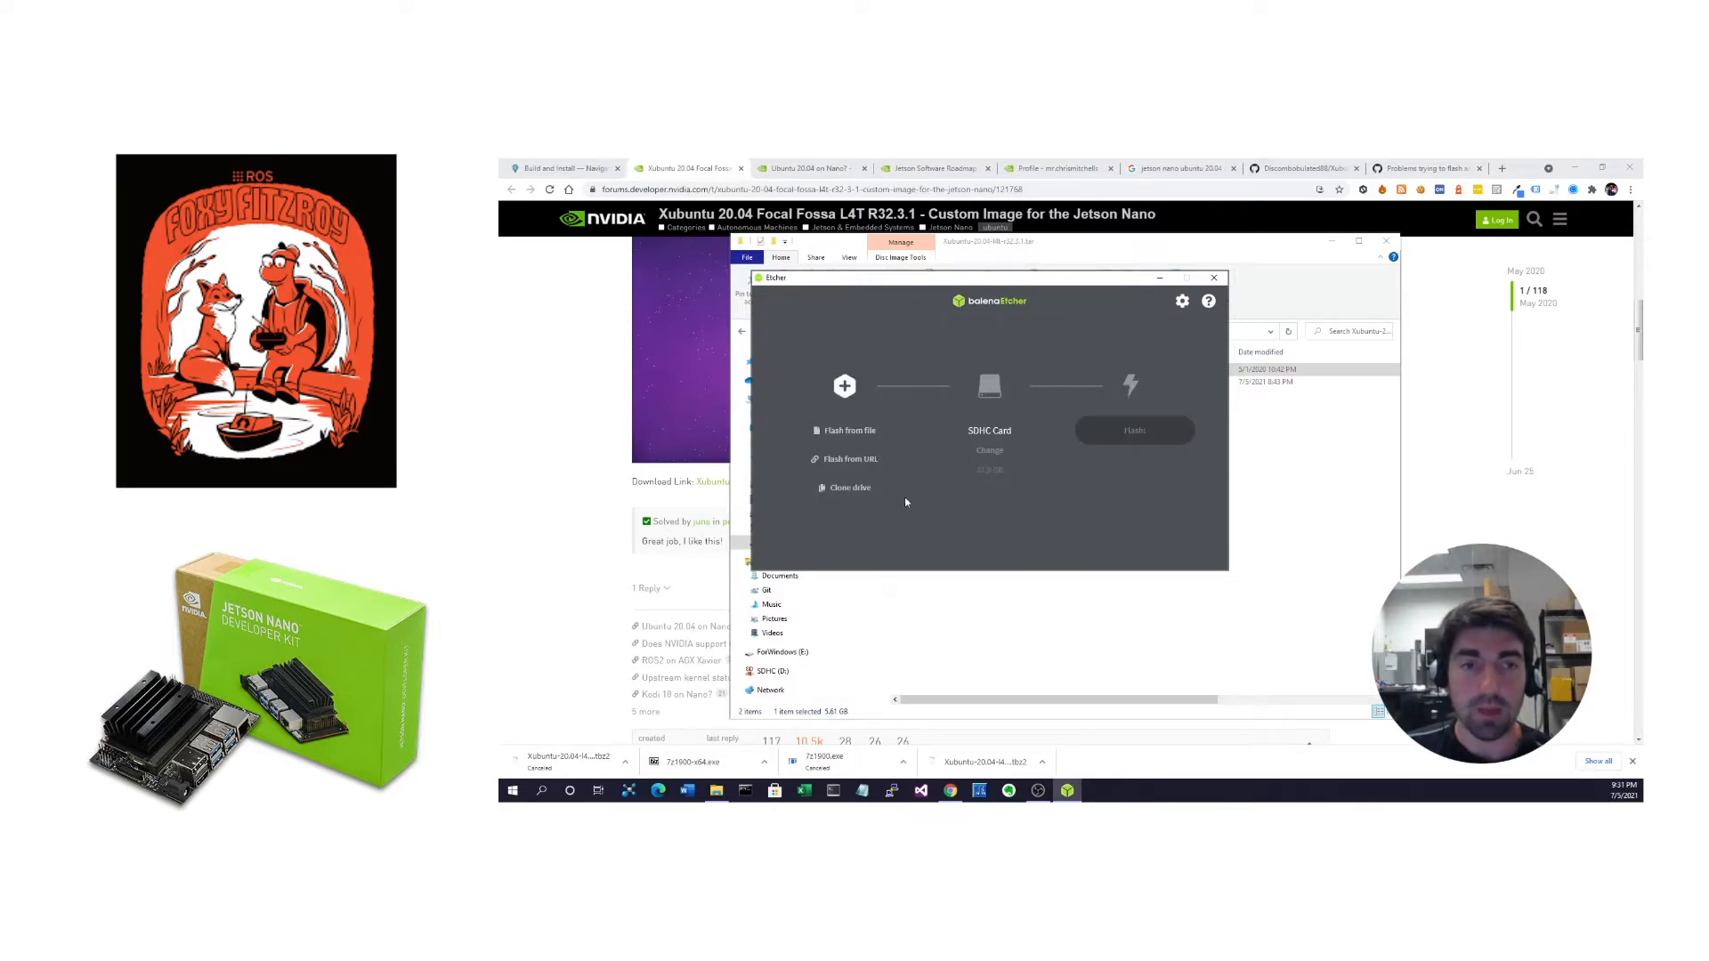
left_click(849, 429)
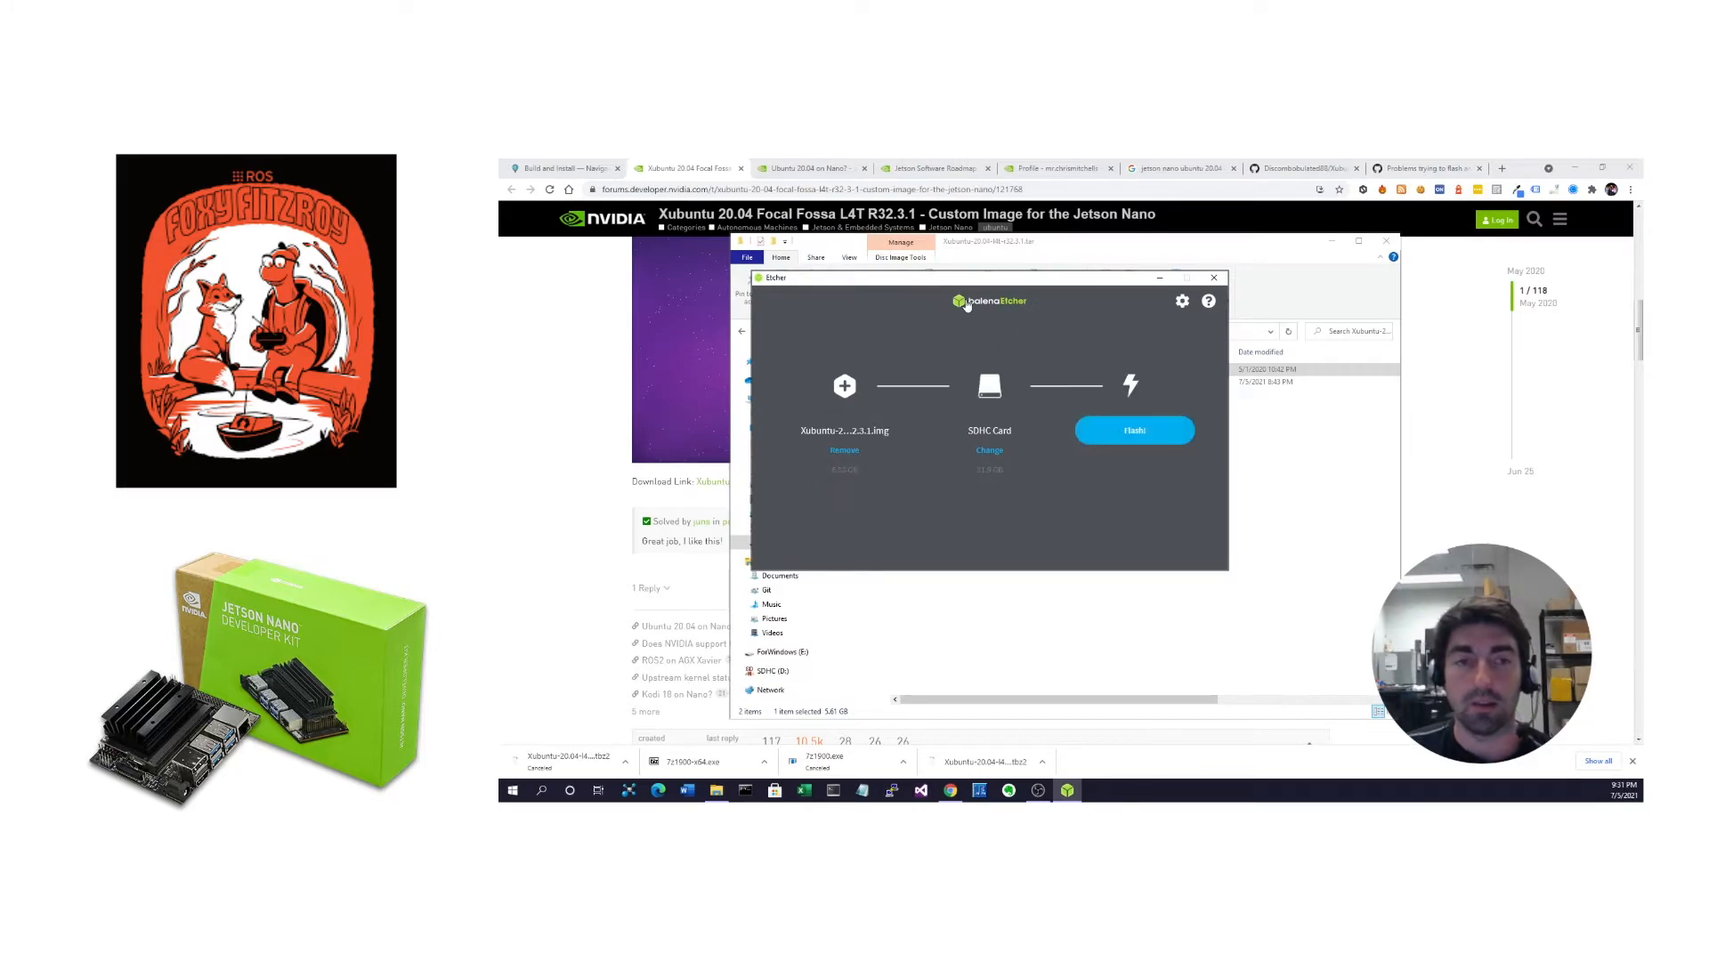
left_click(1134, 429)
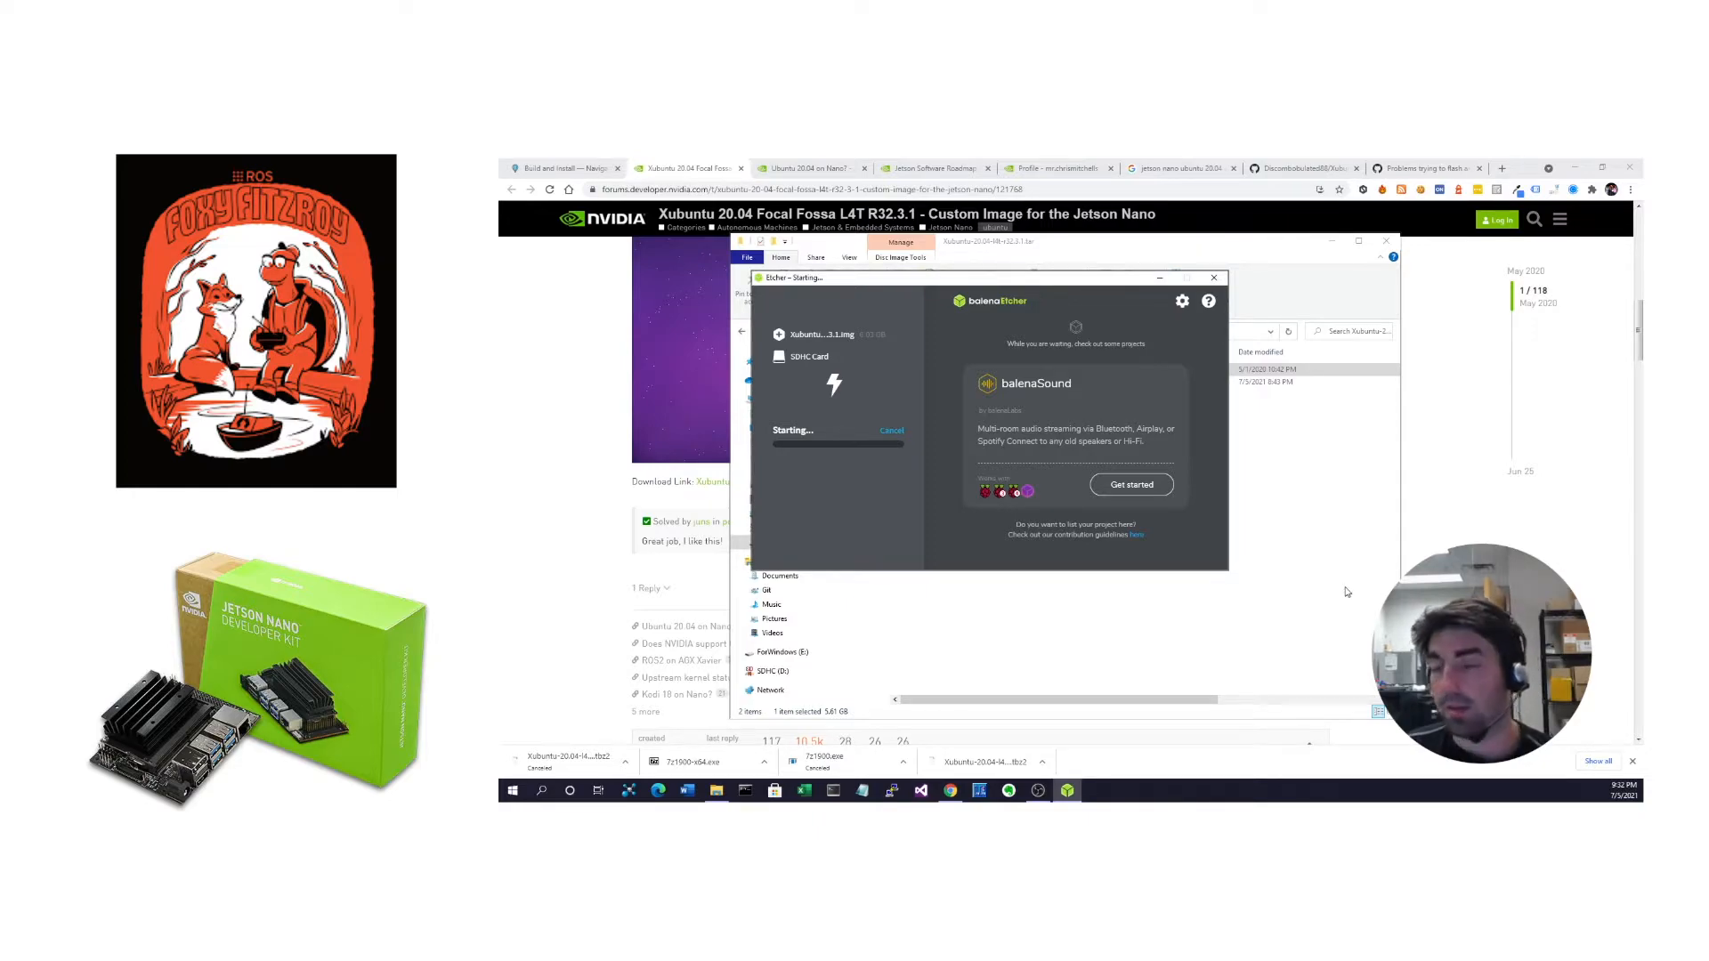
mouse_move(1011, 283)
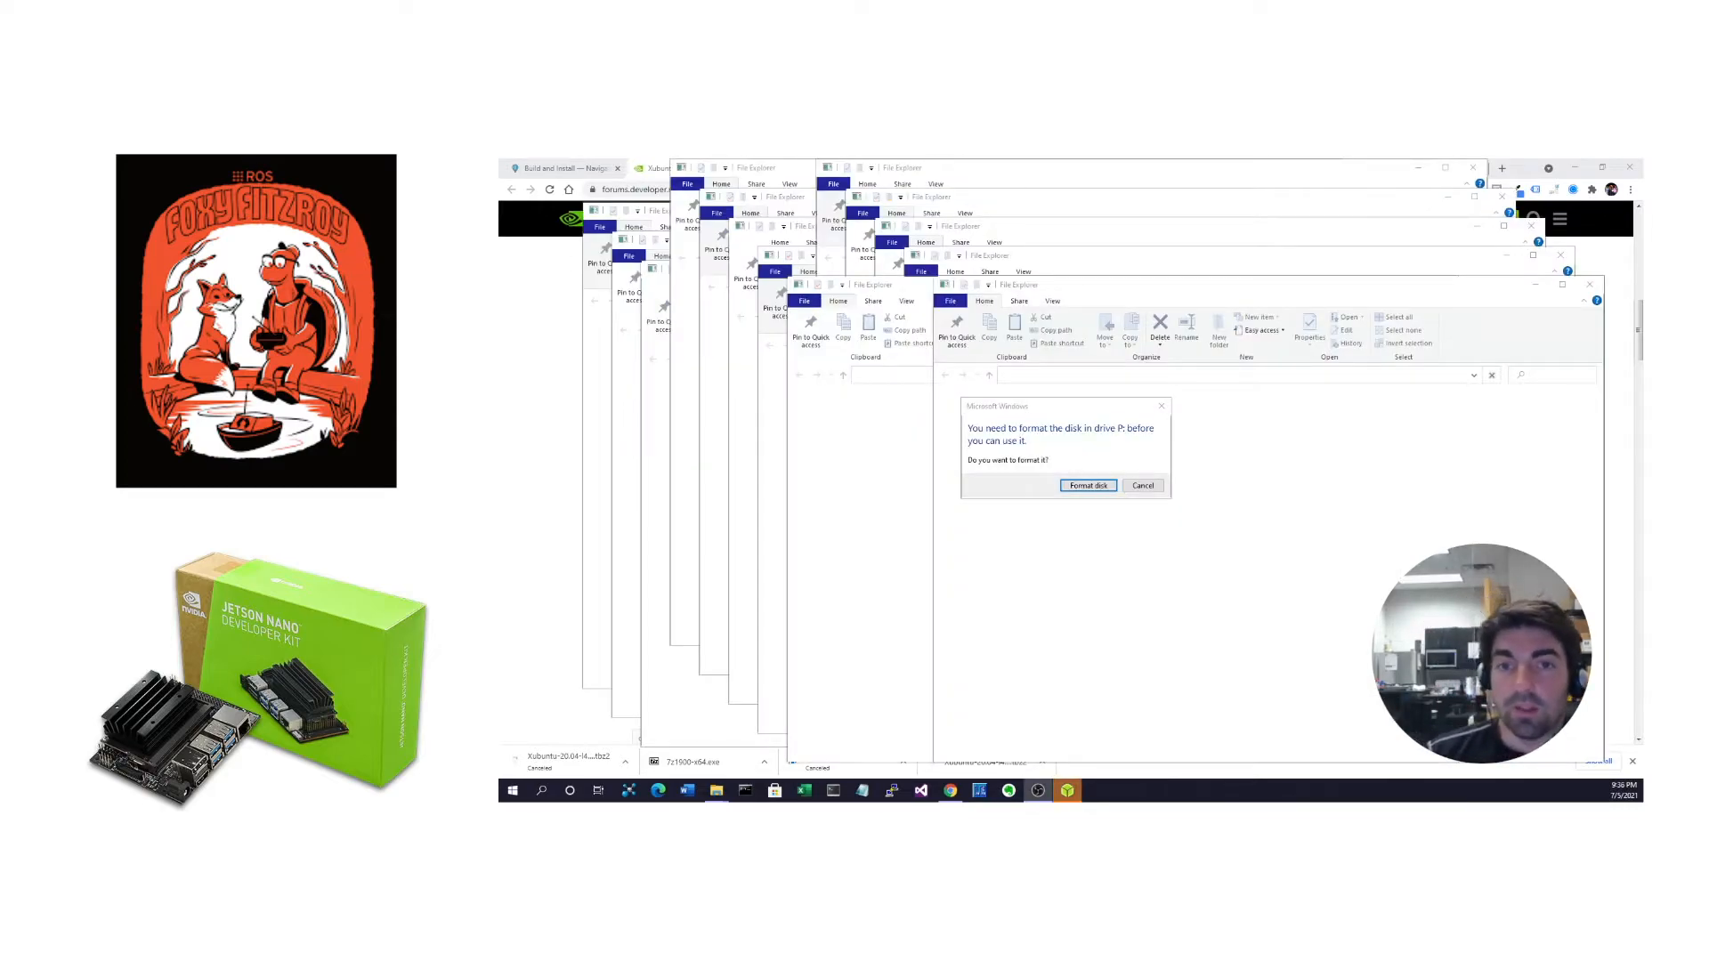
mouse_move(1181, 454)
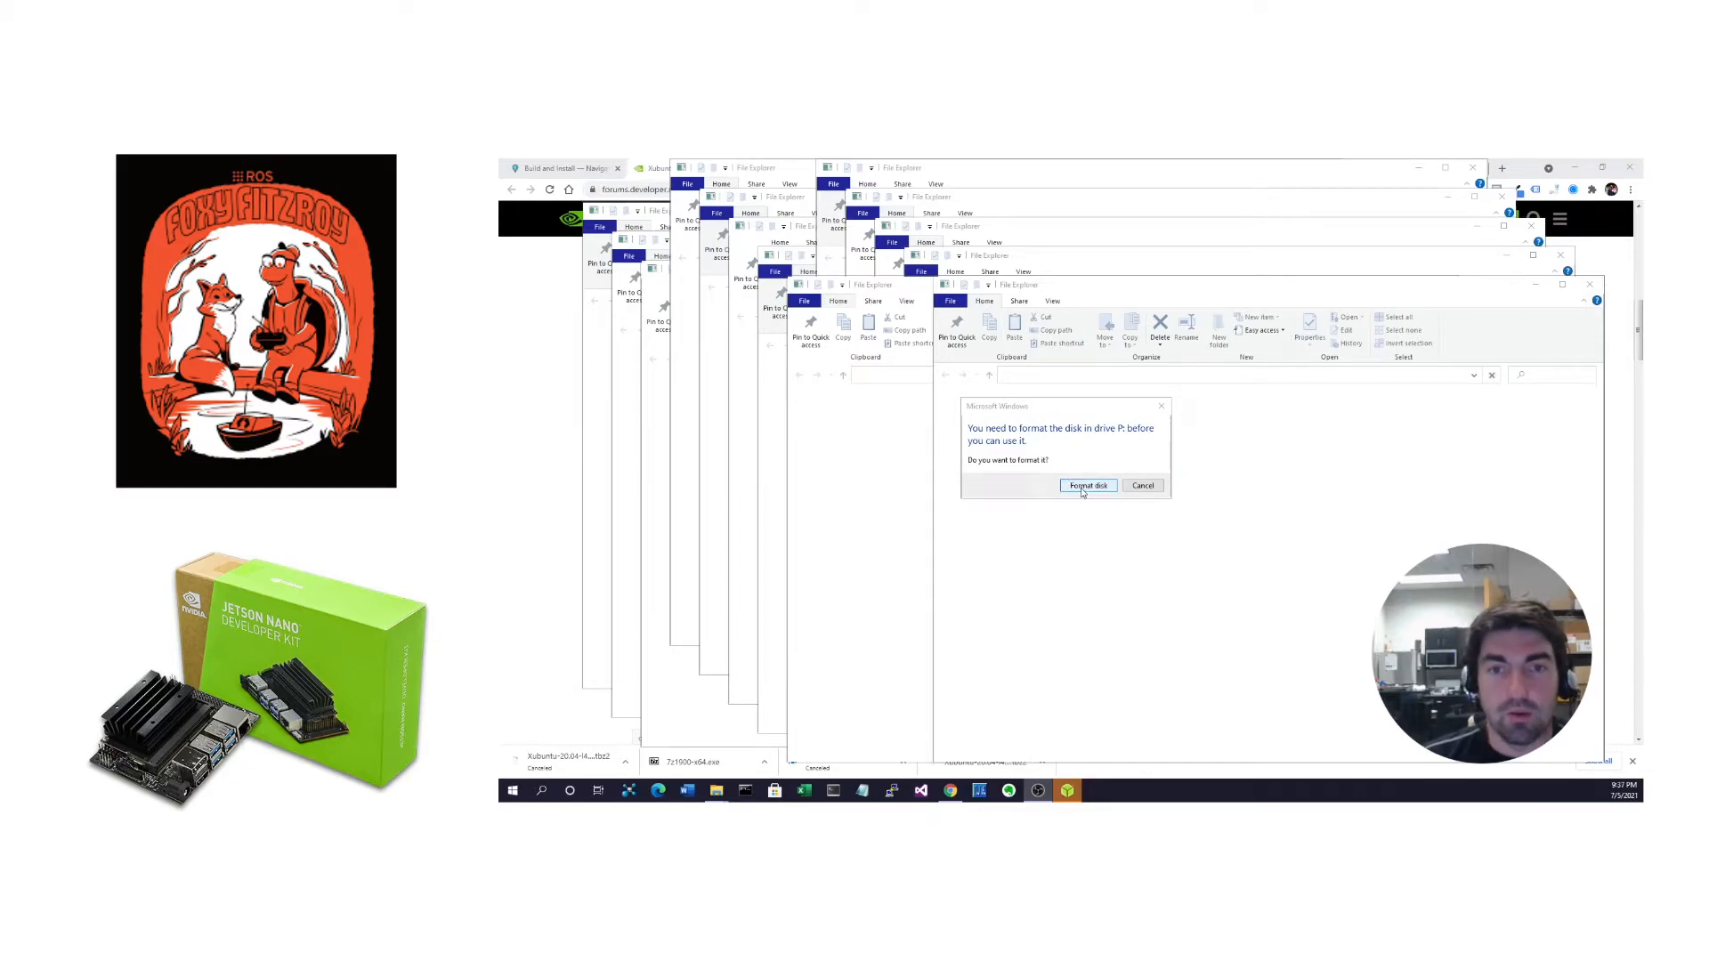
mouse_move(1143, 484)
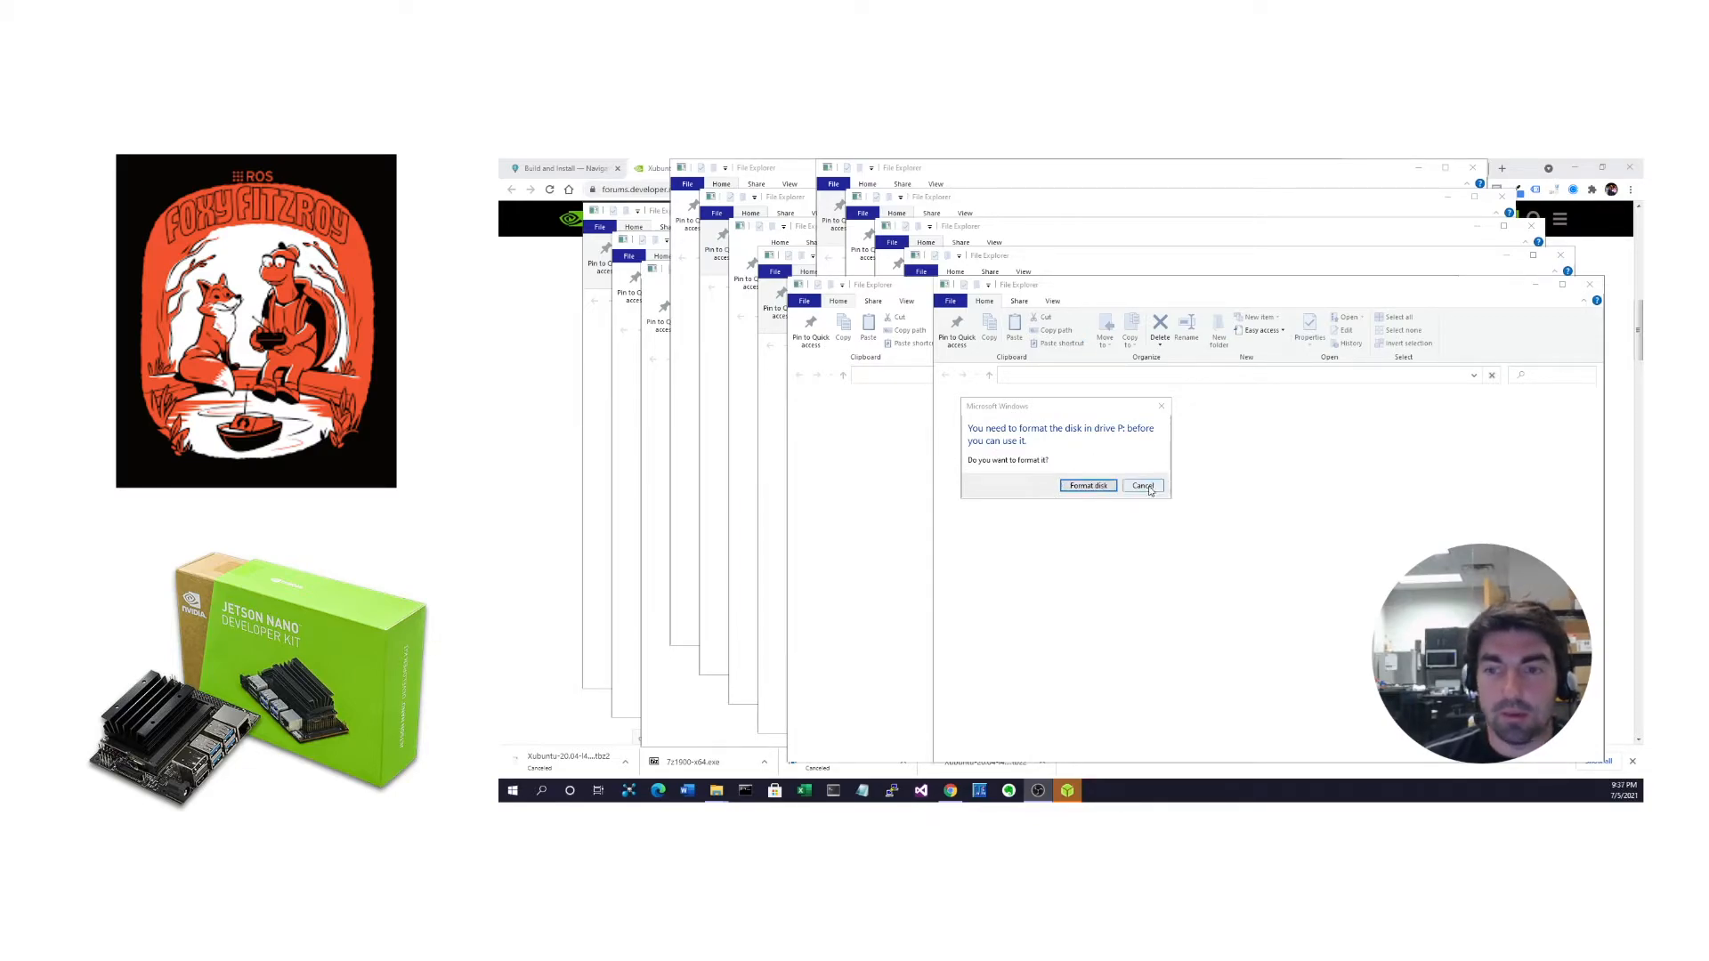
Cancel the Windows prompt asking to format the card's drive P:
left_click(1141, 484)
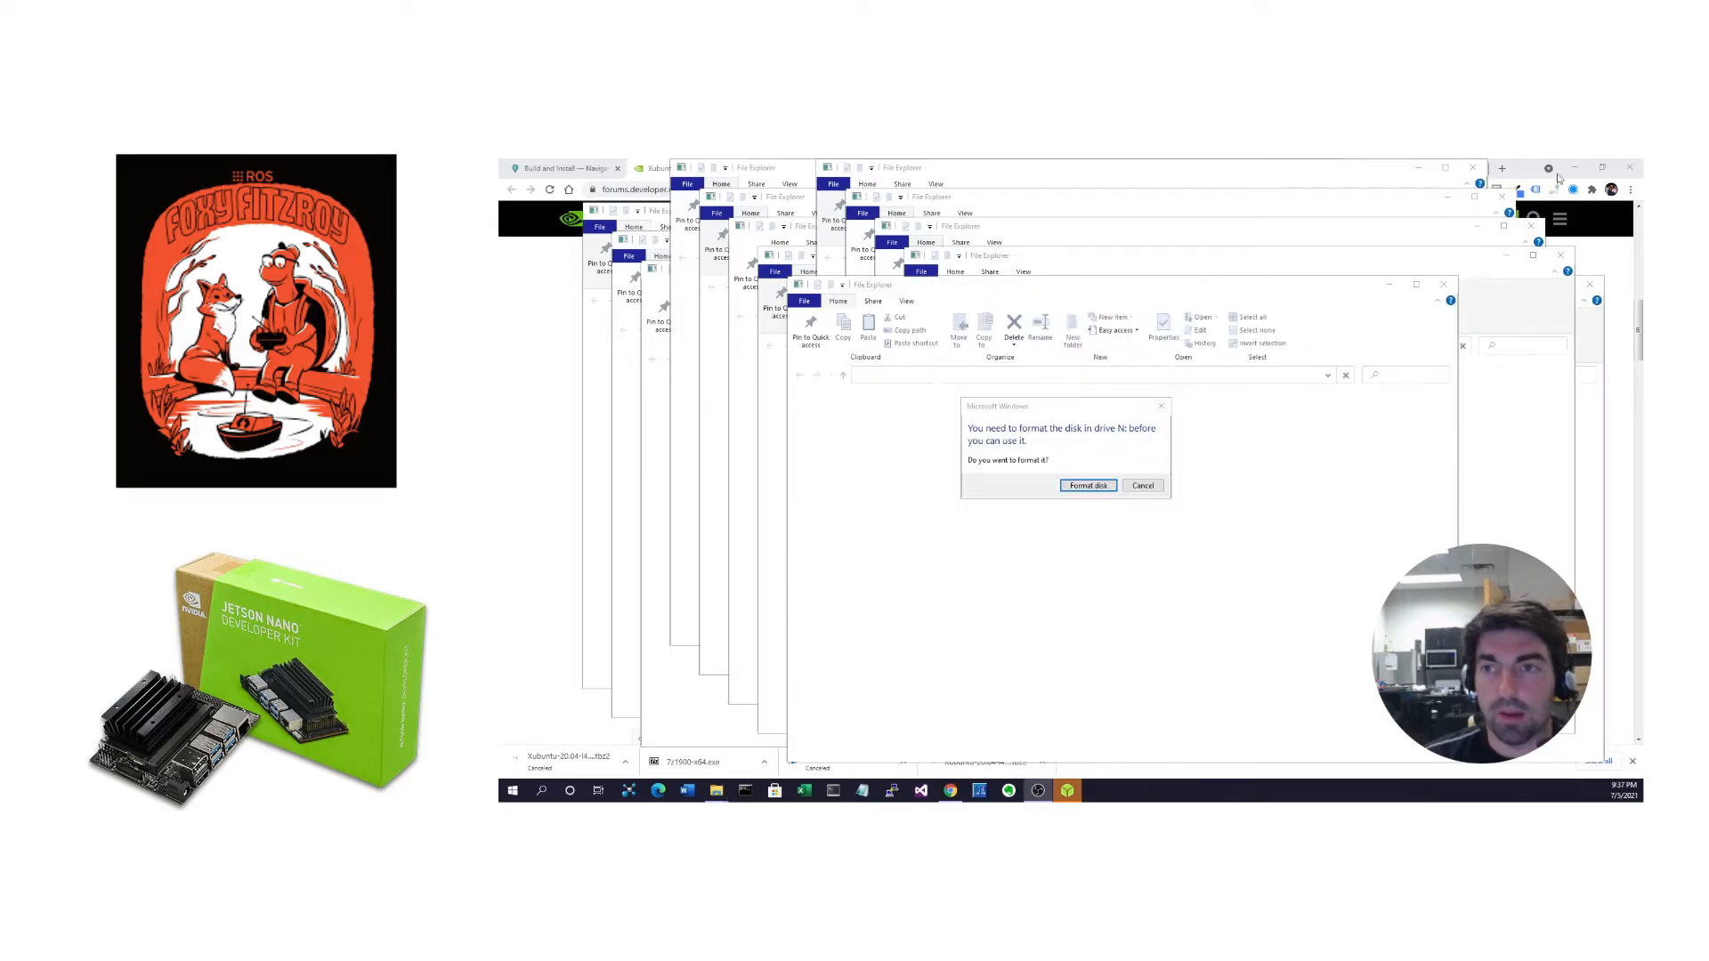
mouse_move(1128, 482)
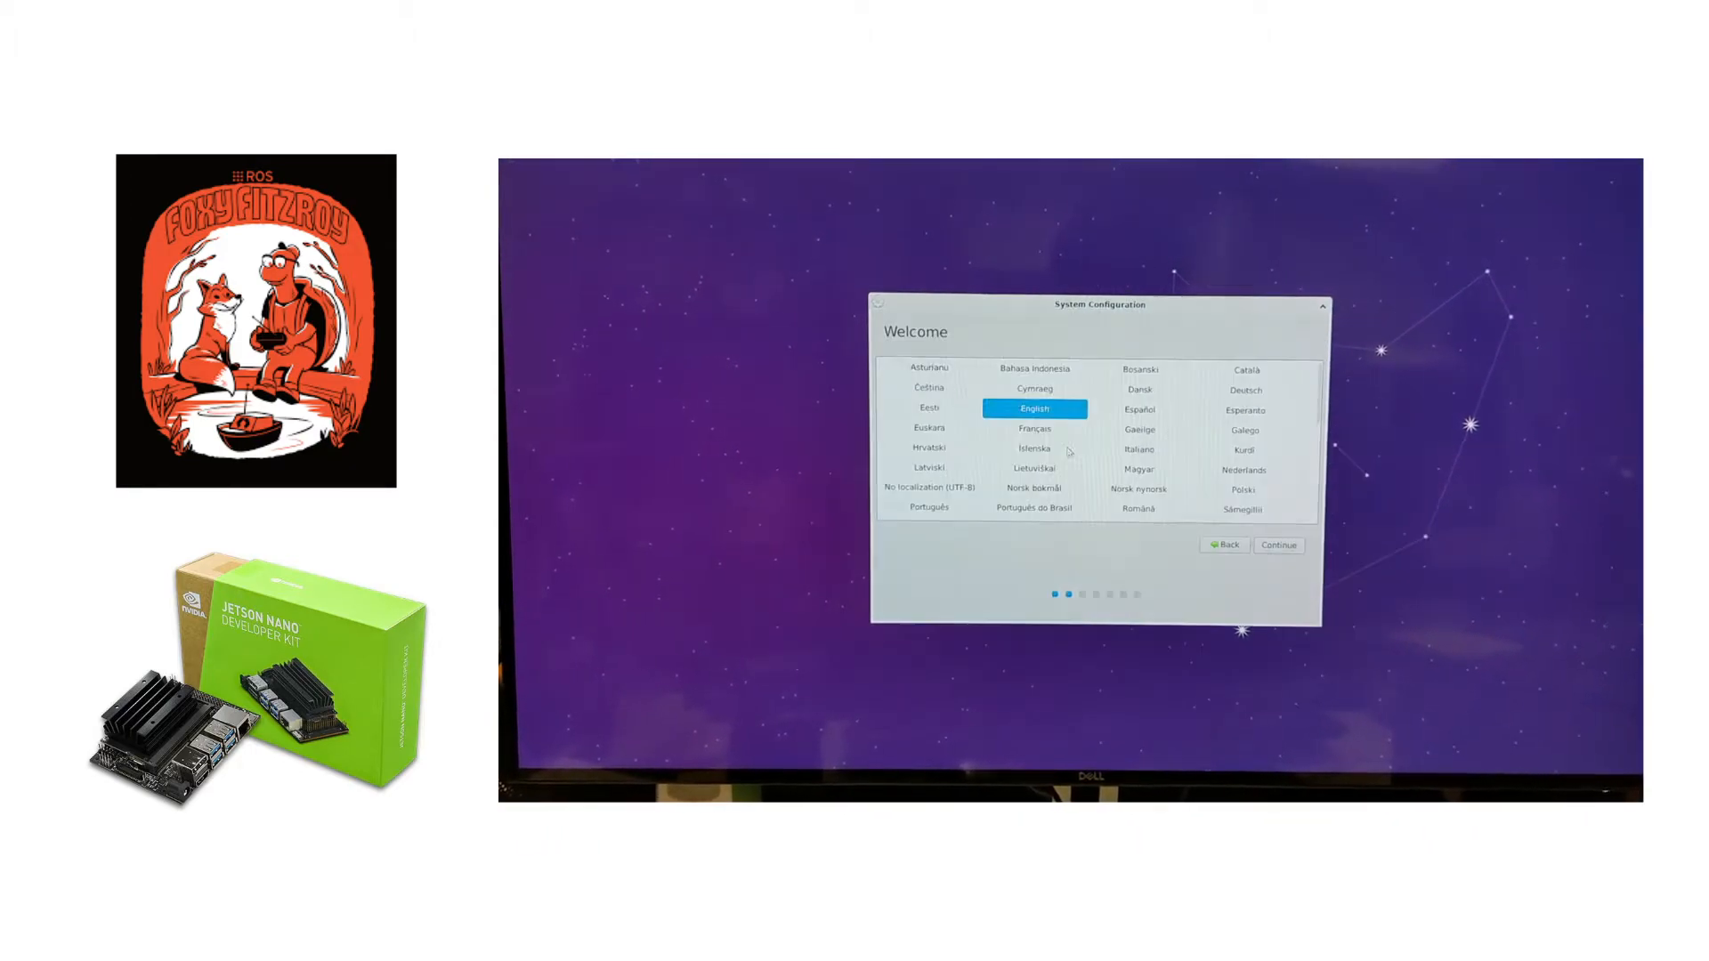
Finish the 'Who are you?' account setup with English and a required login password
left_click(1278, 544)
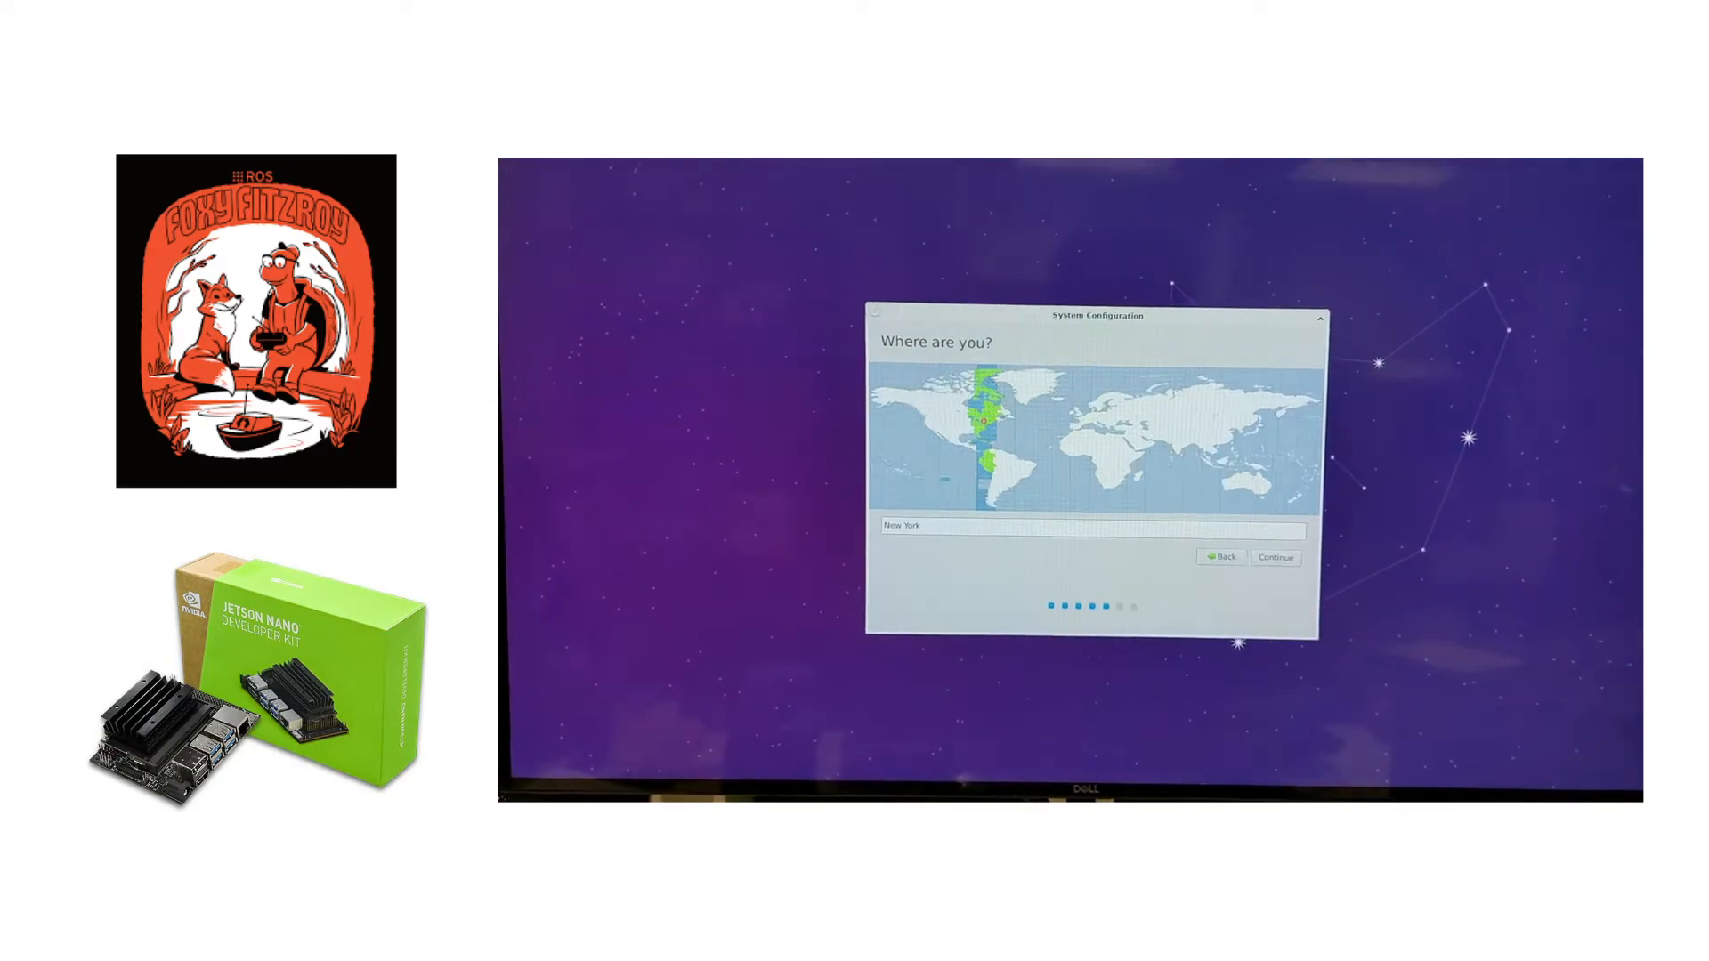
left_click(1274, 558)
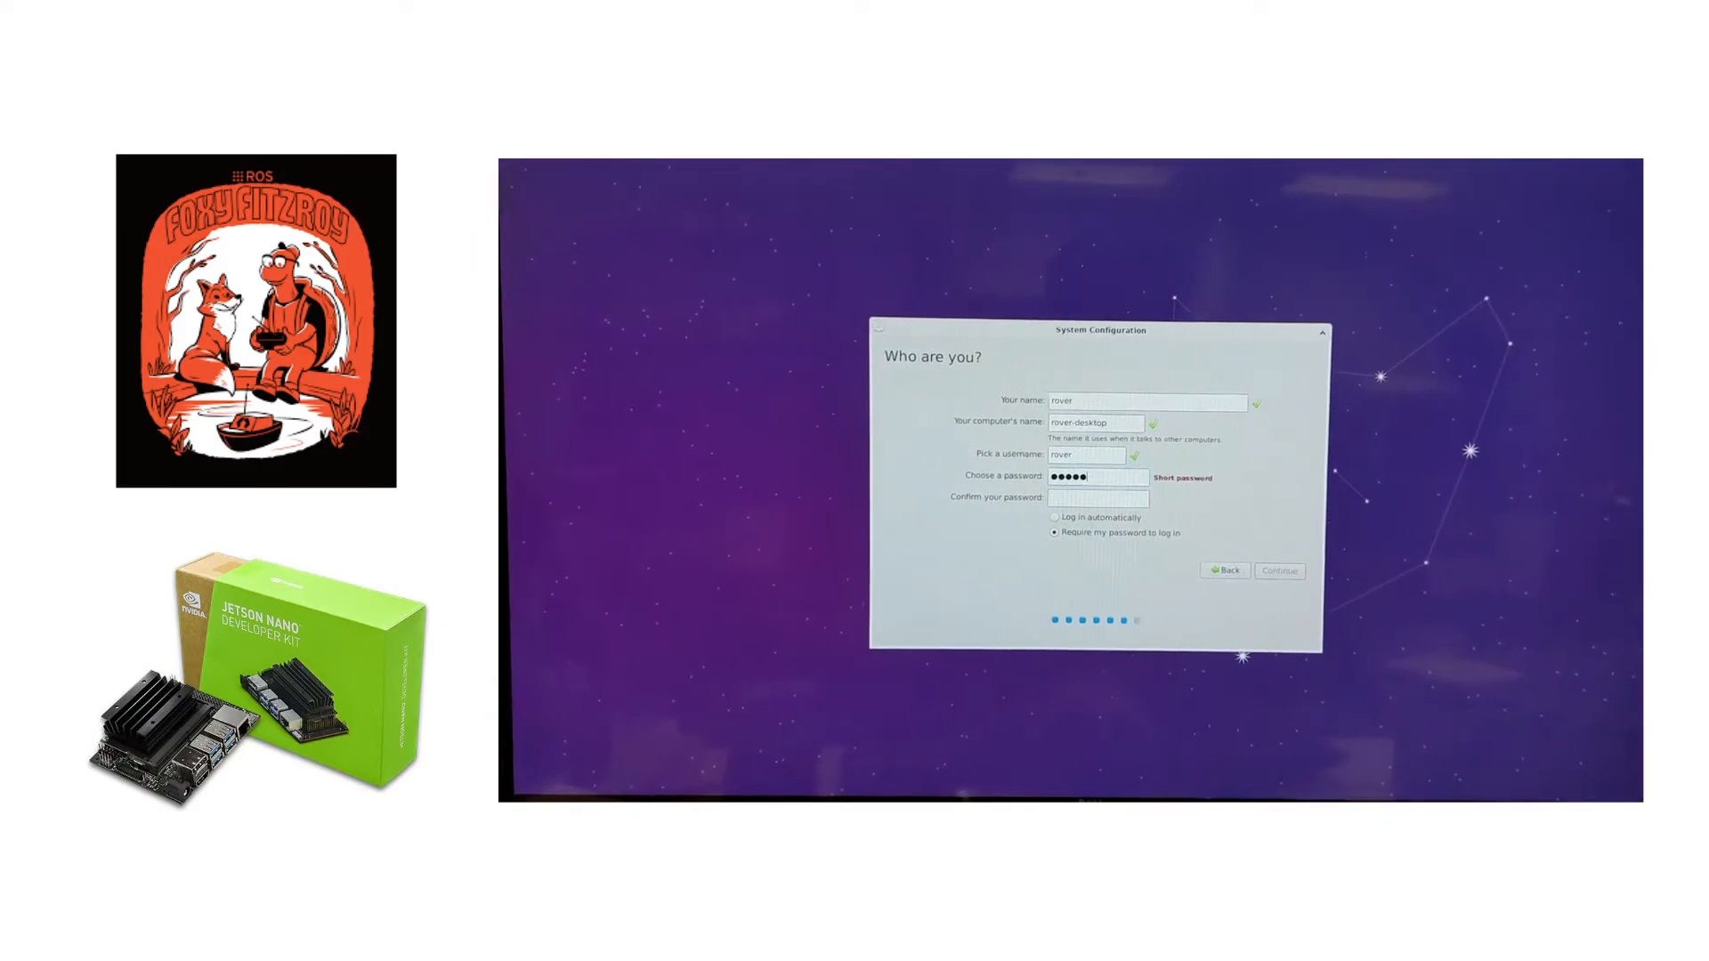
left_click(1278, 569)
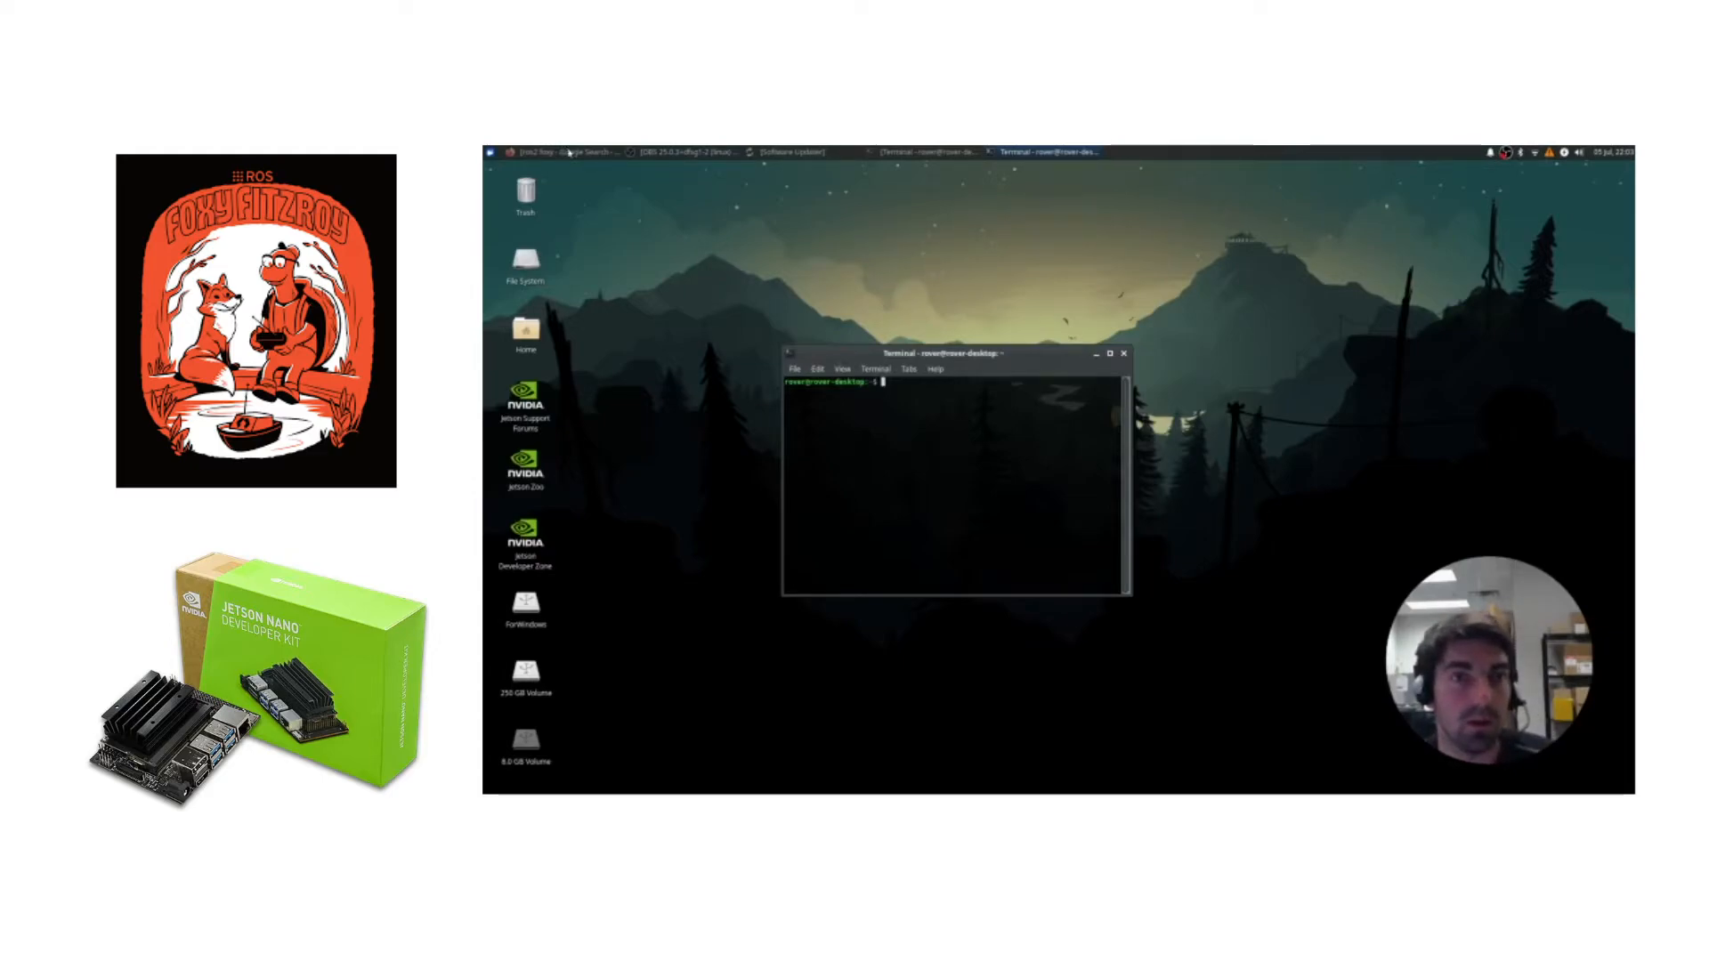
From the 'ros2 foxy' Google results, load the ROS 2 Foxy Installation documentation page
left_click(564, 151)
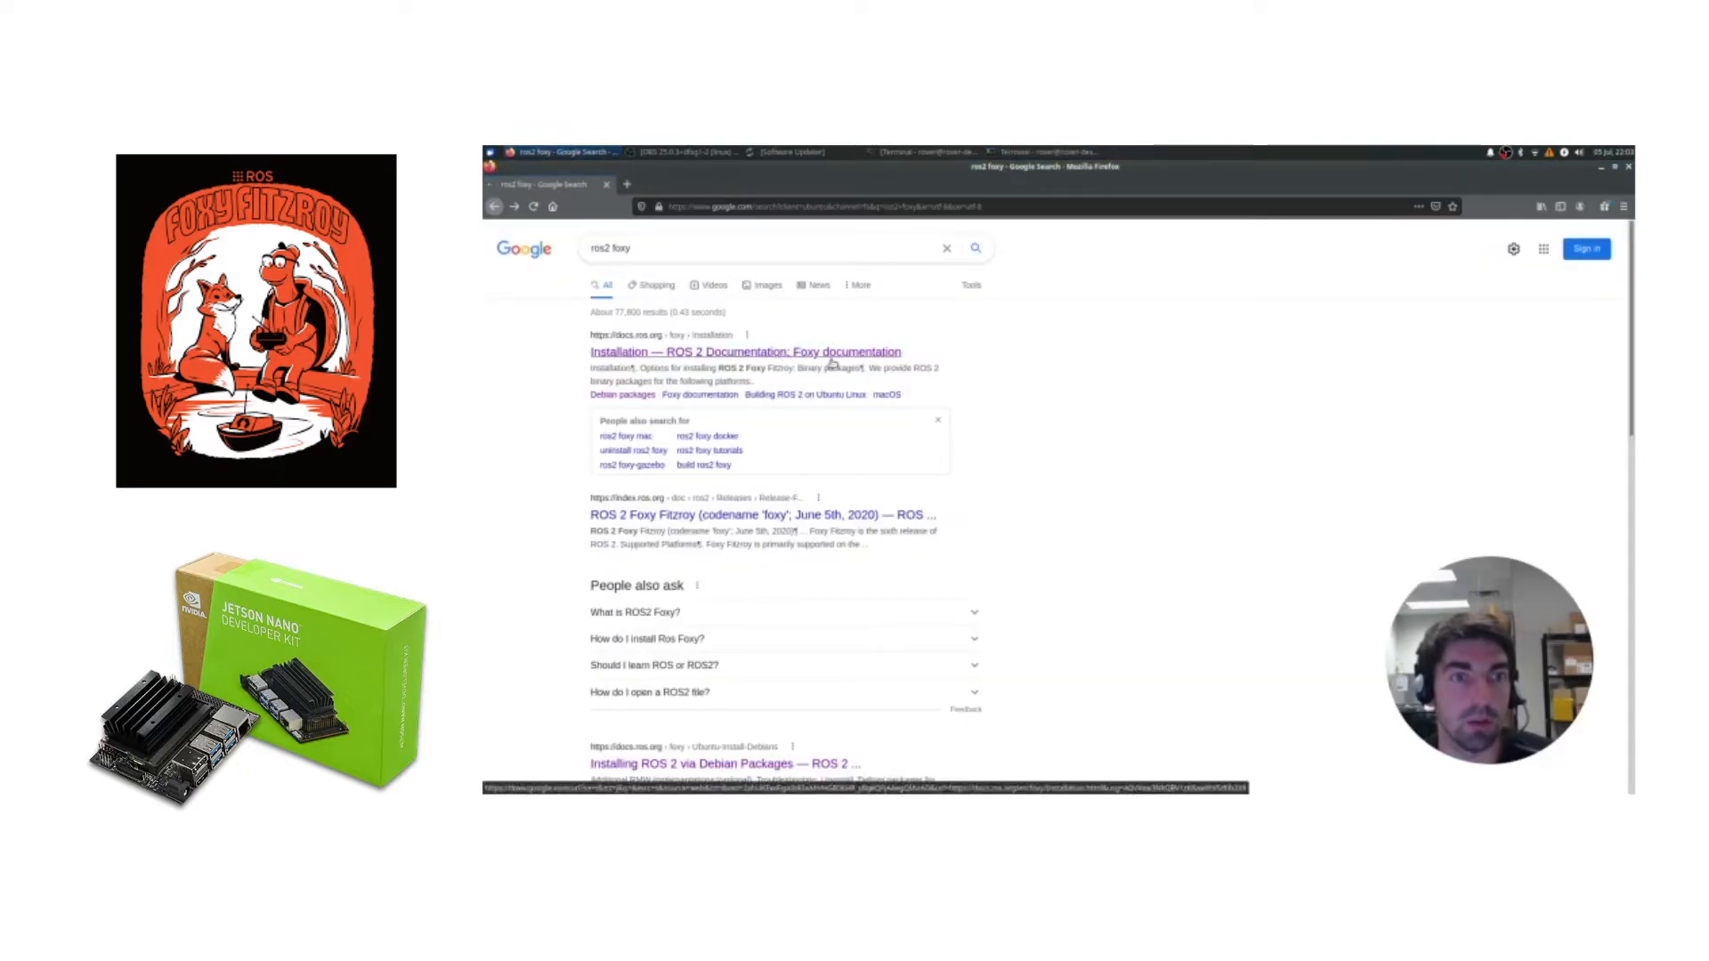
left_click(744, 350)
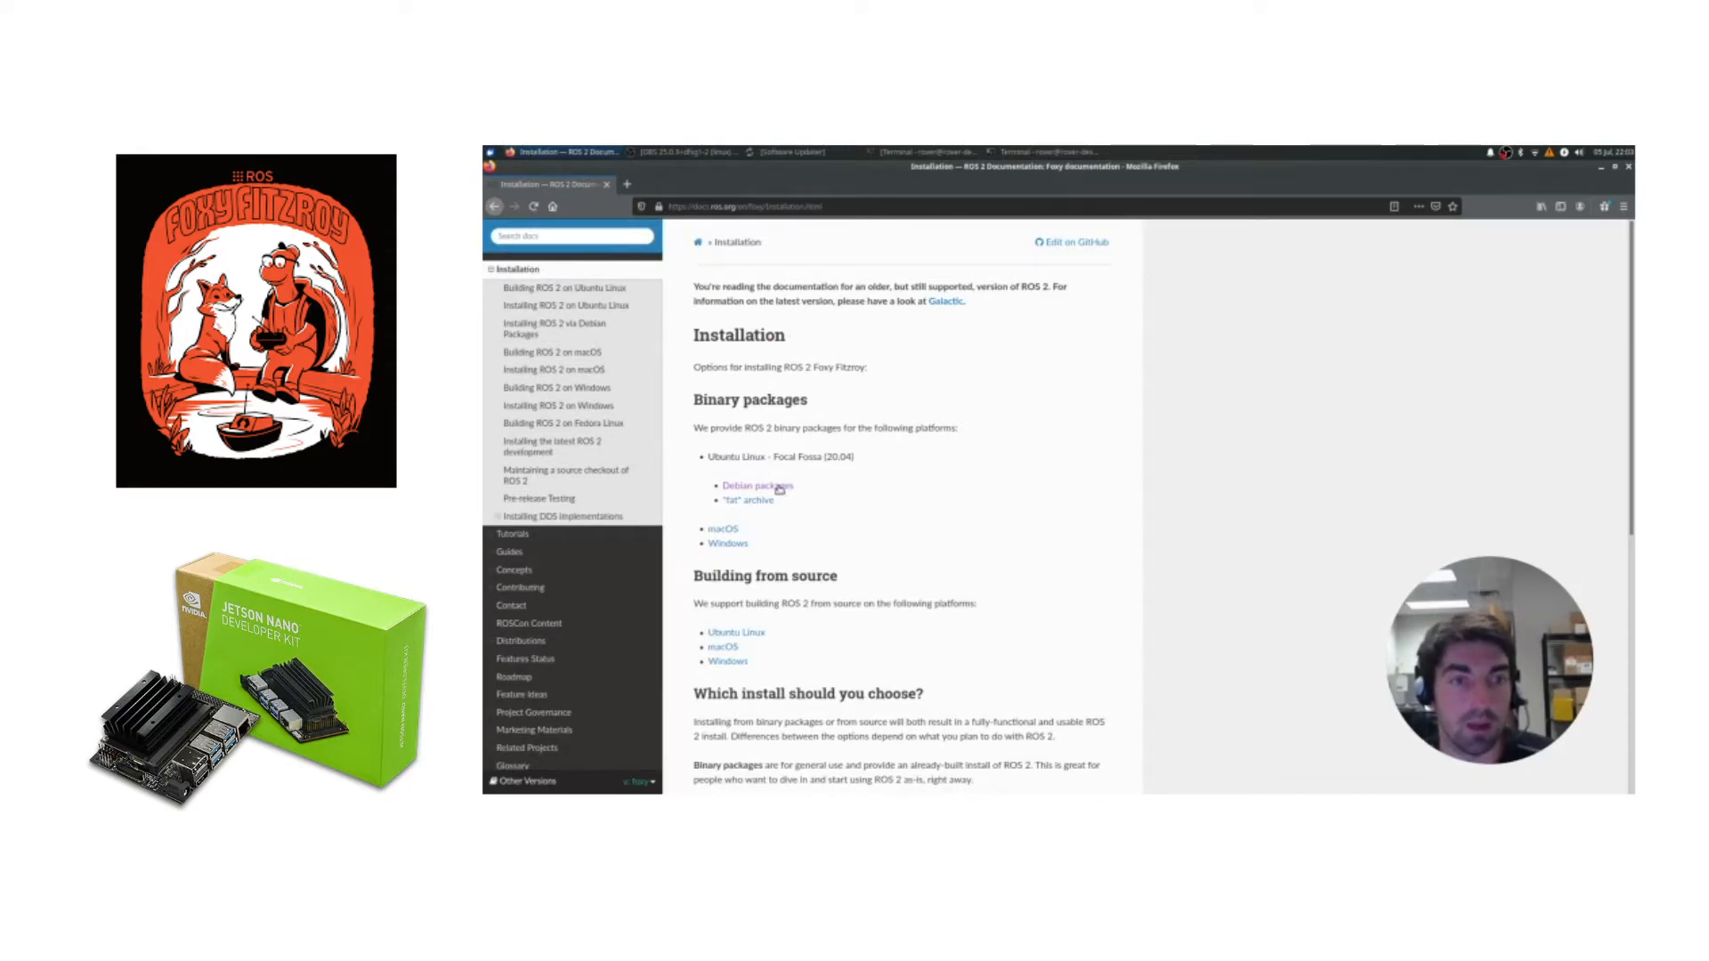
Reach the Debian packages guide's Set locale command and keep the terminal Always on Top
left_click(757, 485)
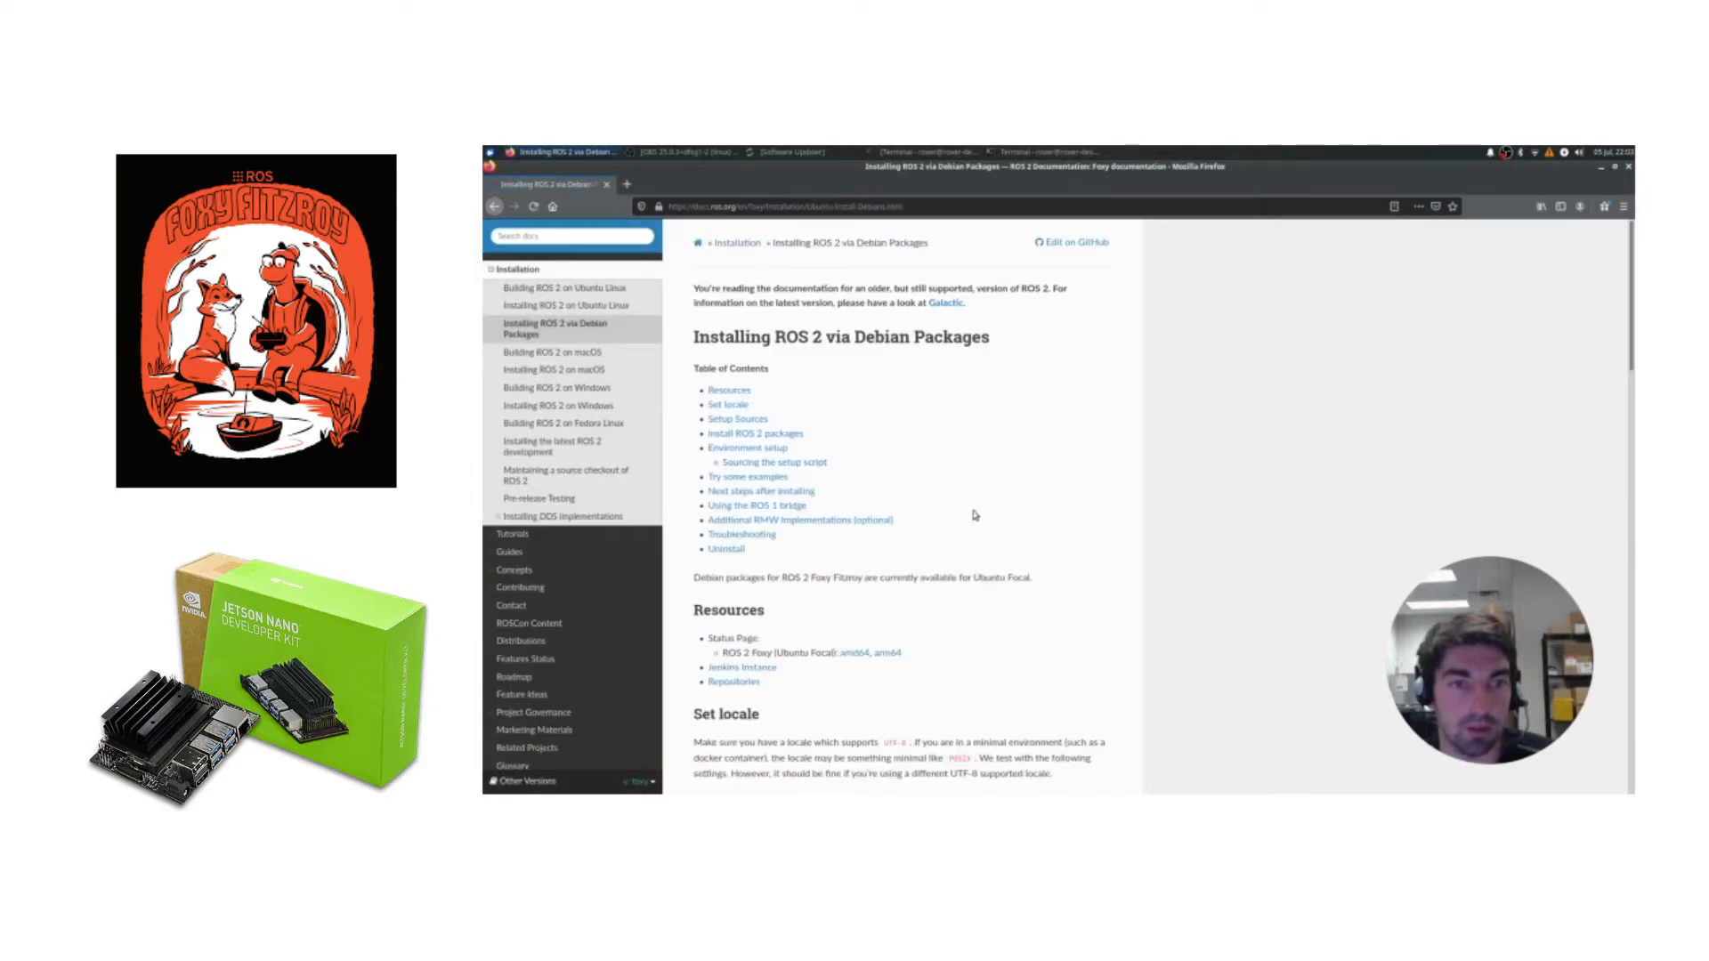
mouse_move(1026, 436)
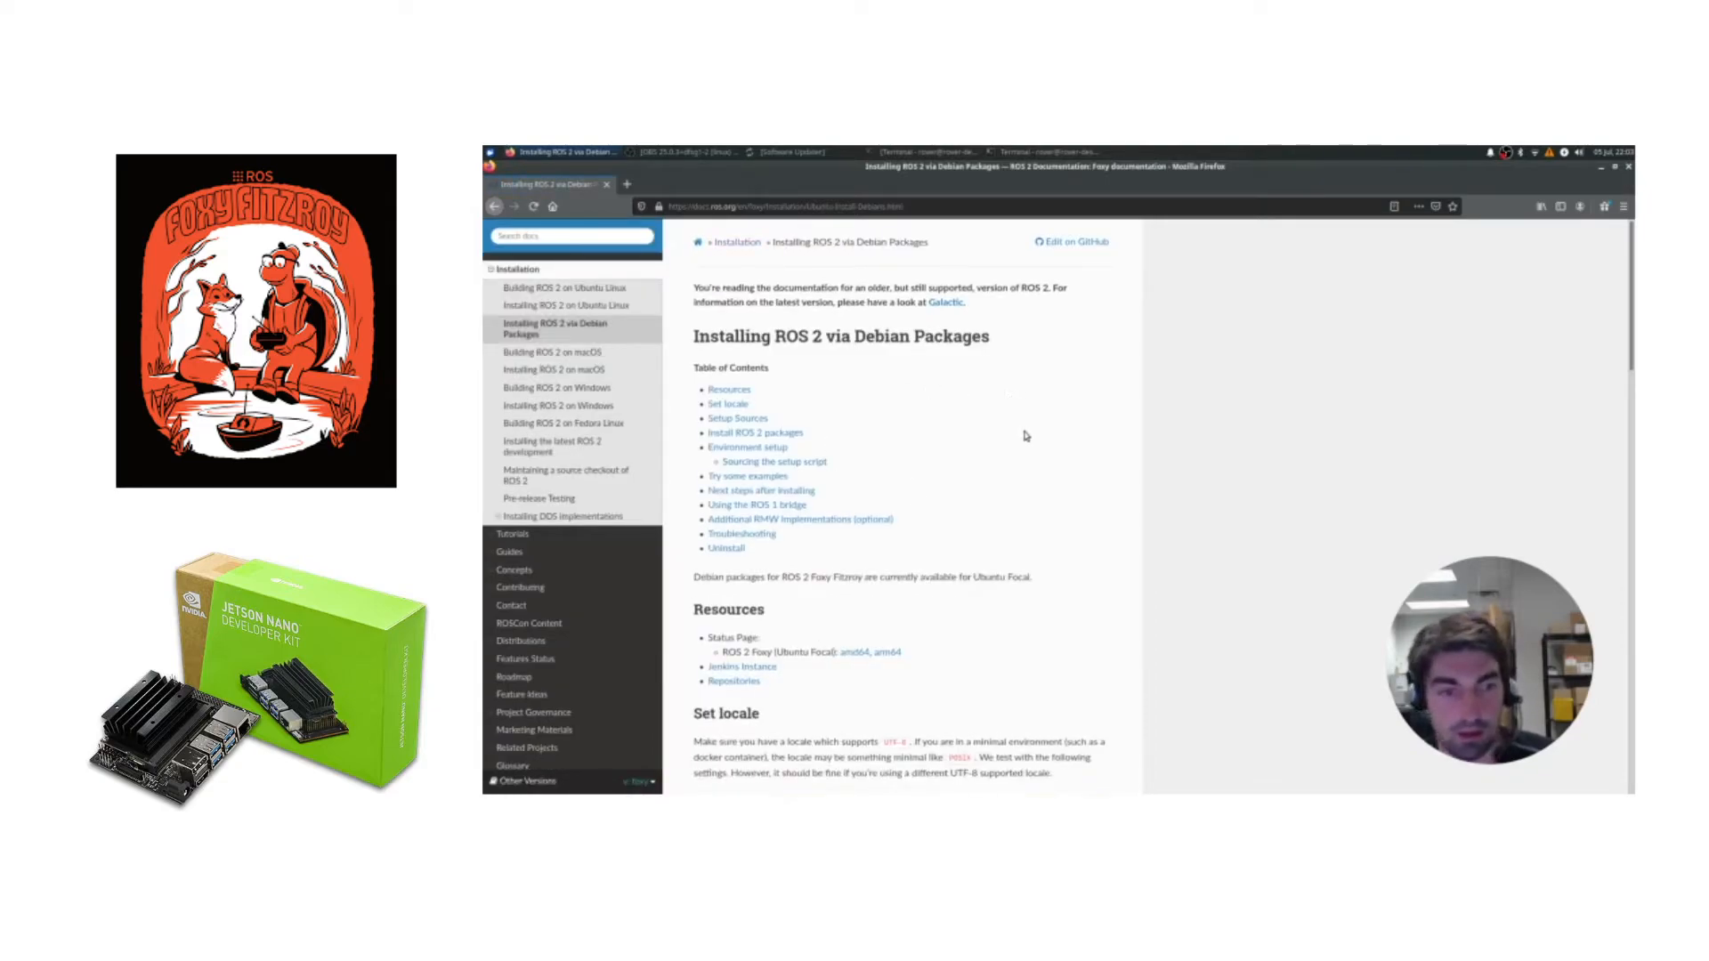
scroll("down", 3)
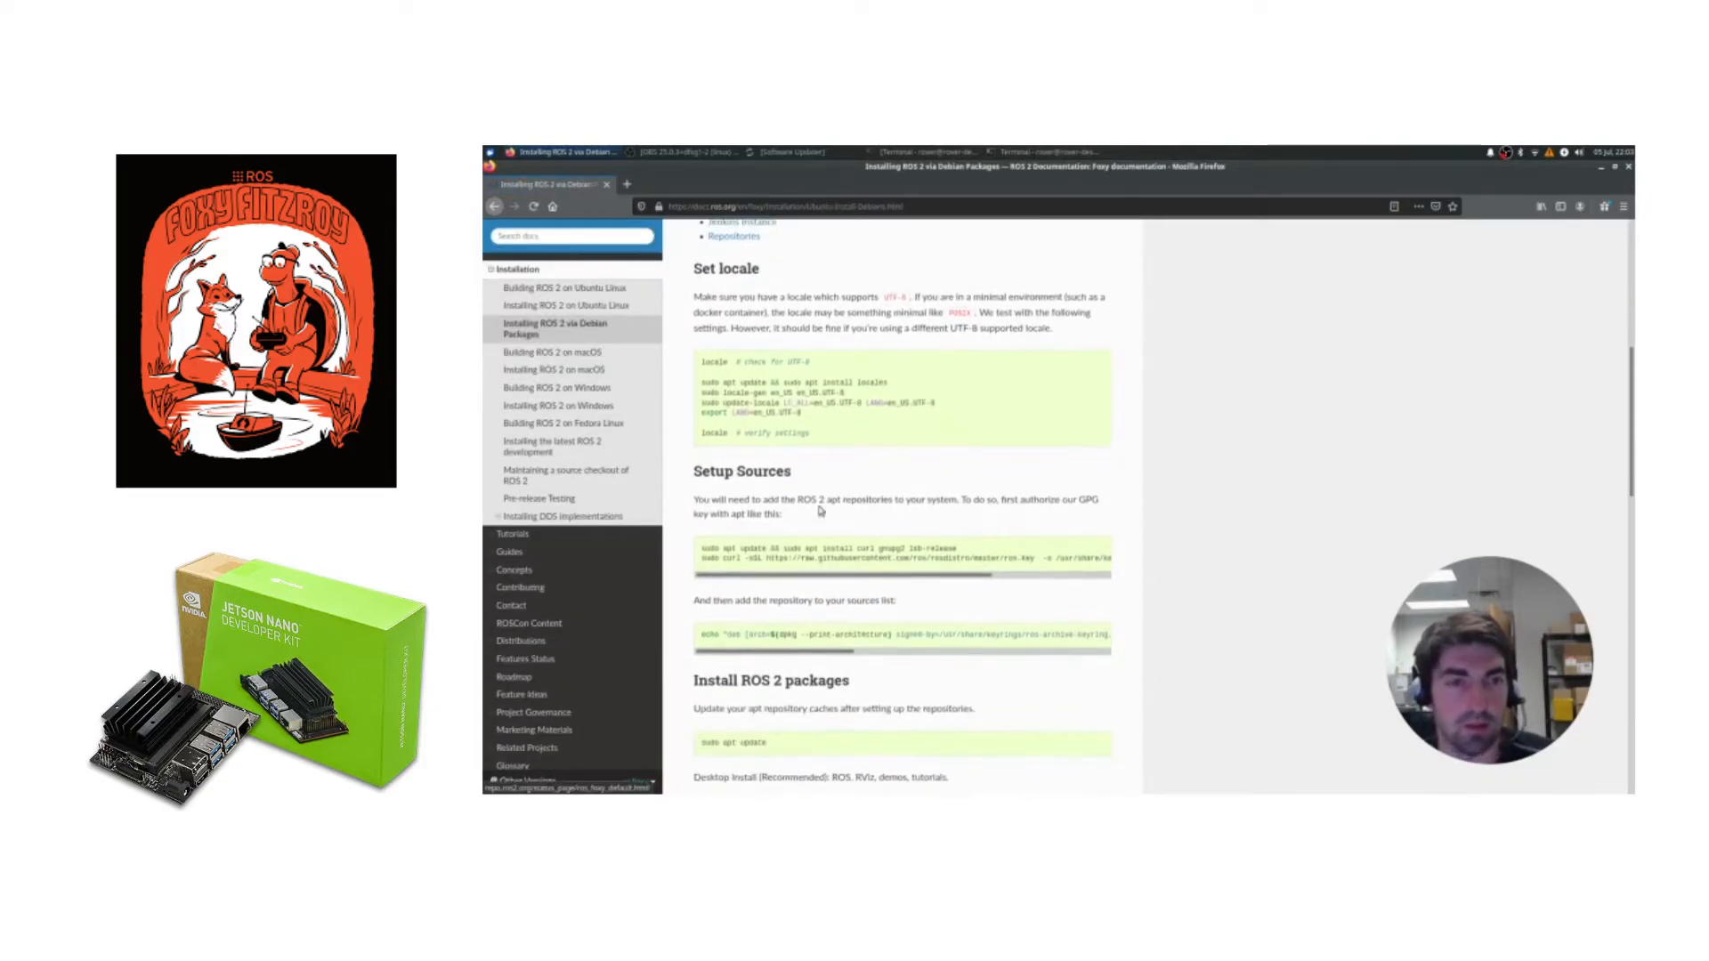
double_click(714, 361)
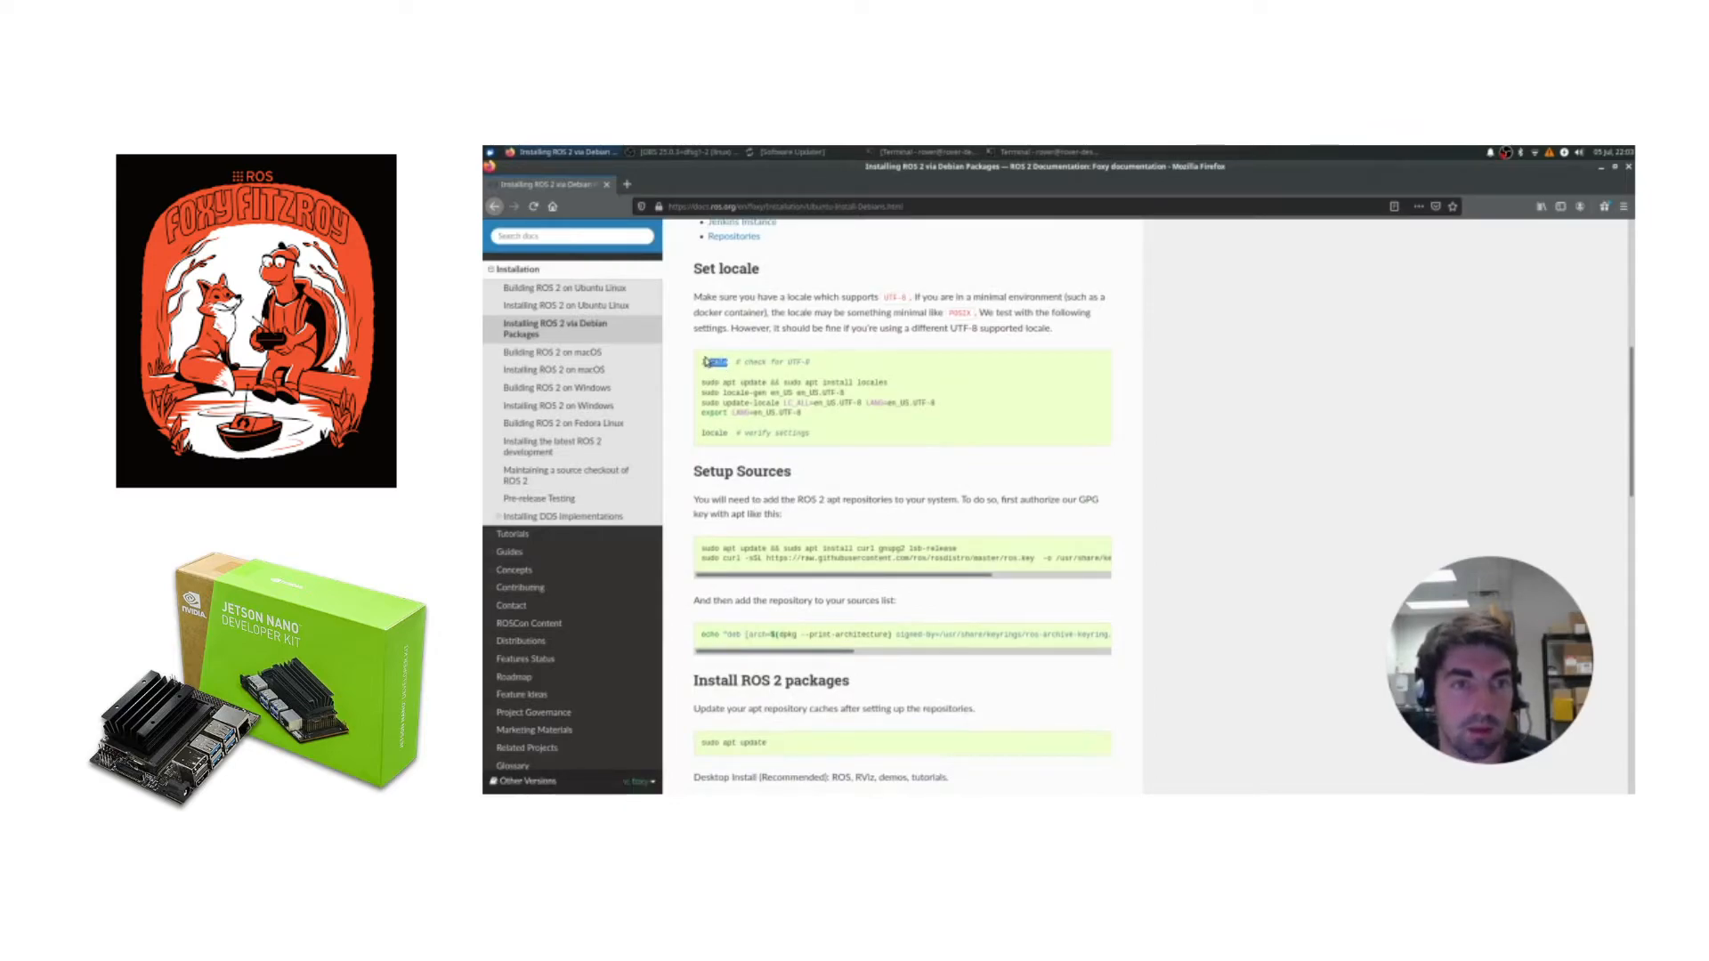
mouse_move(706, 283)
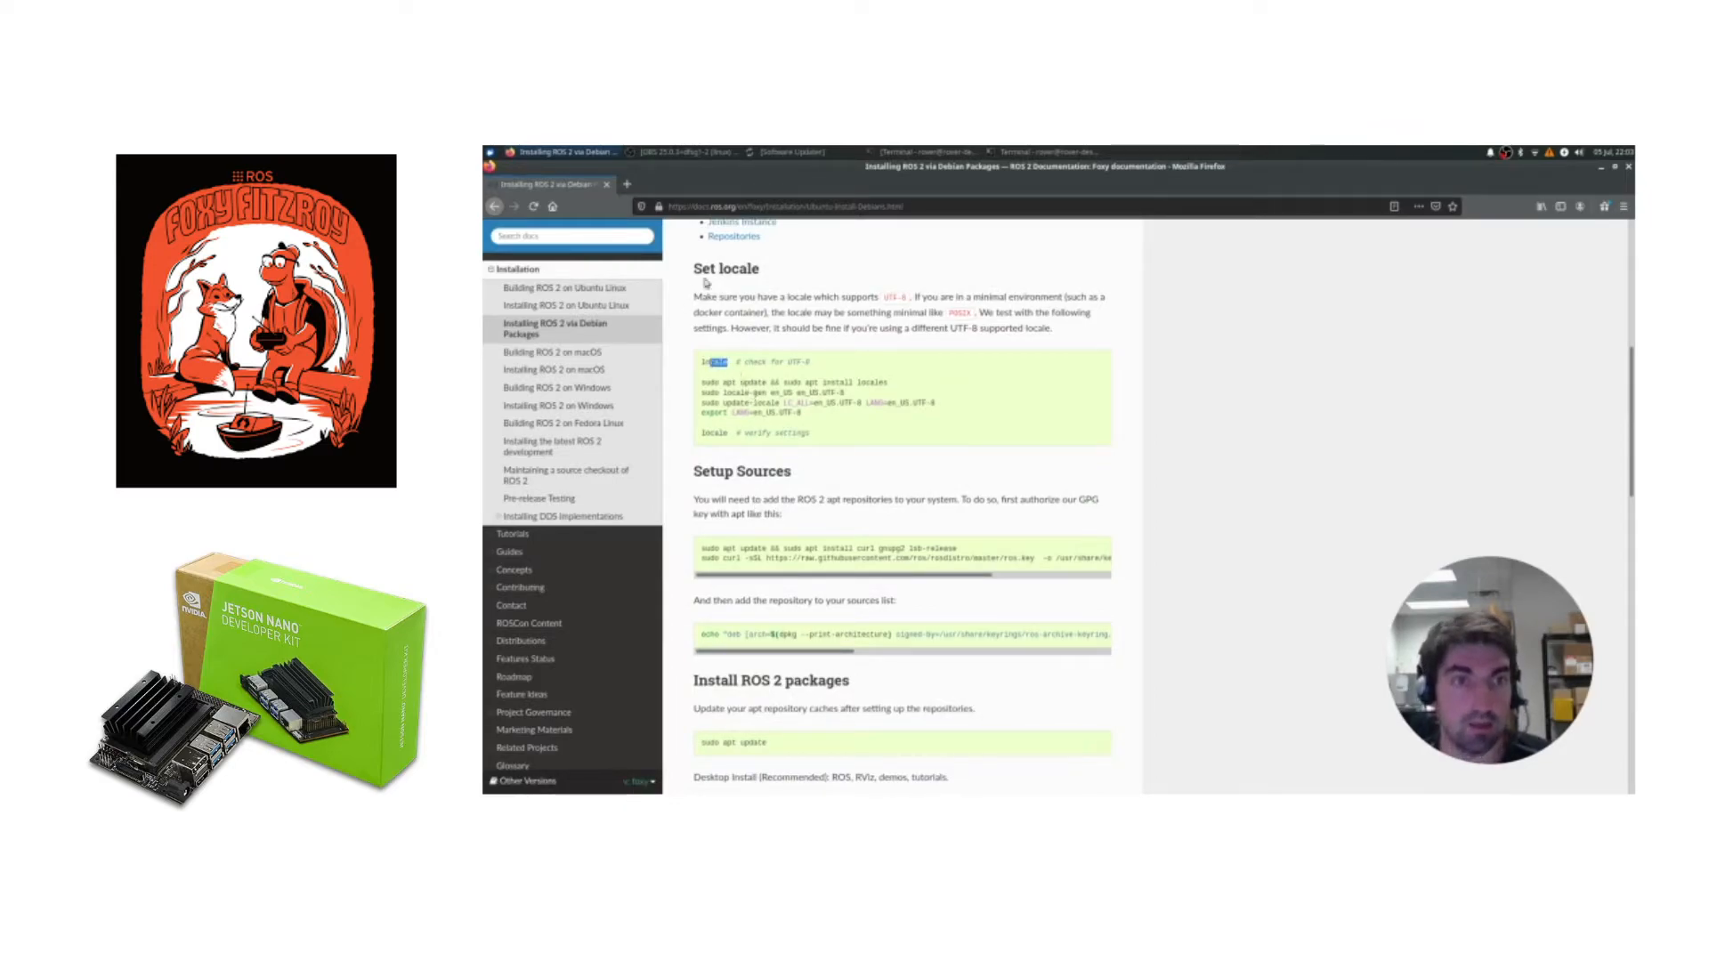
left_click(1046, 150)
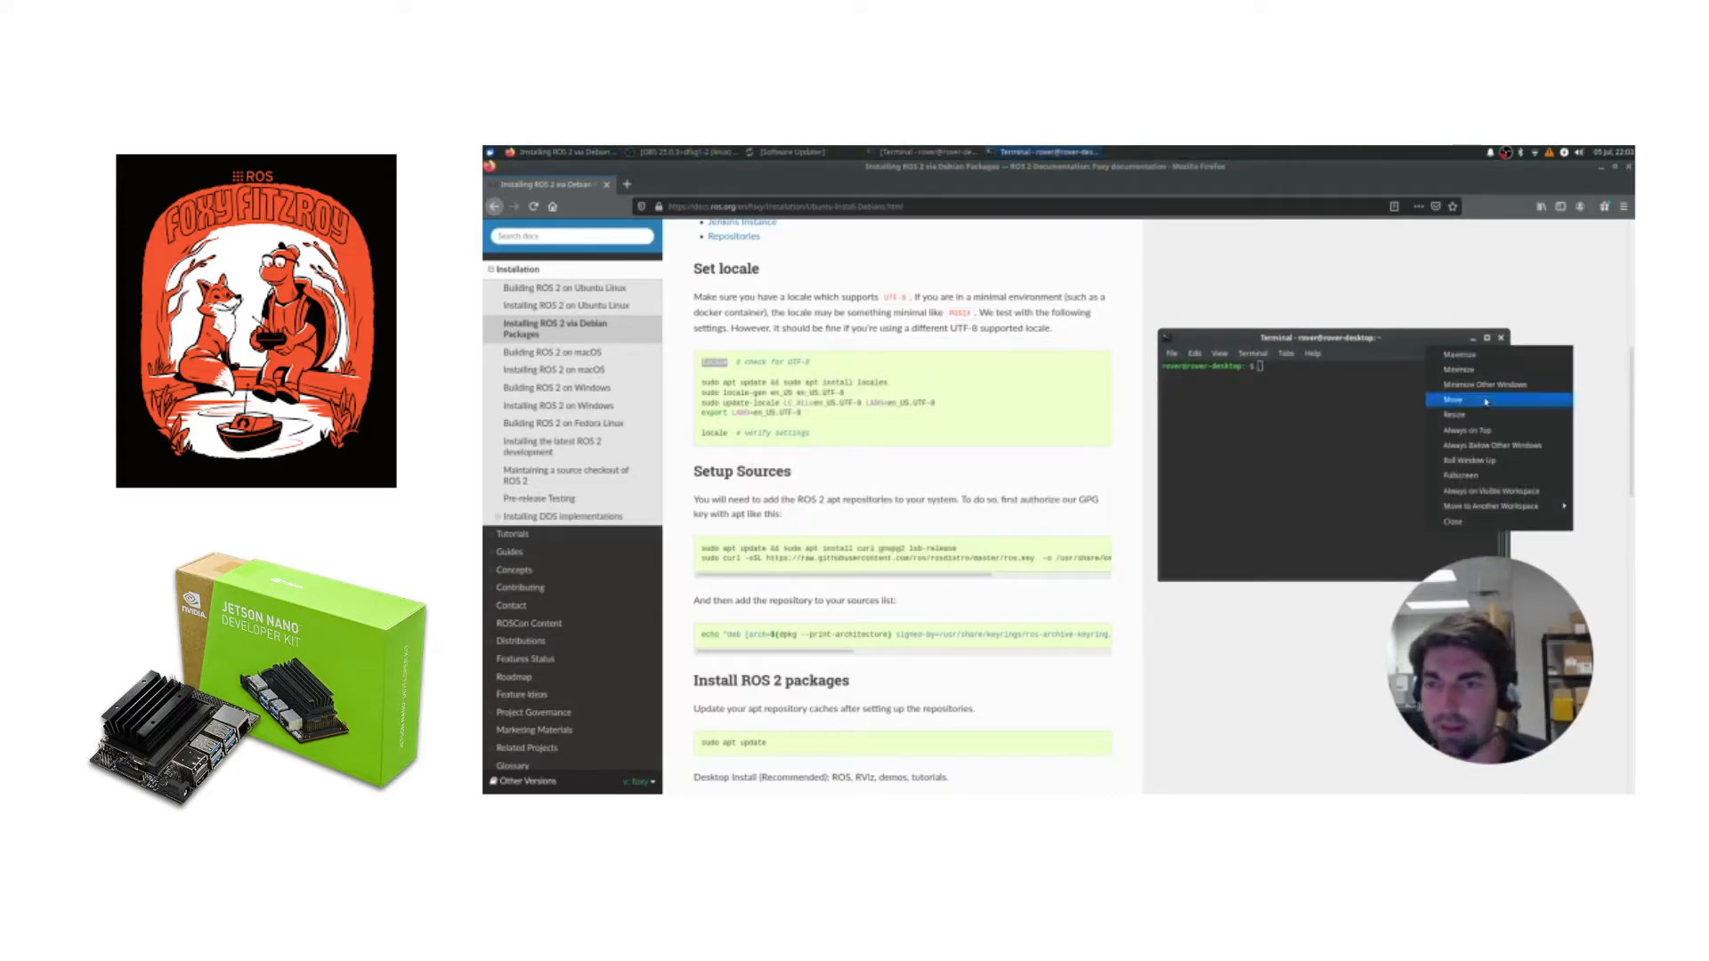
mouse_move(1499, 431)
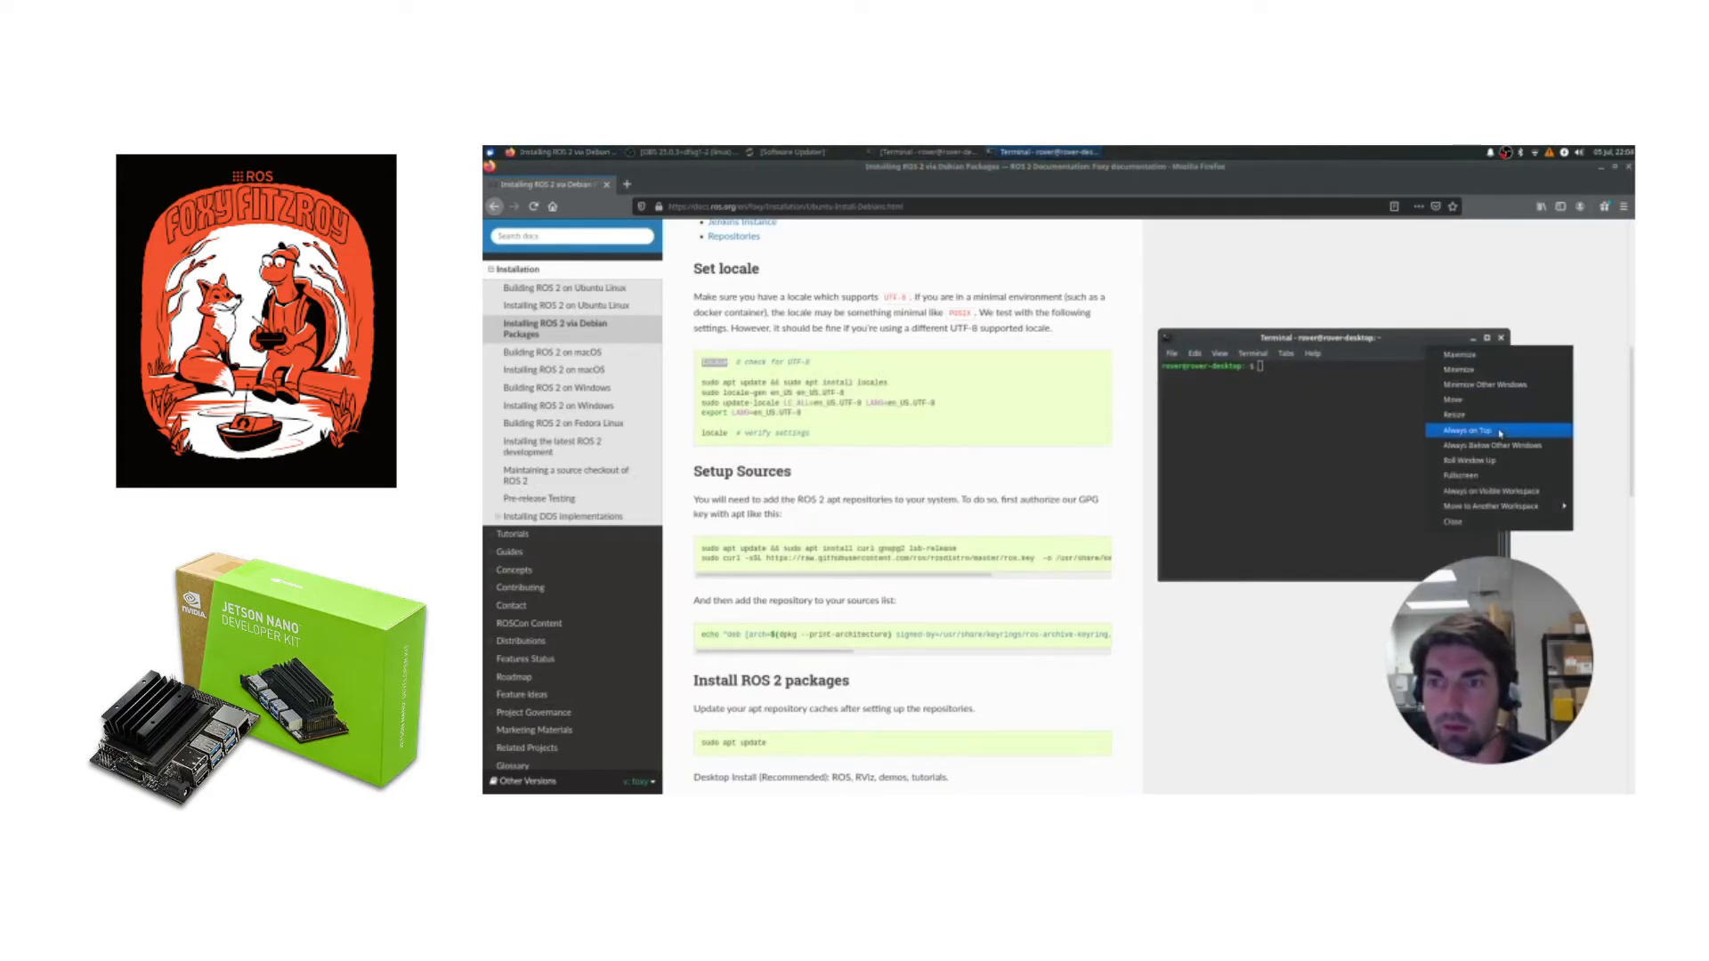
left_click(1468, 431)
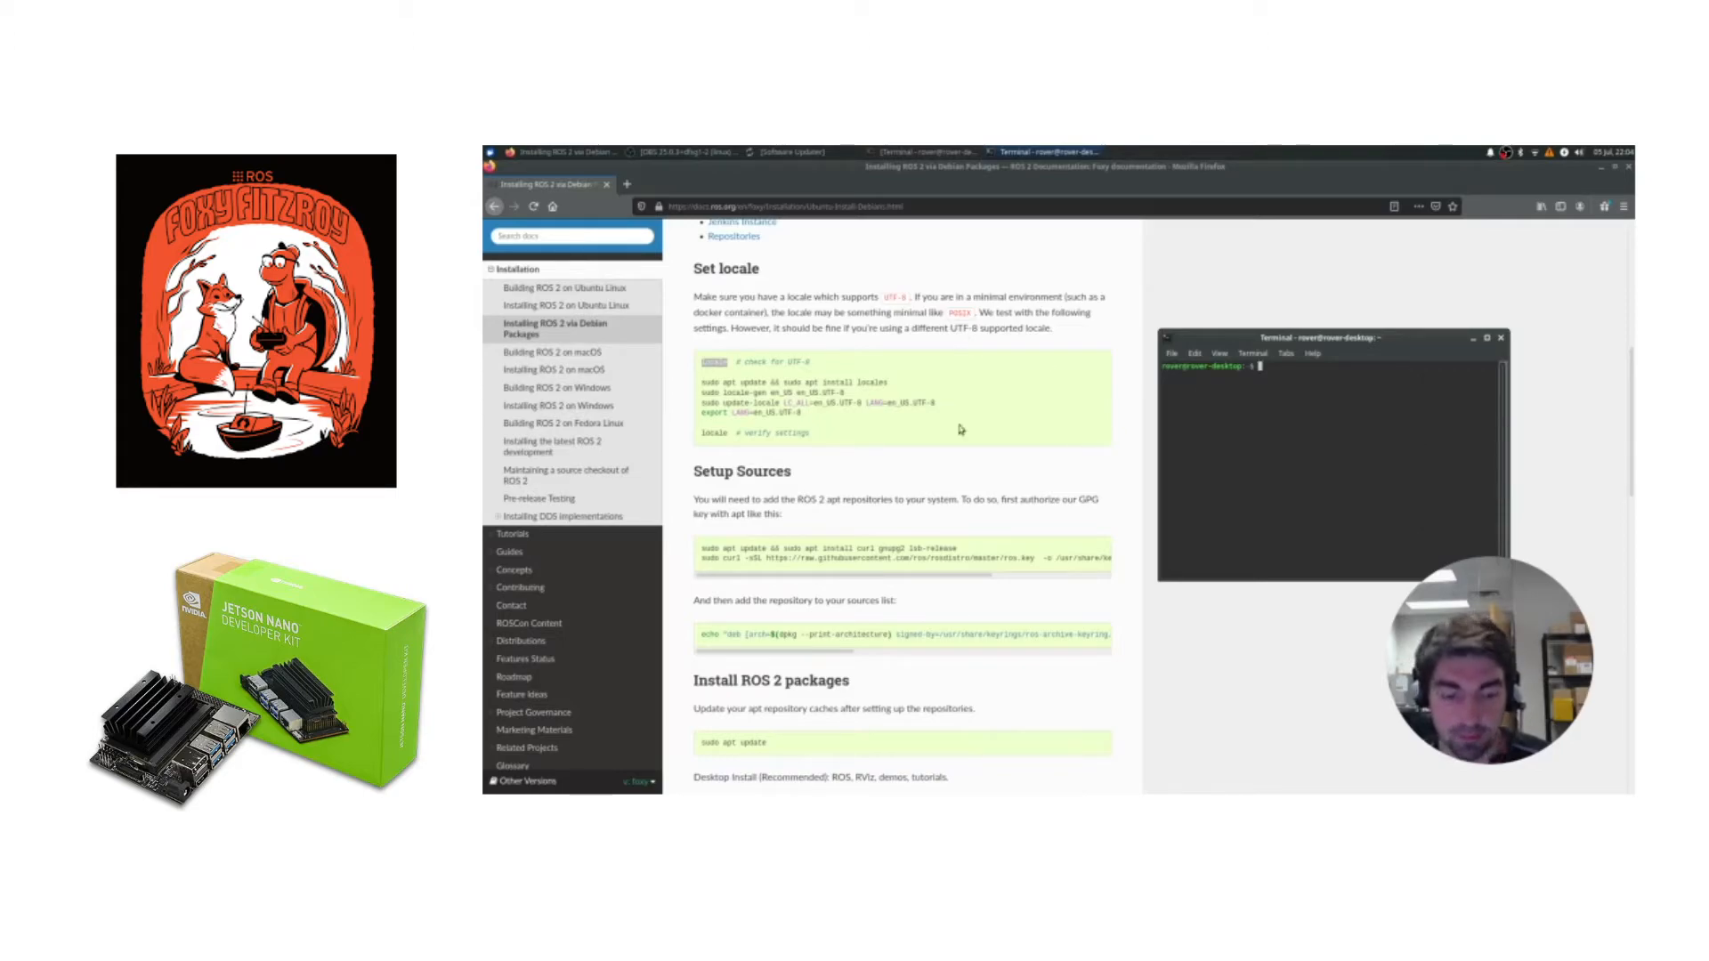
mouse_move(1339, 357)
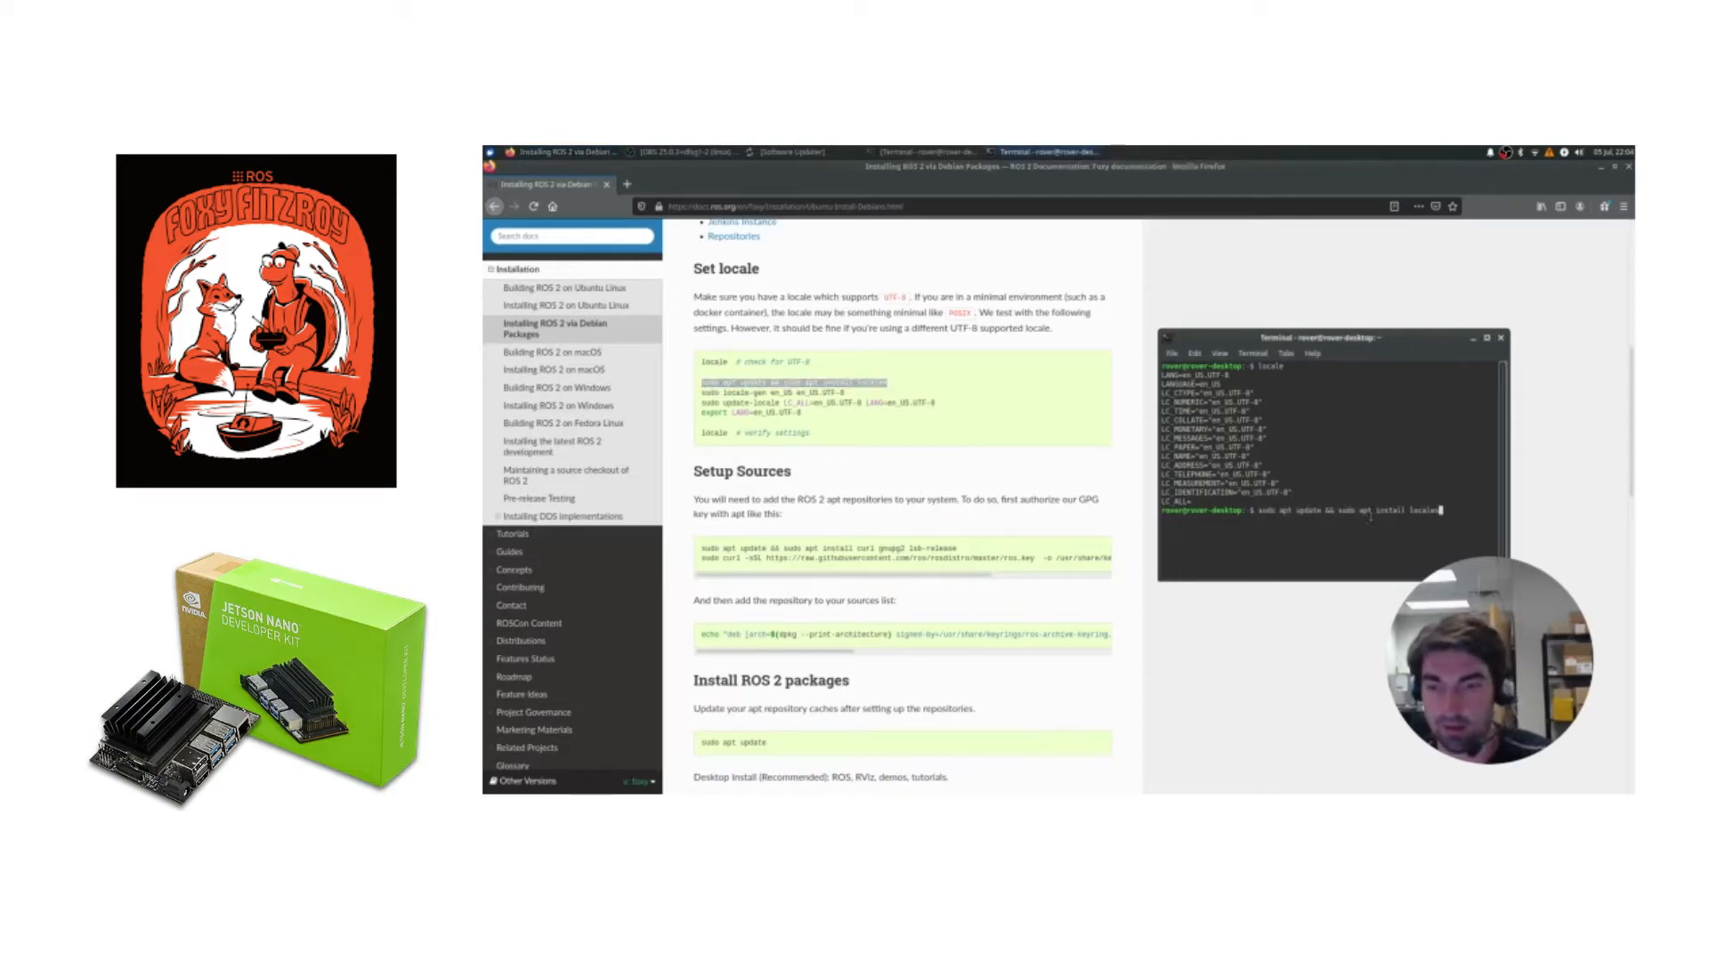
Run the locale, ROS 2 apt key, sources-list and 'sudo apt update' commands in the terminal
key("Return")
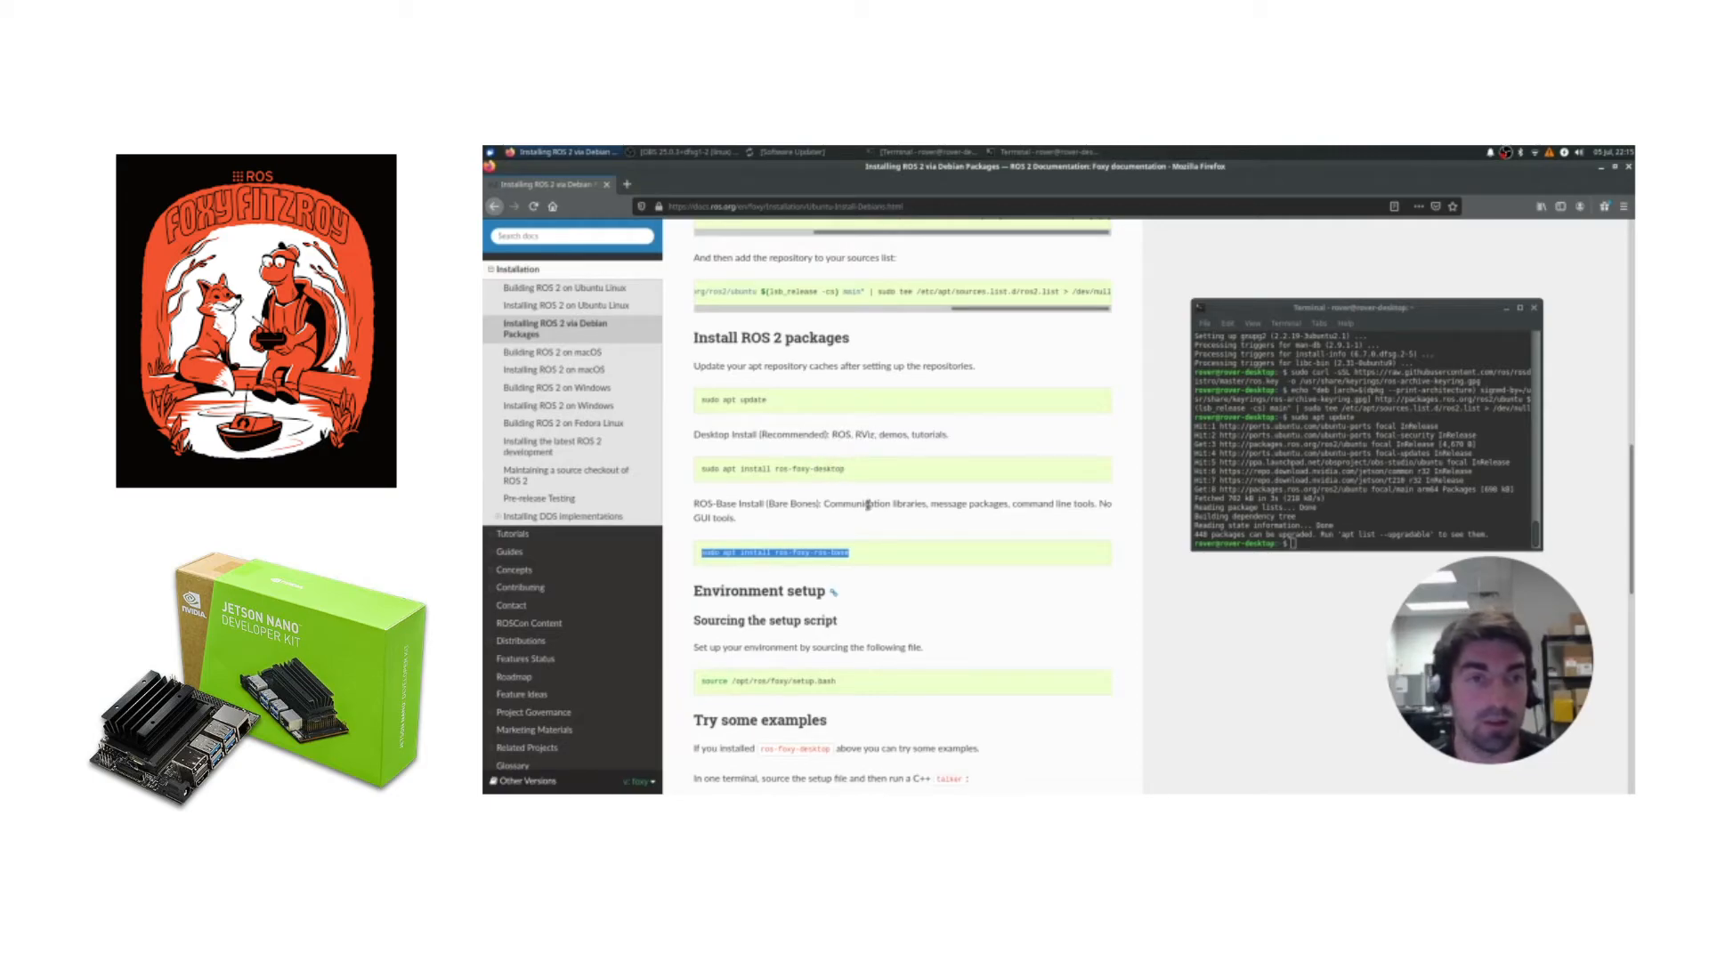
mouse_move(899, 479)
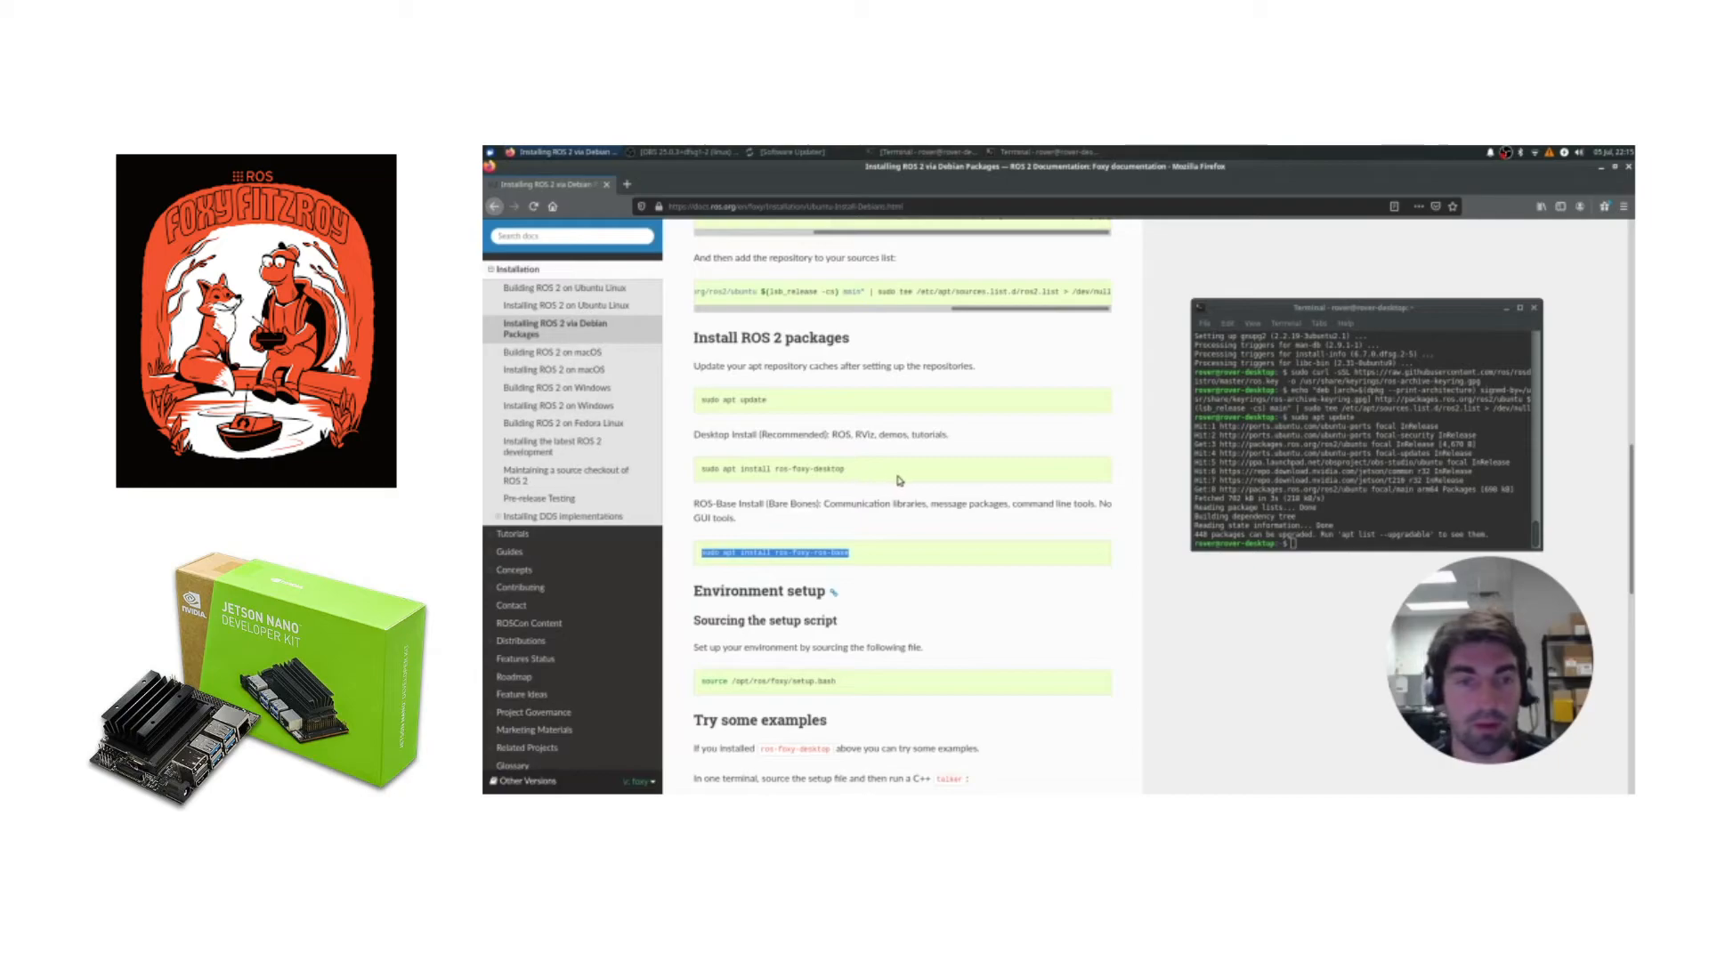
mouse_move(856, 561)
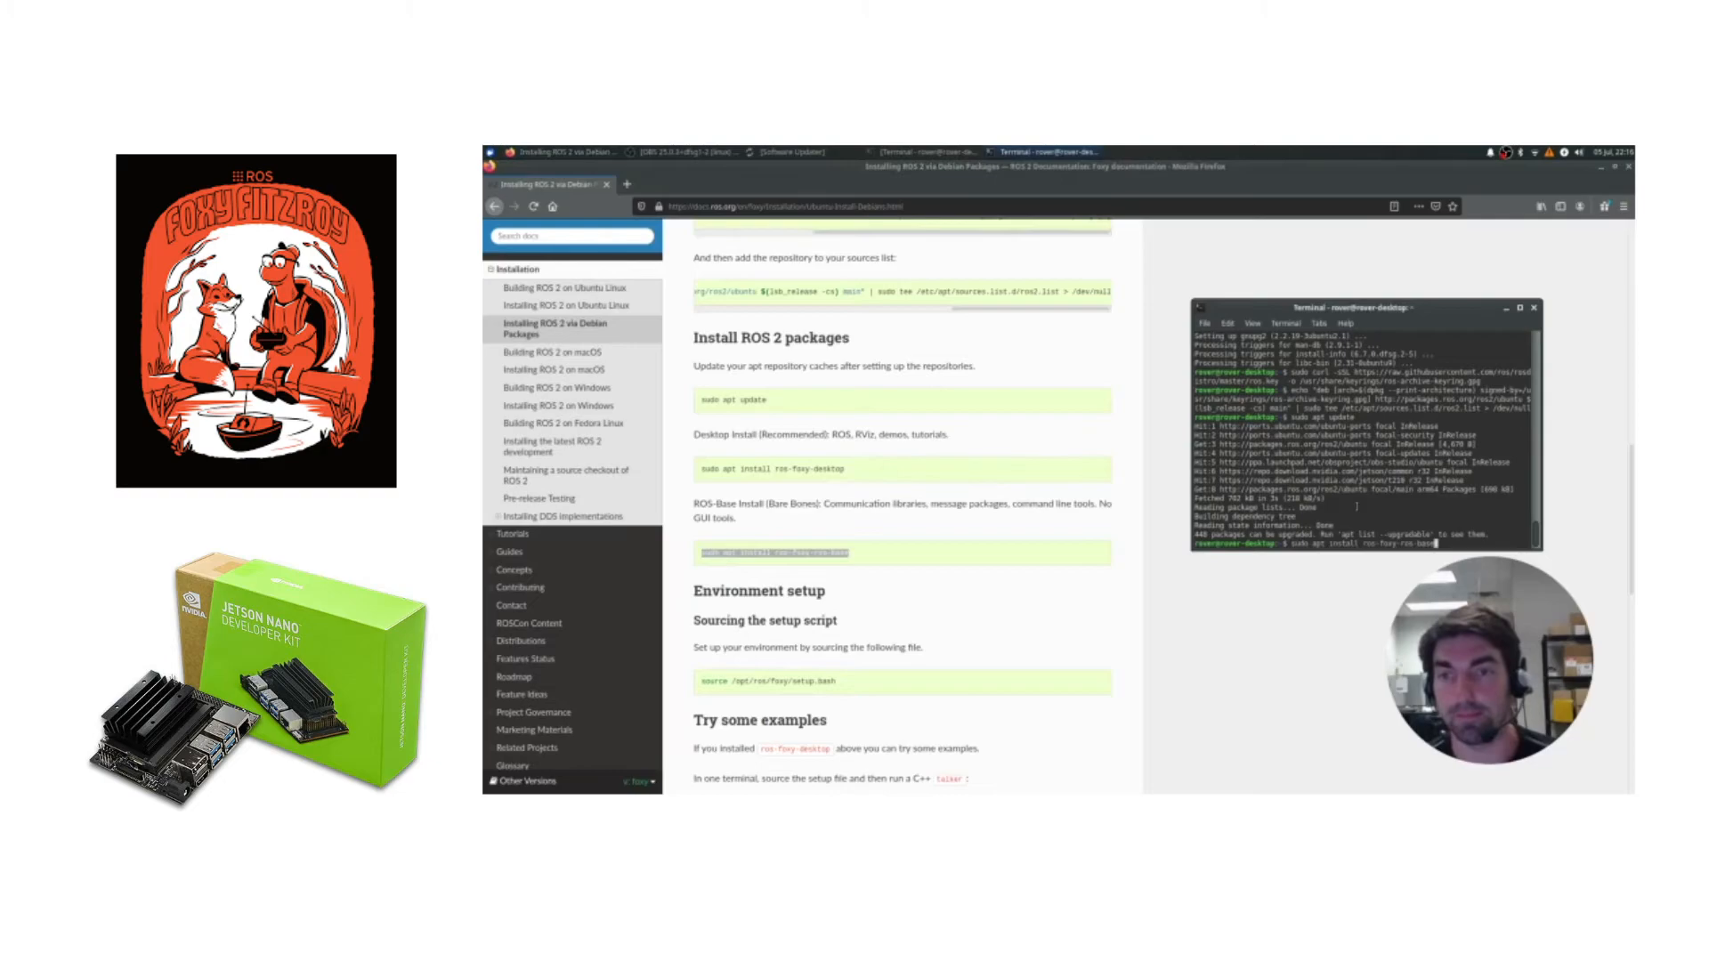
Follow the ros-foxy-ros-base apt install output through to the processing triggers stage
scroll("down", 3)
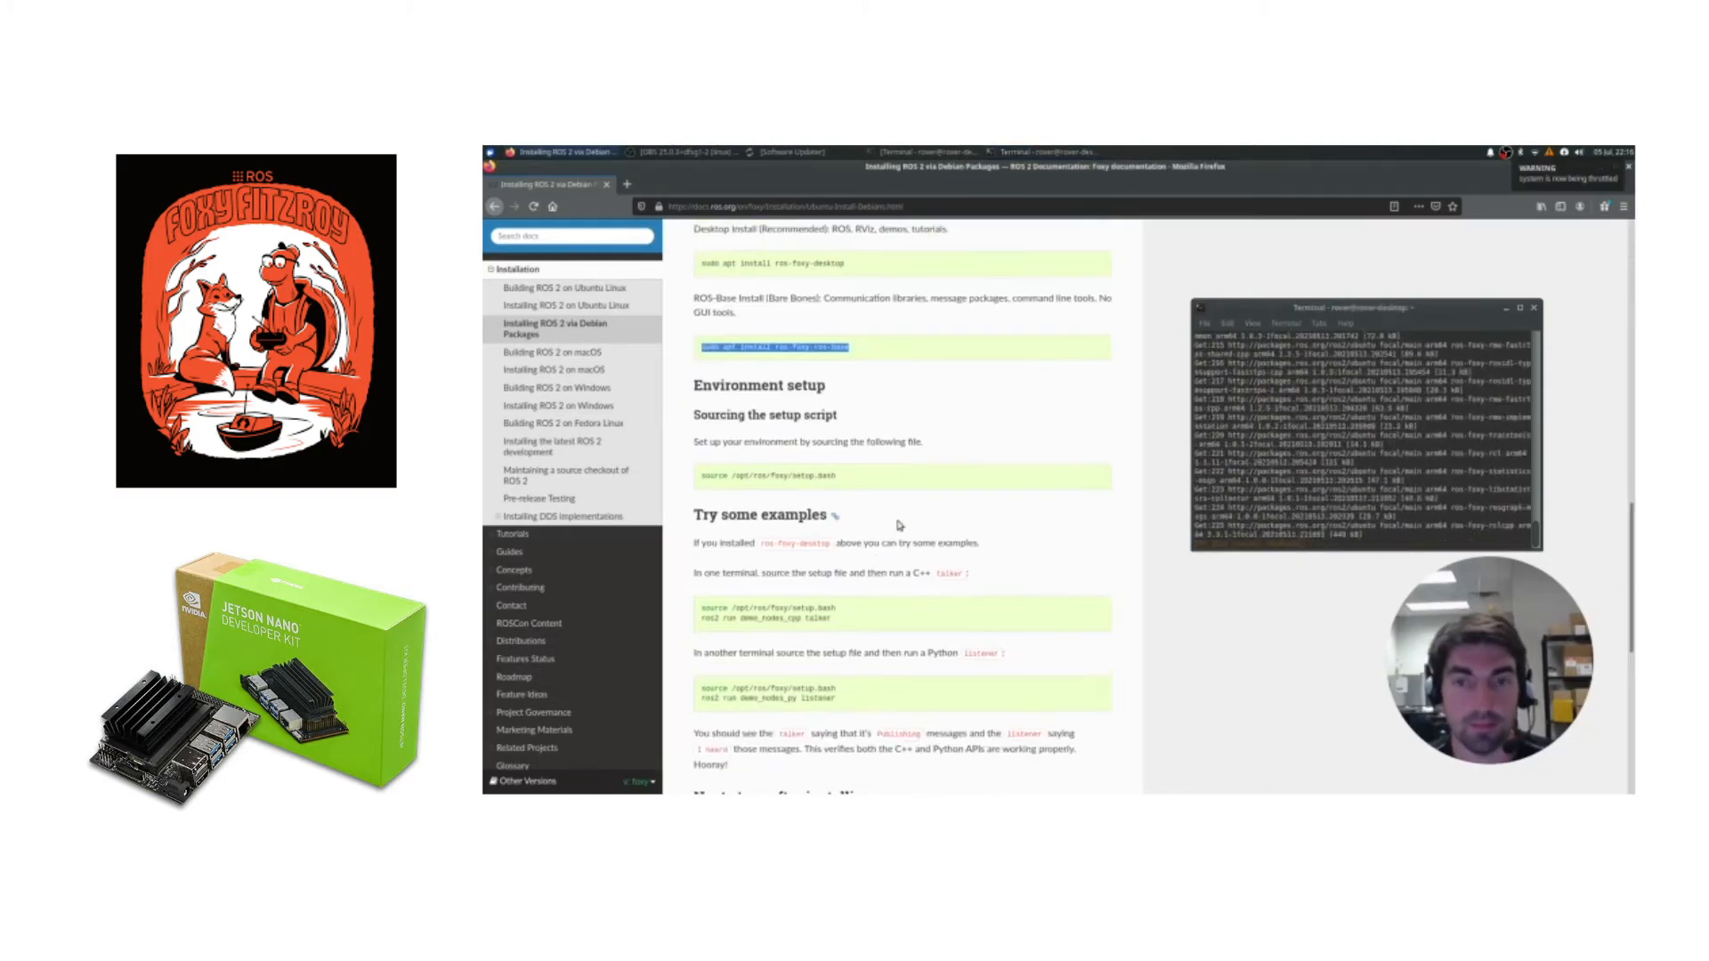
scroll("up", 3)
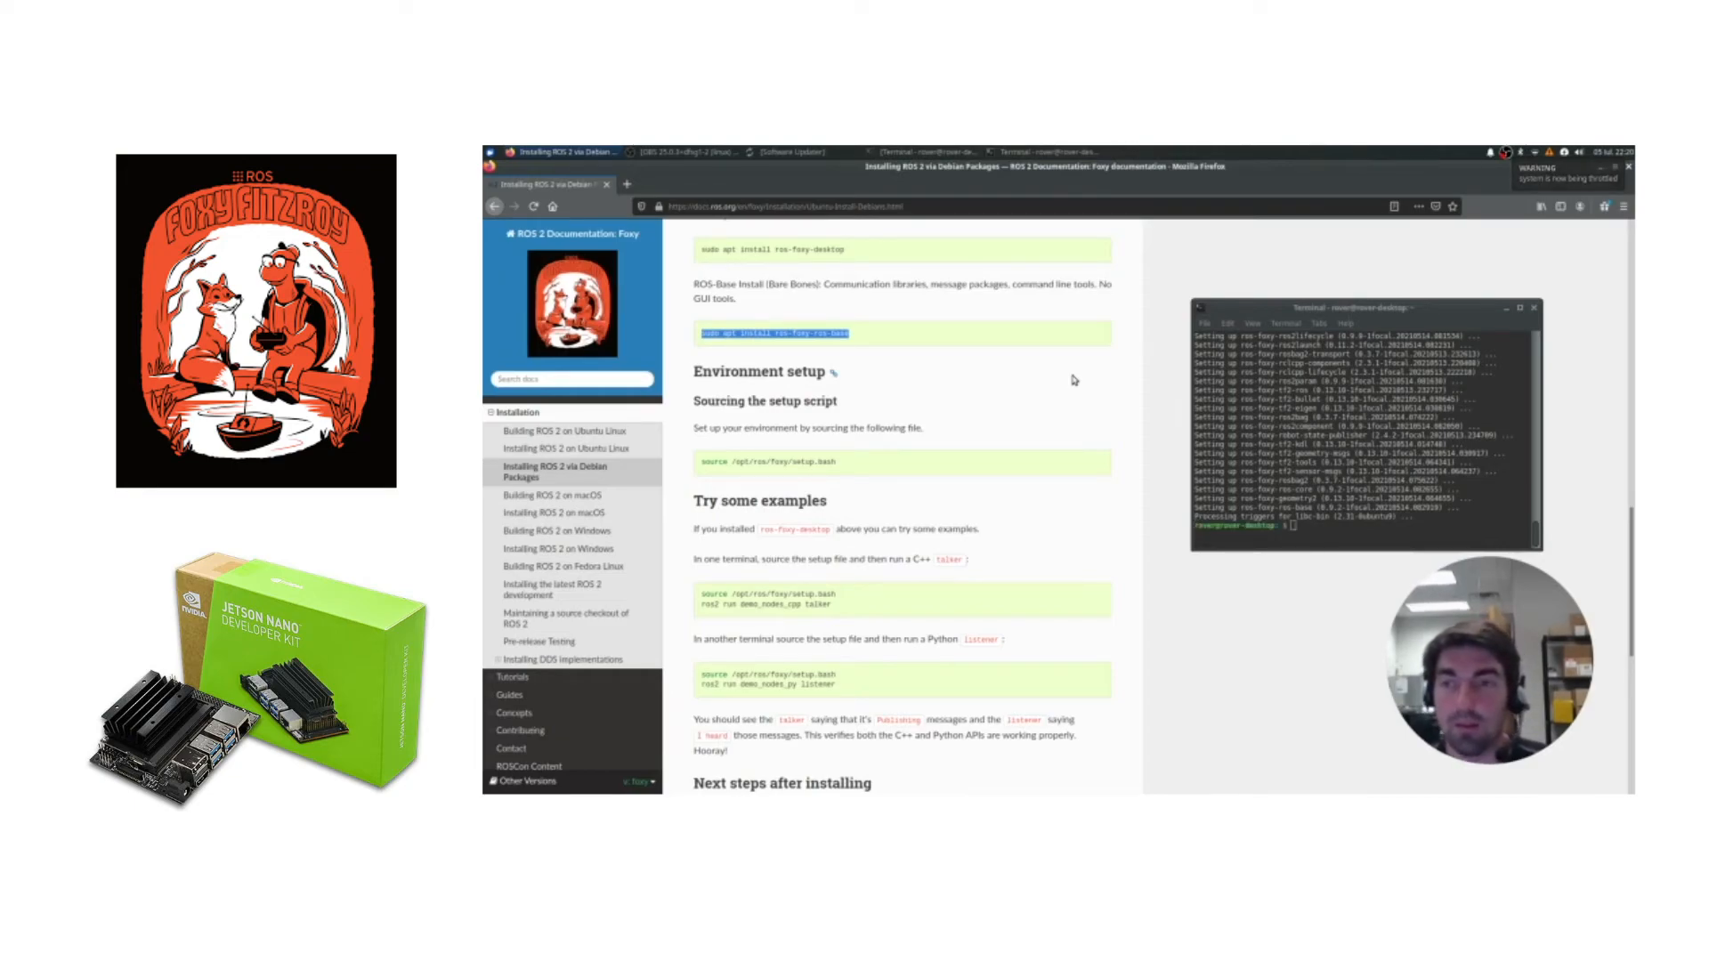
mouse_move(977, 443)
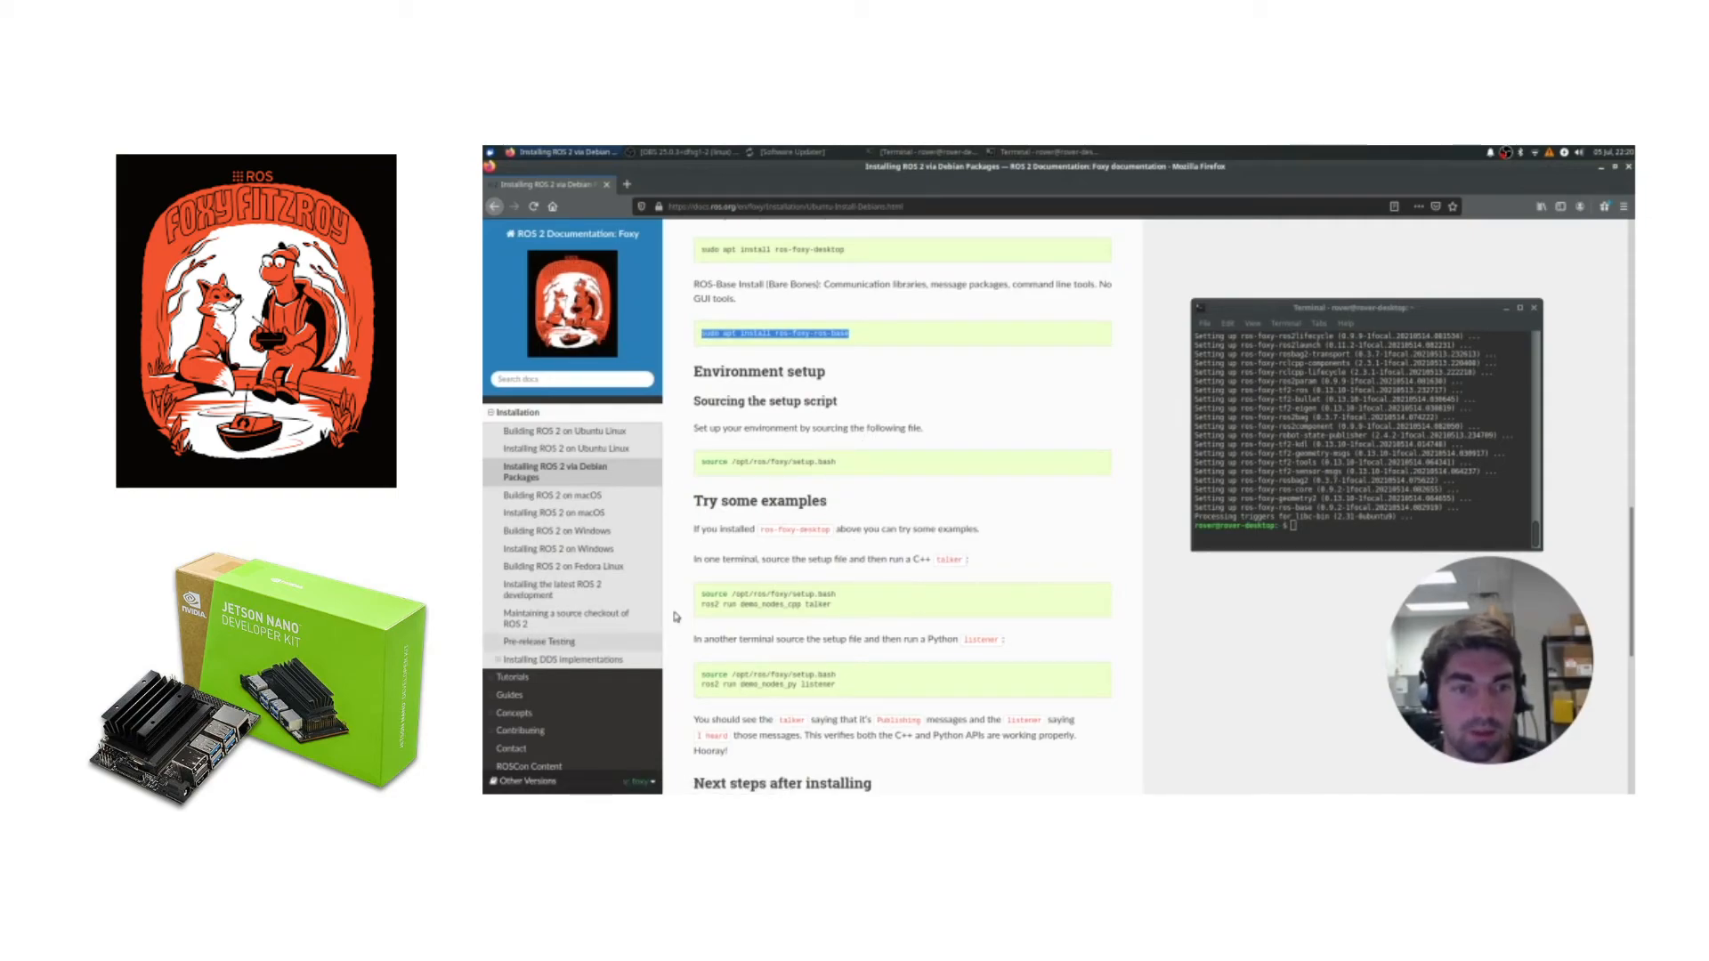
scroll("down", 3)
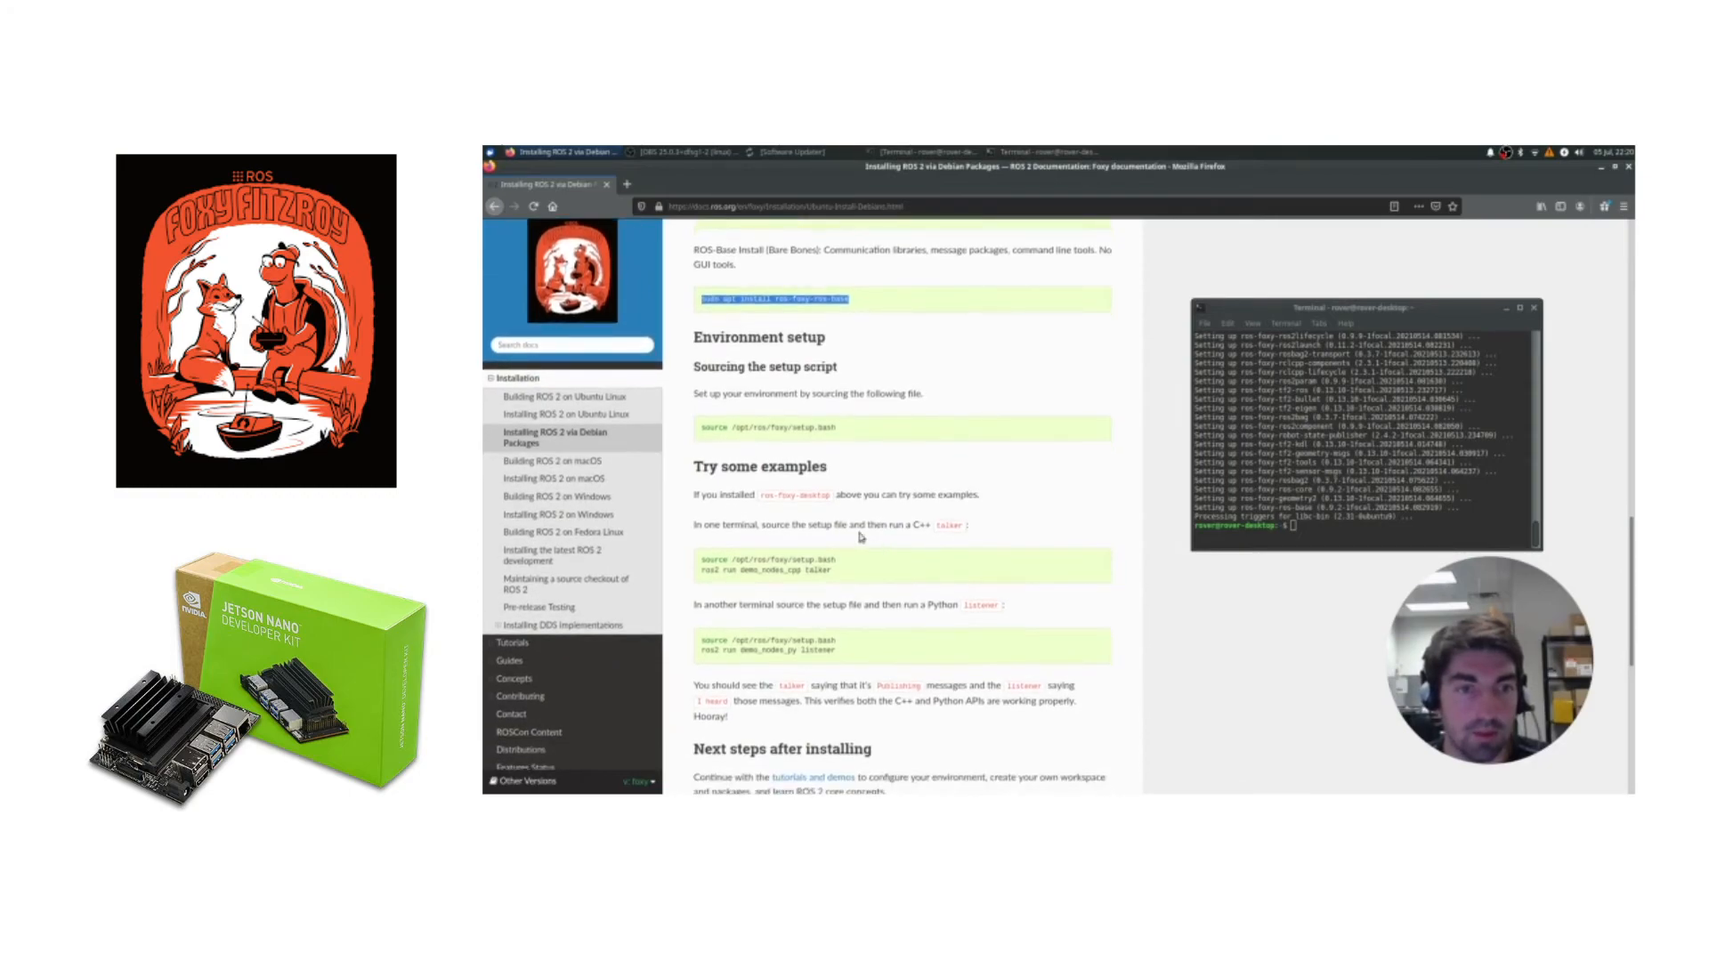
mouse_move(838, 430)
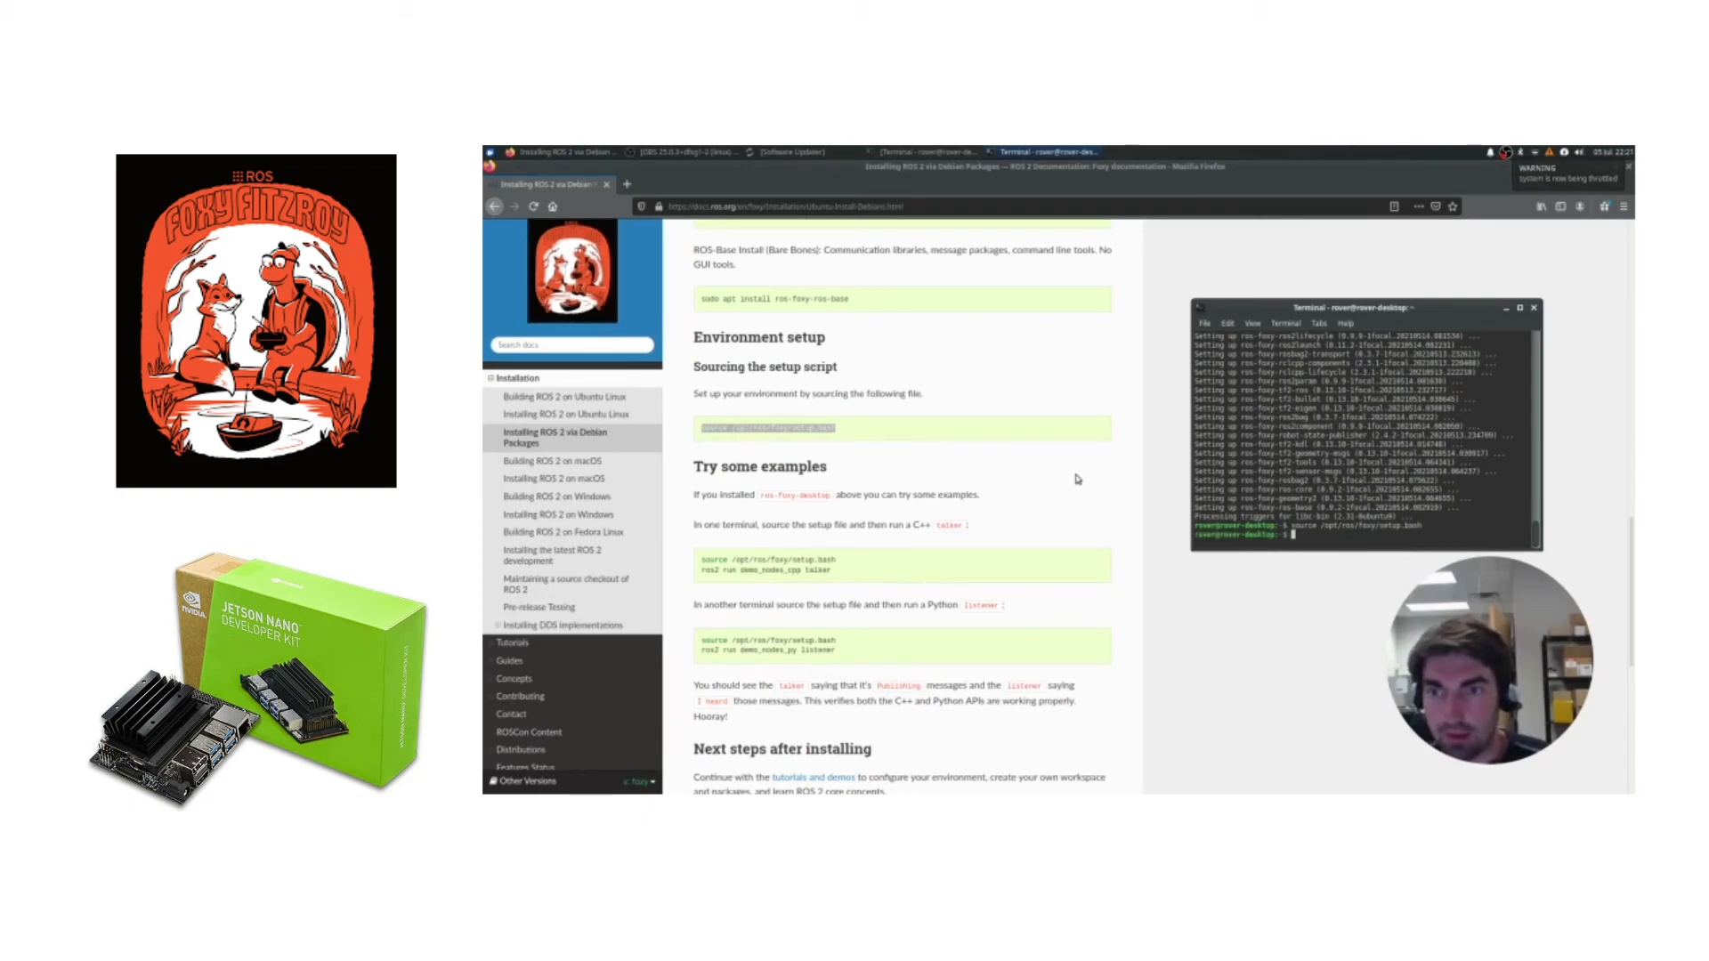
mouse_move(949, 496)
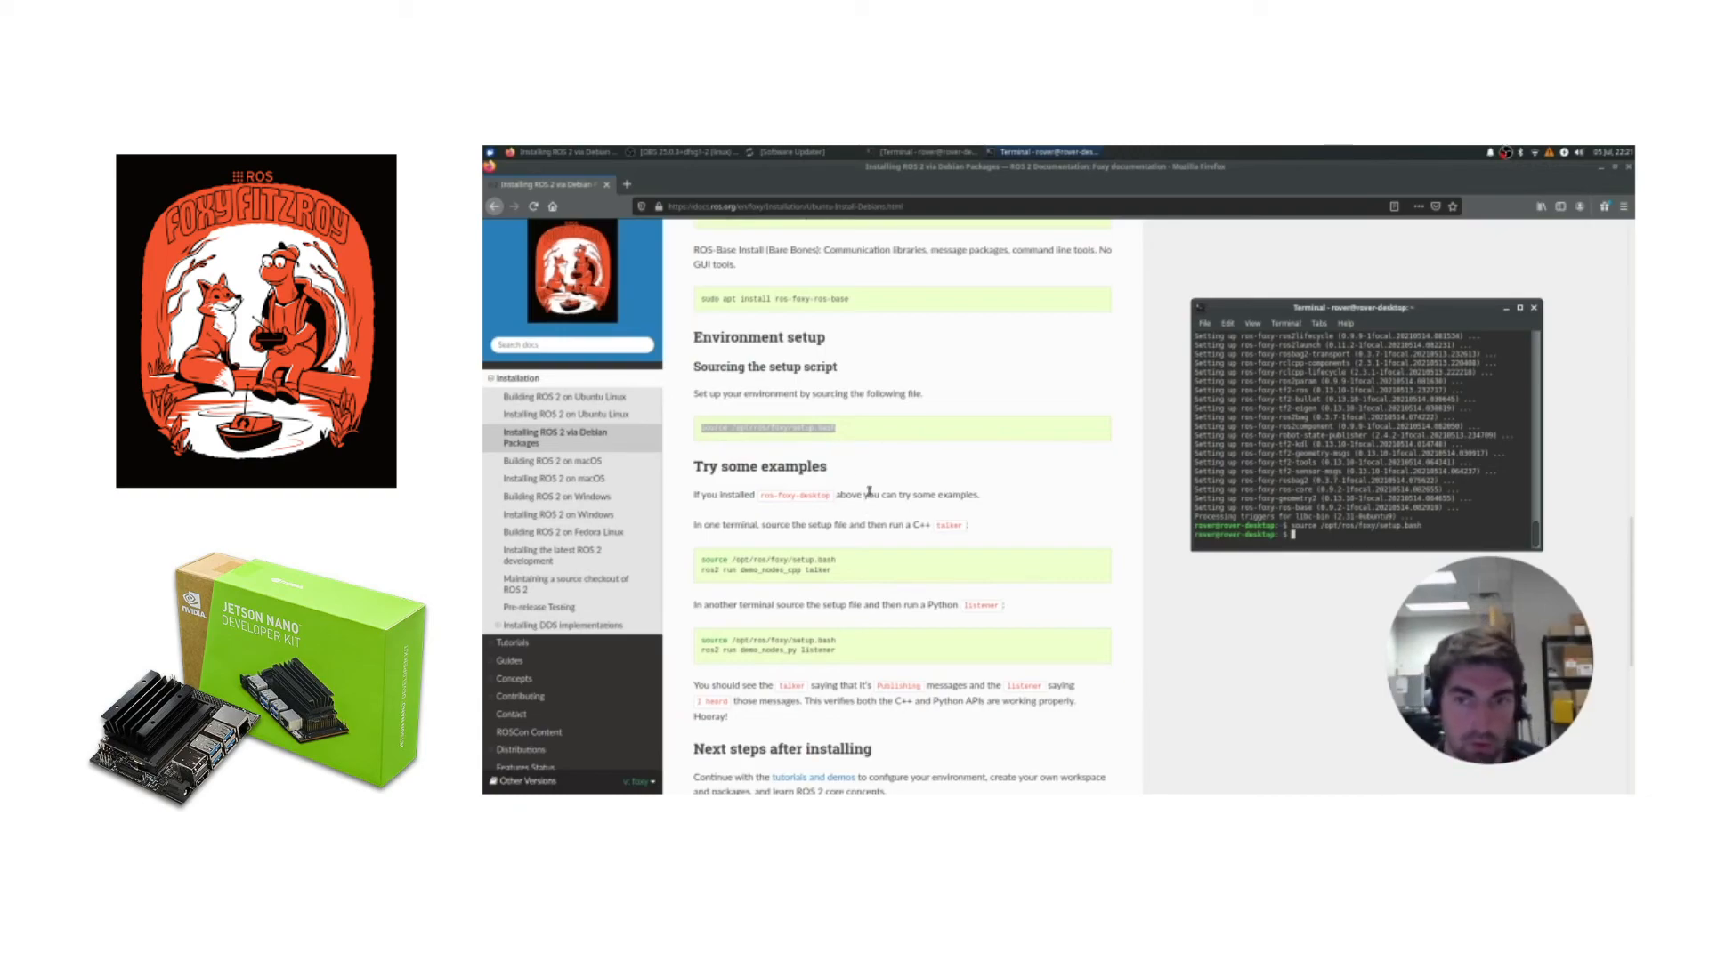
Run 'ros2 topic list', which returns the default /parameter_events and /rosout topics
scroll("down", 3)
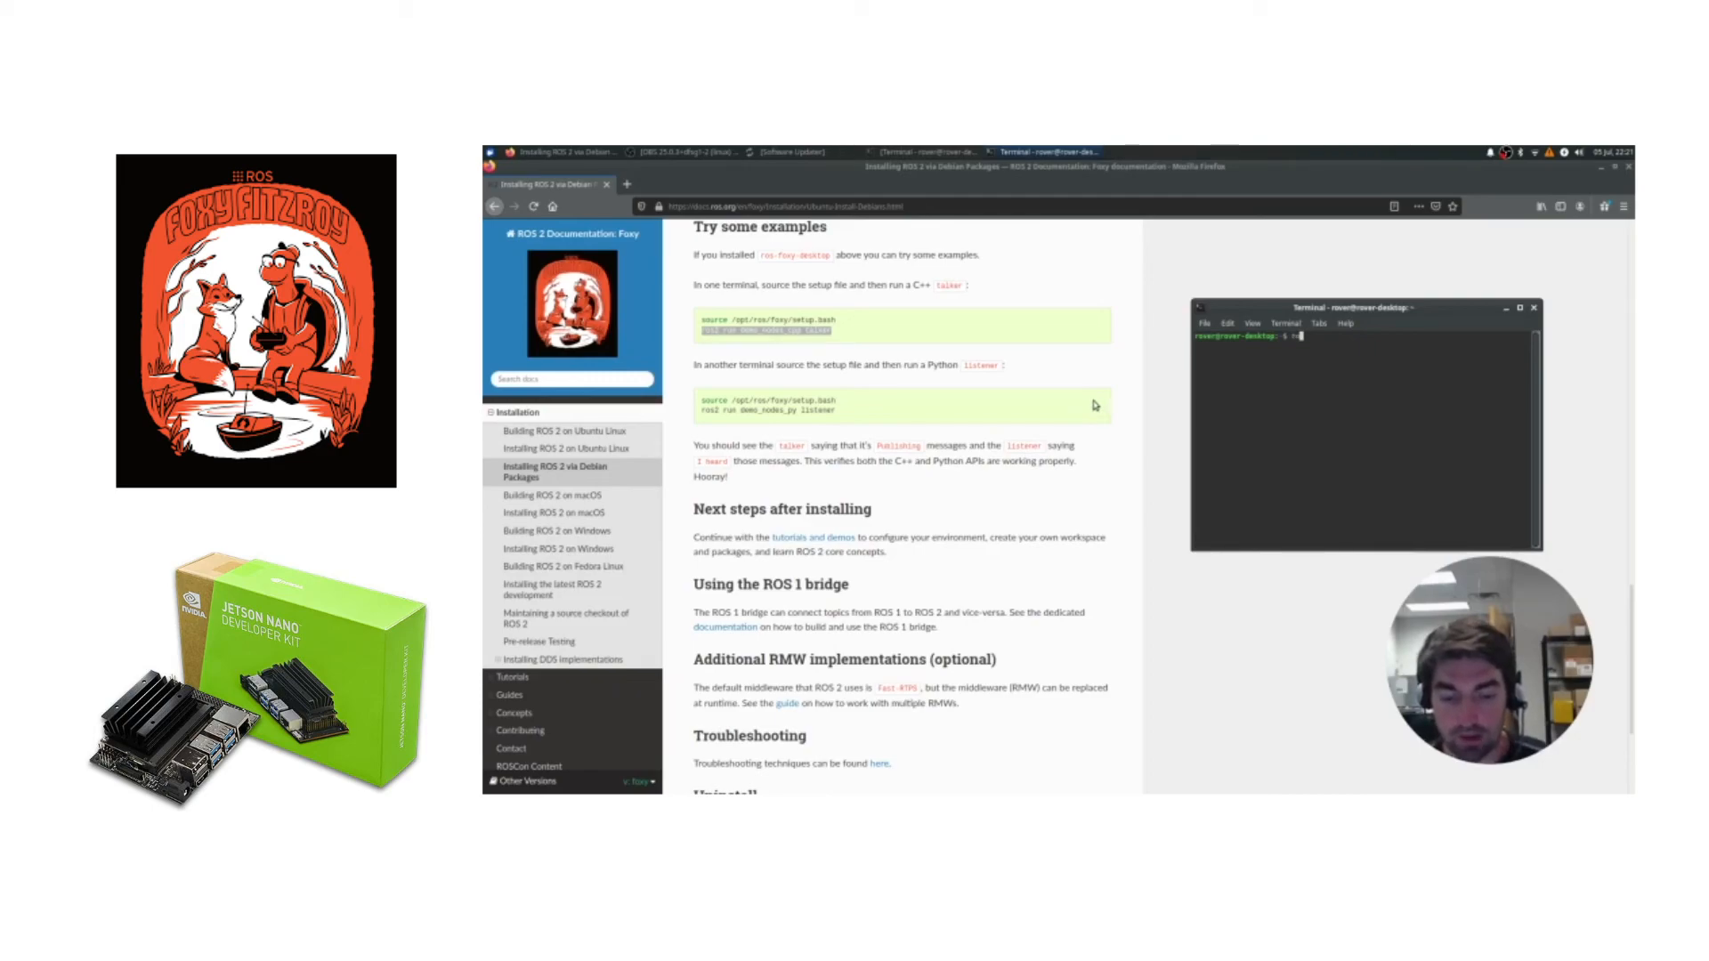
type("ros2 topic")
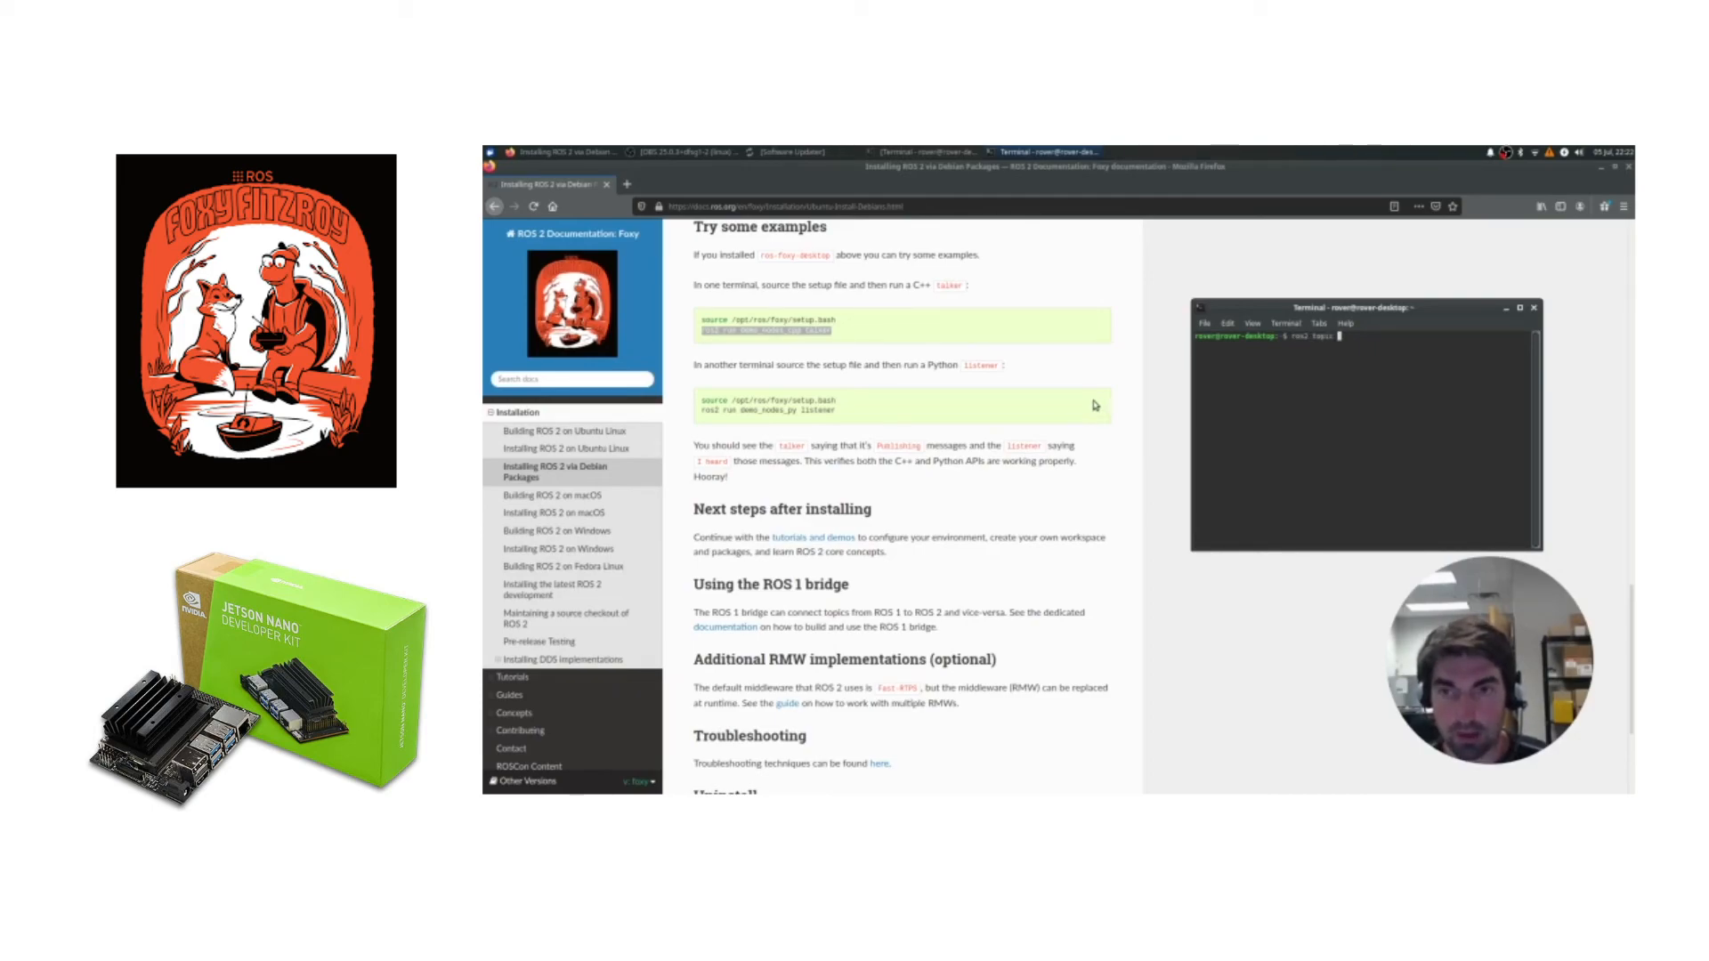
type("list")
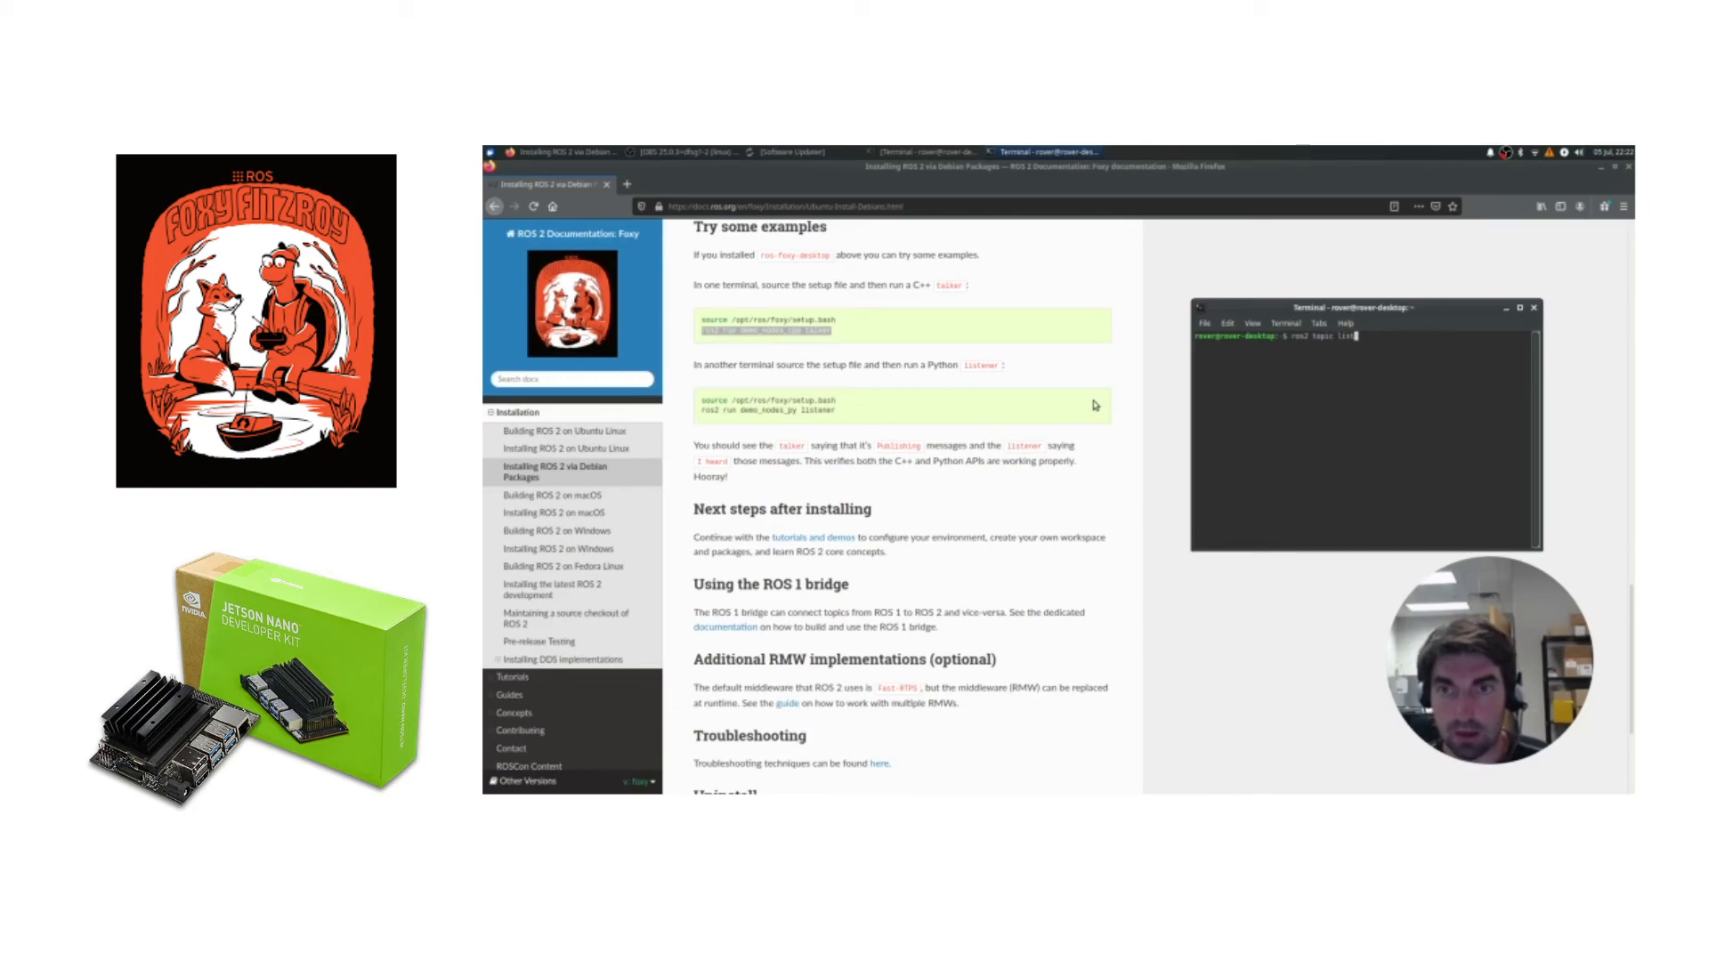
key("Return")
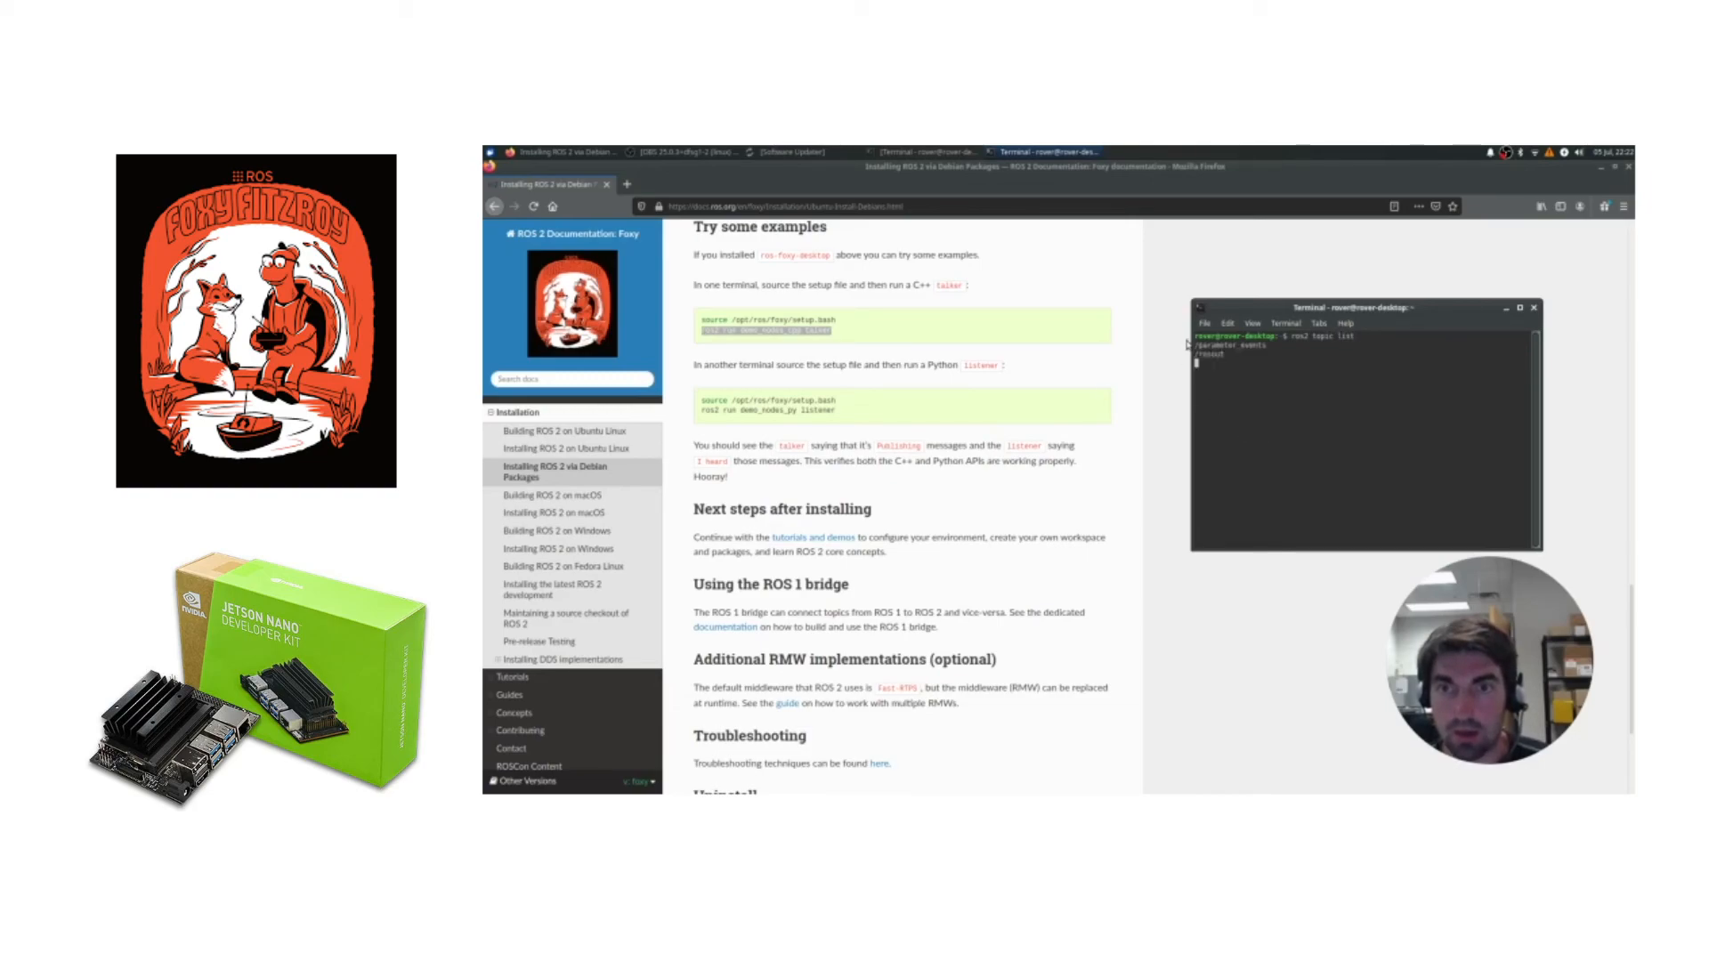